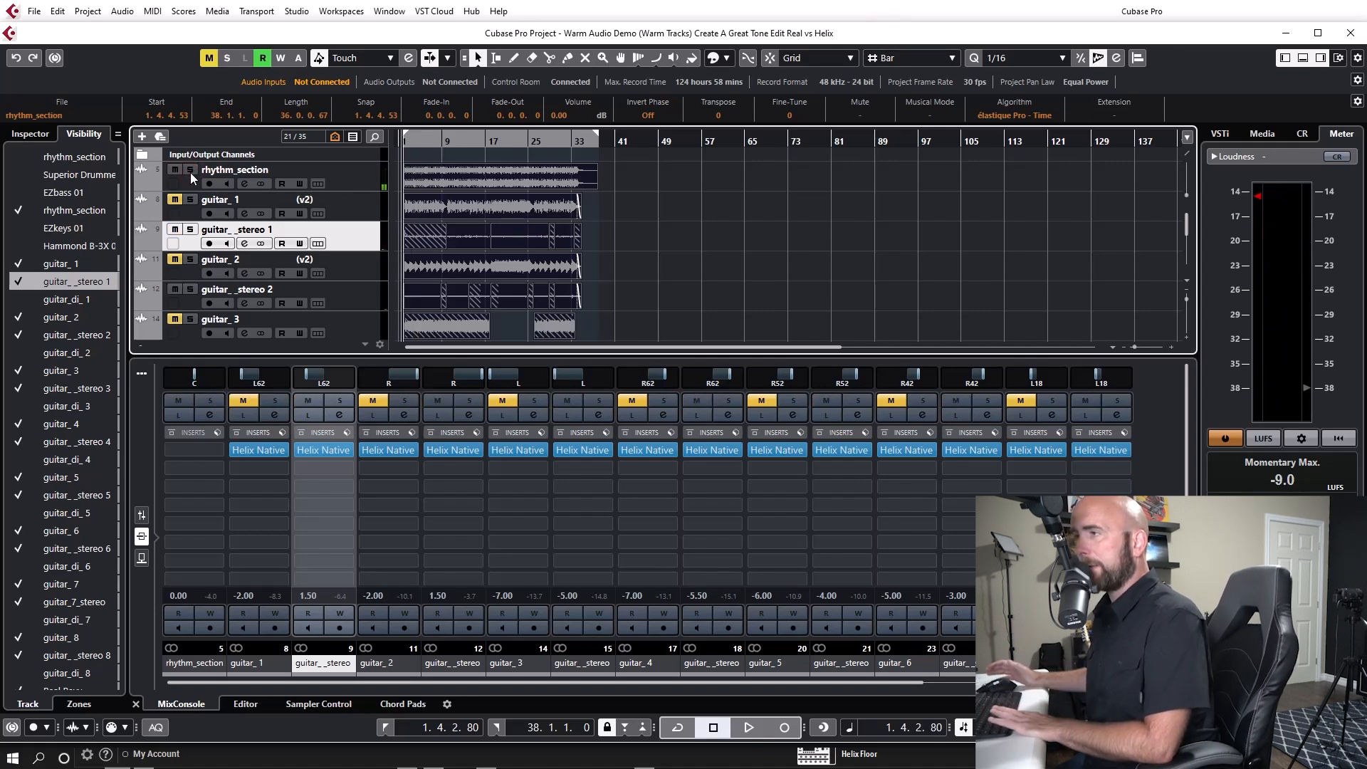
Audition the full mix, stop playback, and solo the guitar__stereo 1 track.
click(748, 727)
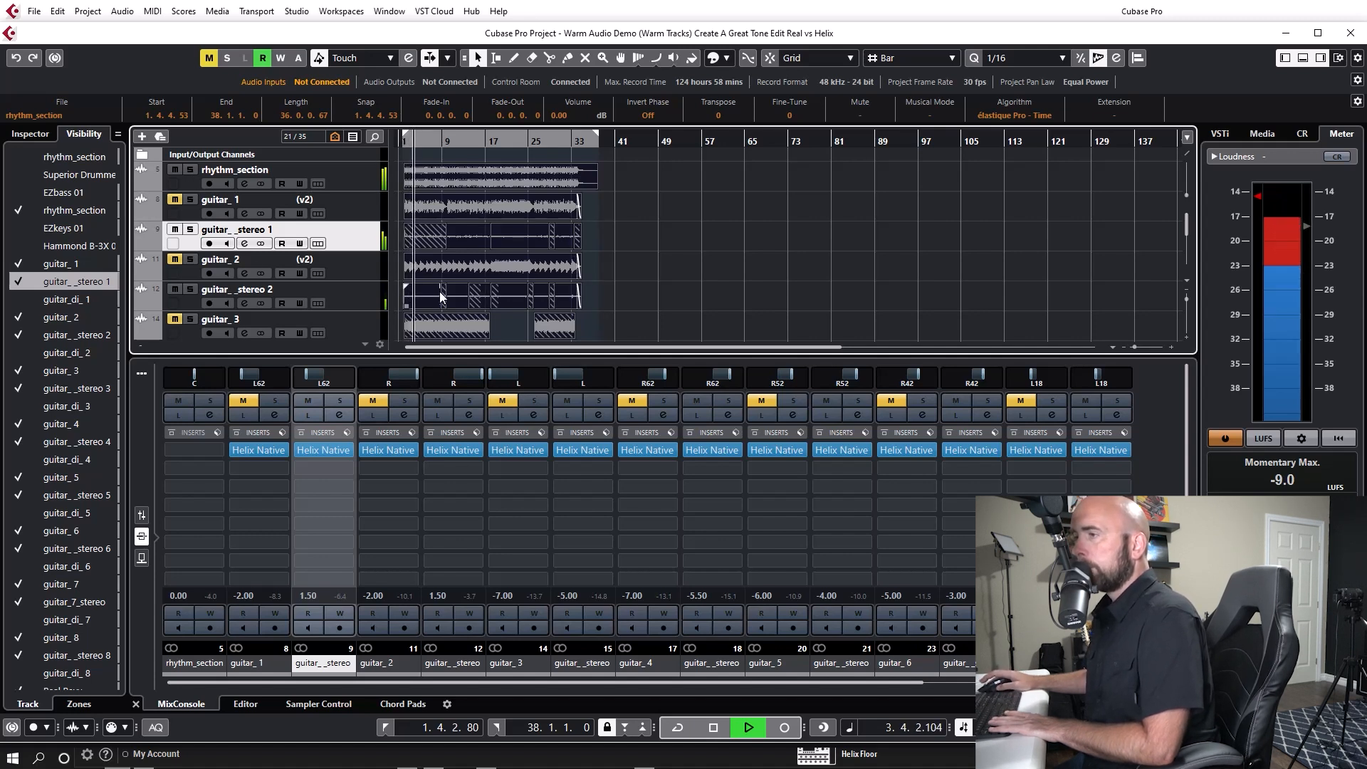
scroll(down, 3)
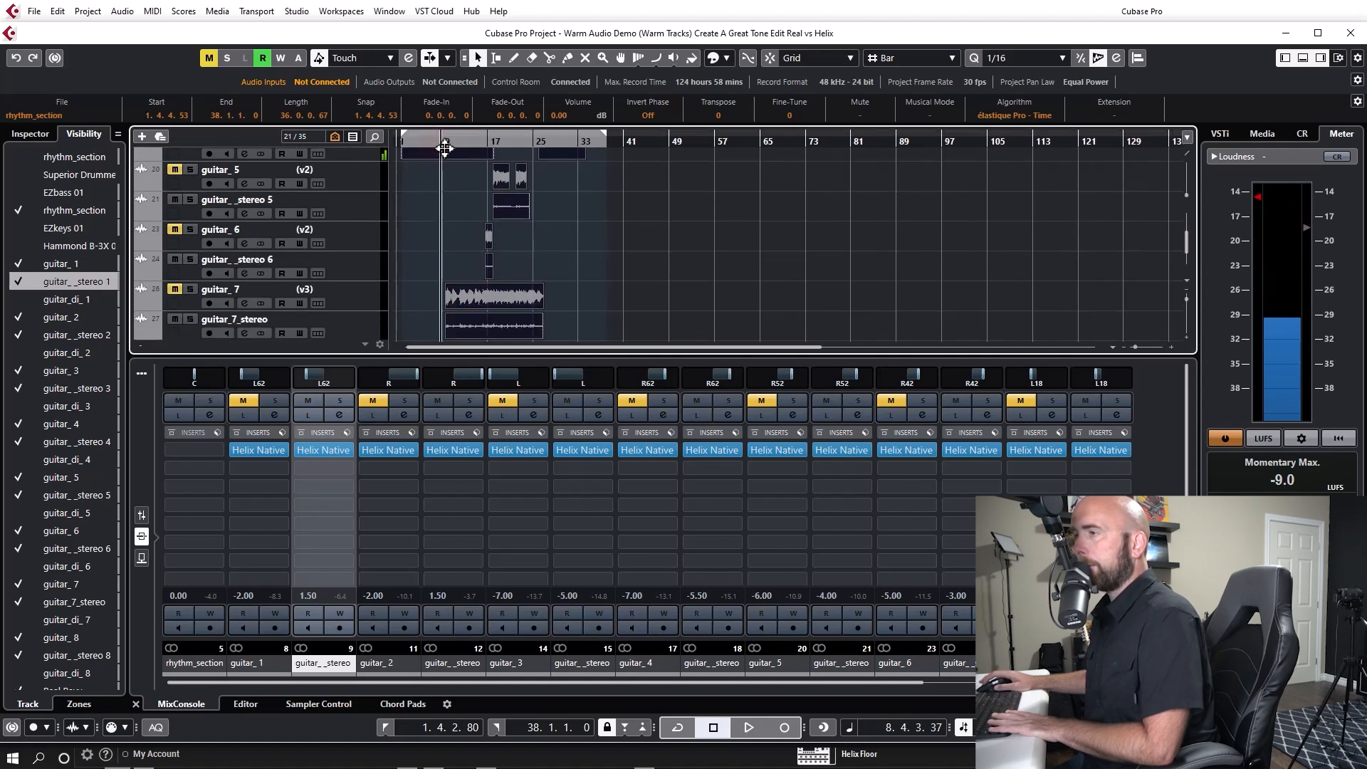
click(748, 727)
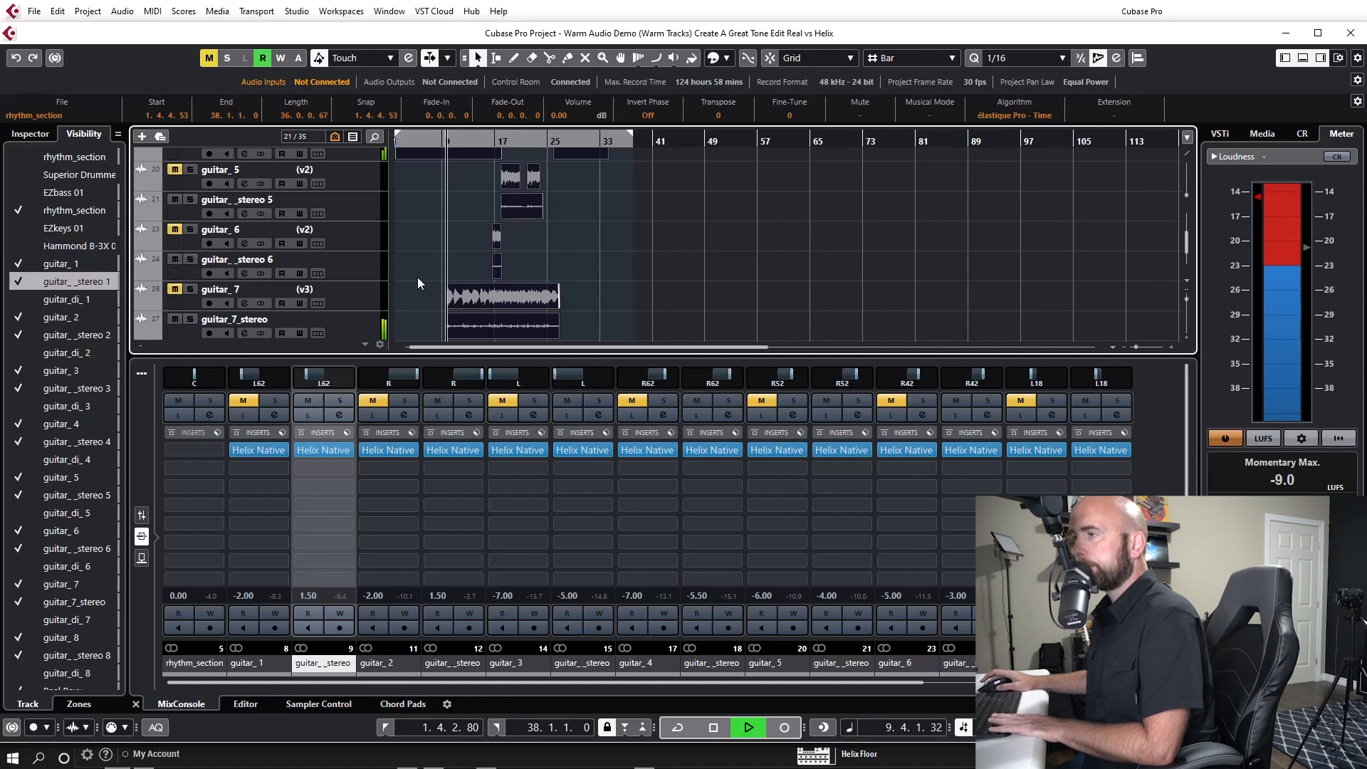
click(714, 727)
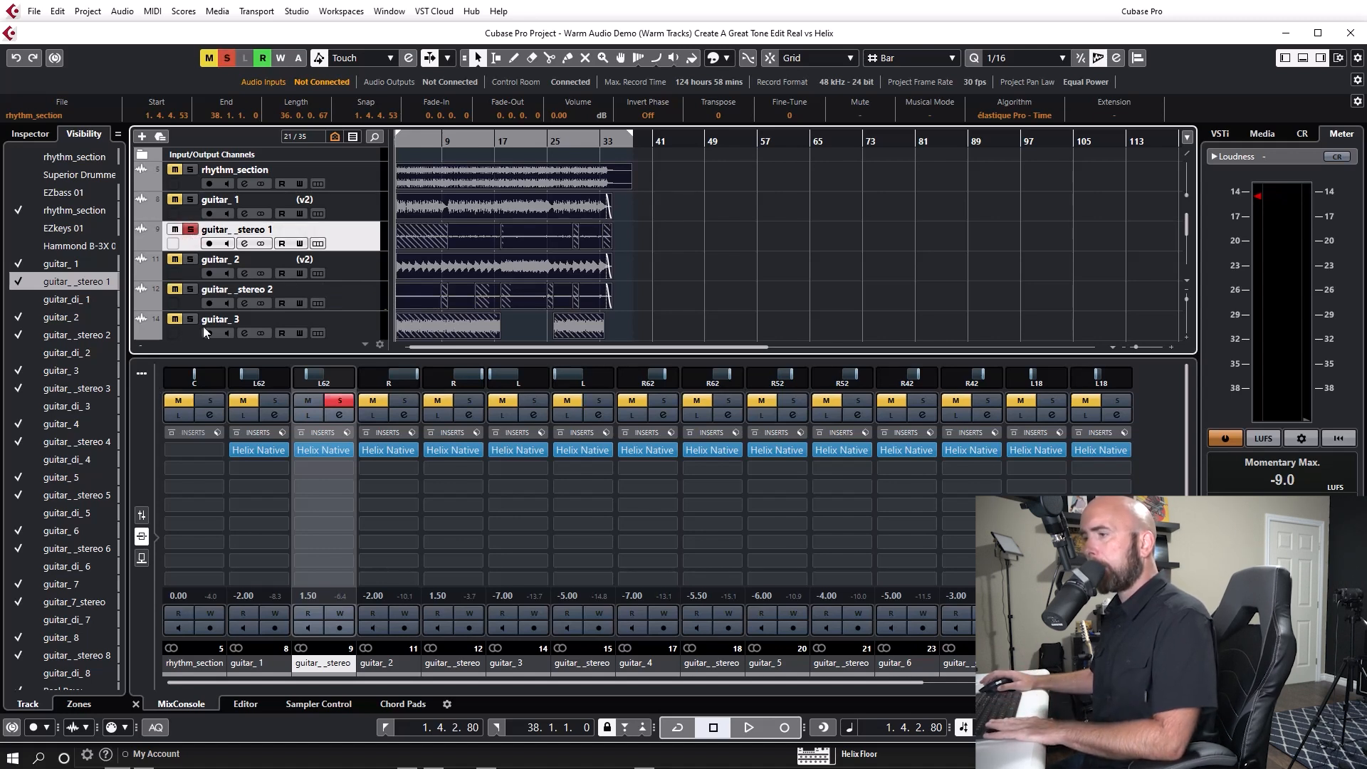
Open Helix Native on guitar__stereo, then play and stop the soloed track.
click(323, 450)
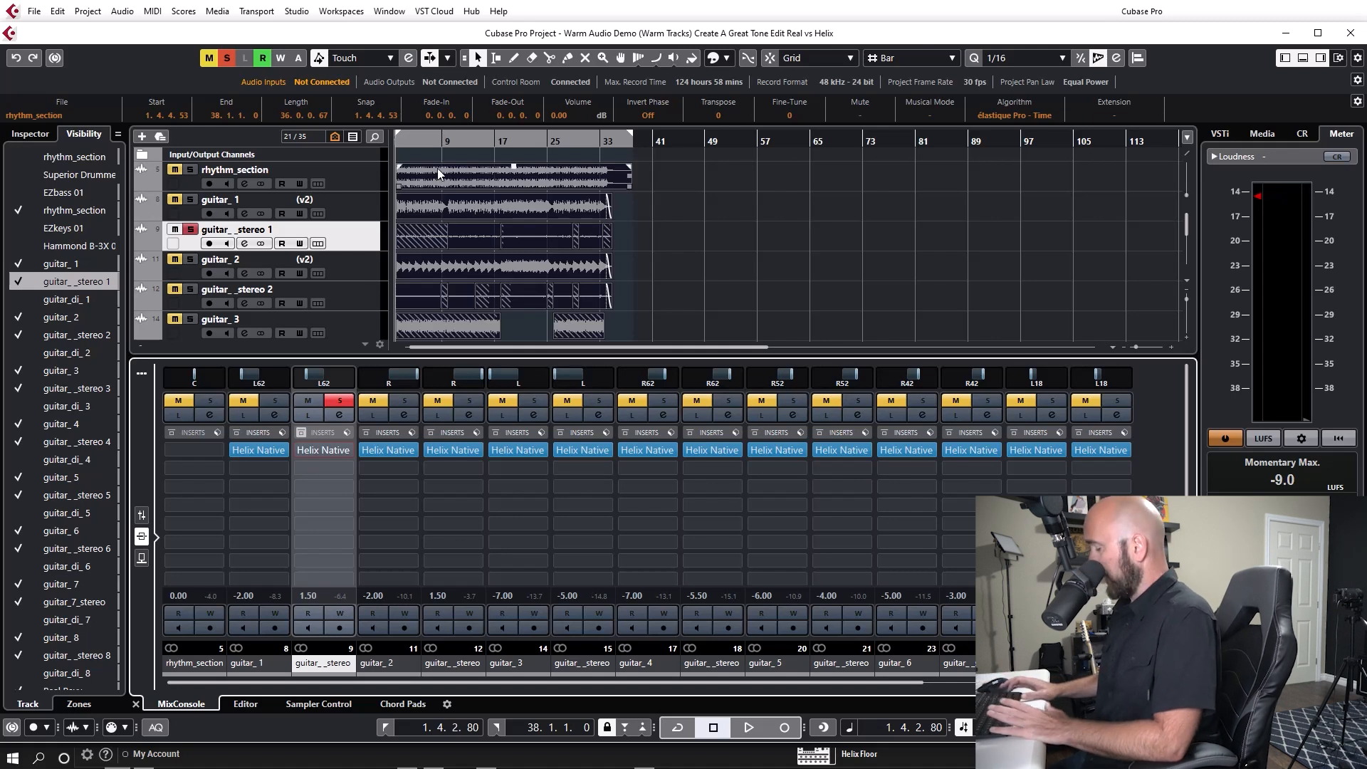
click(747, 728)
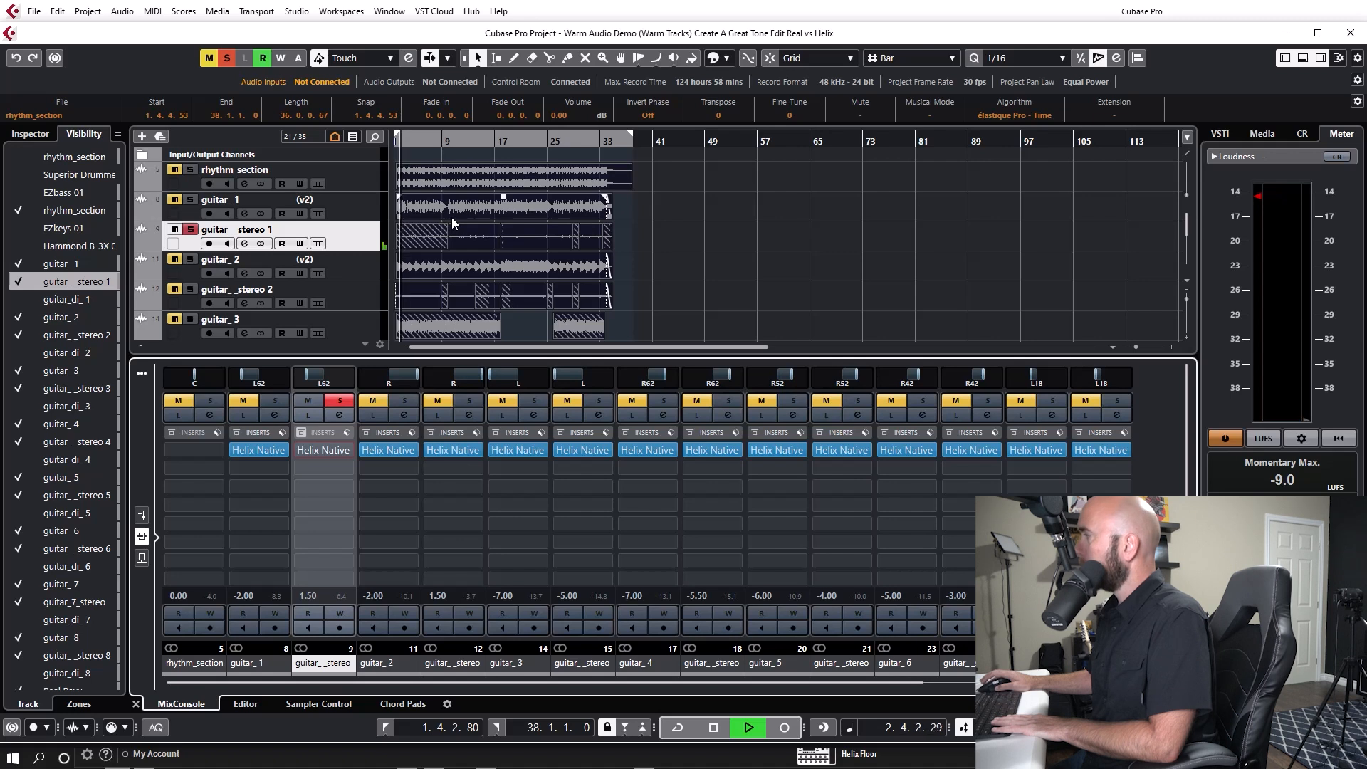
click(712, 727)
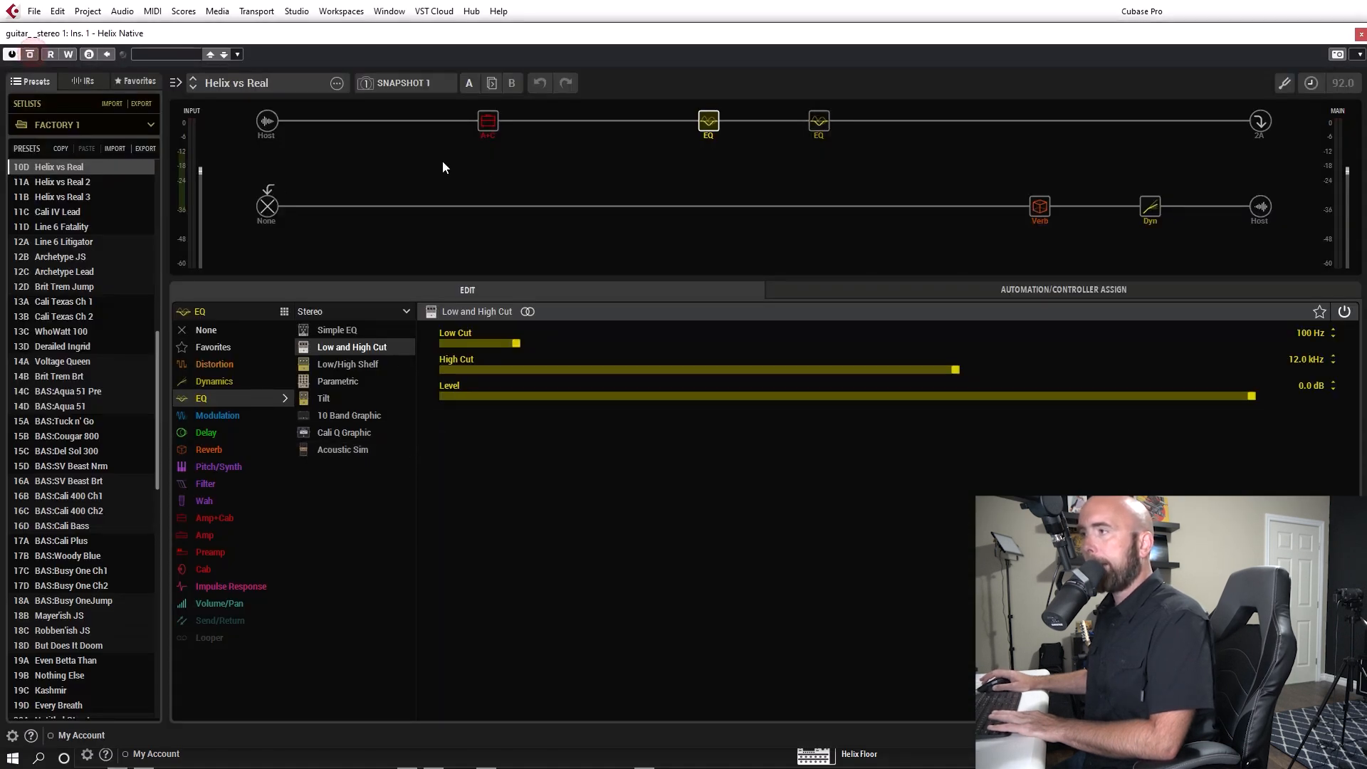
mouse_move(544, 244)
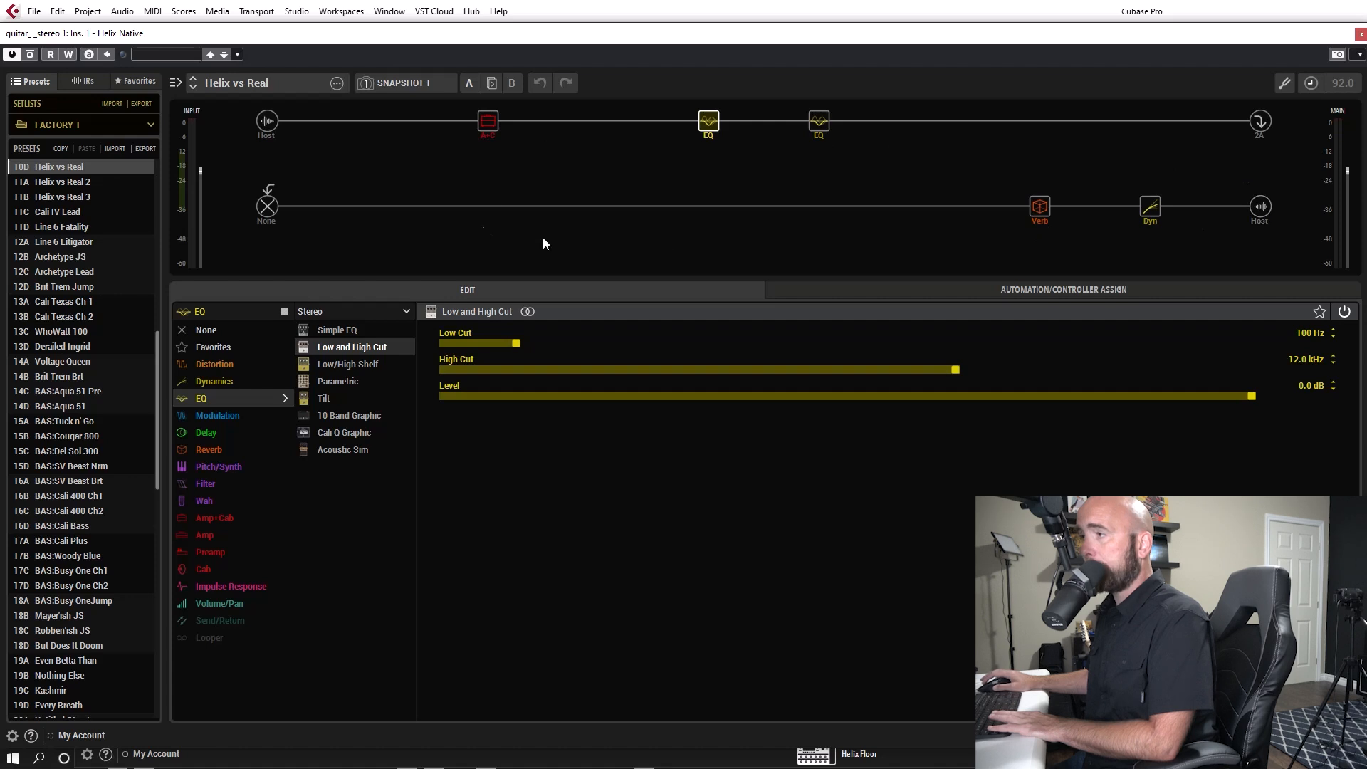
Show the Amp+Cab block: Placater Clean amp with 2x12 Interstate cab.
click(488, 121)
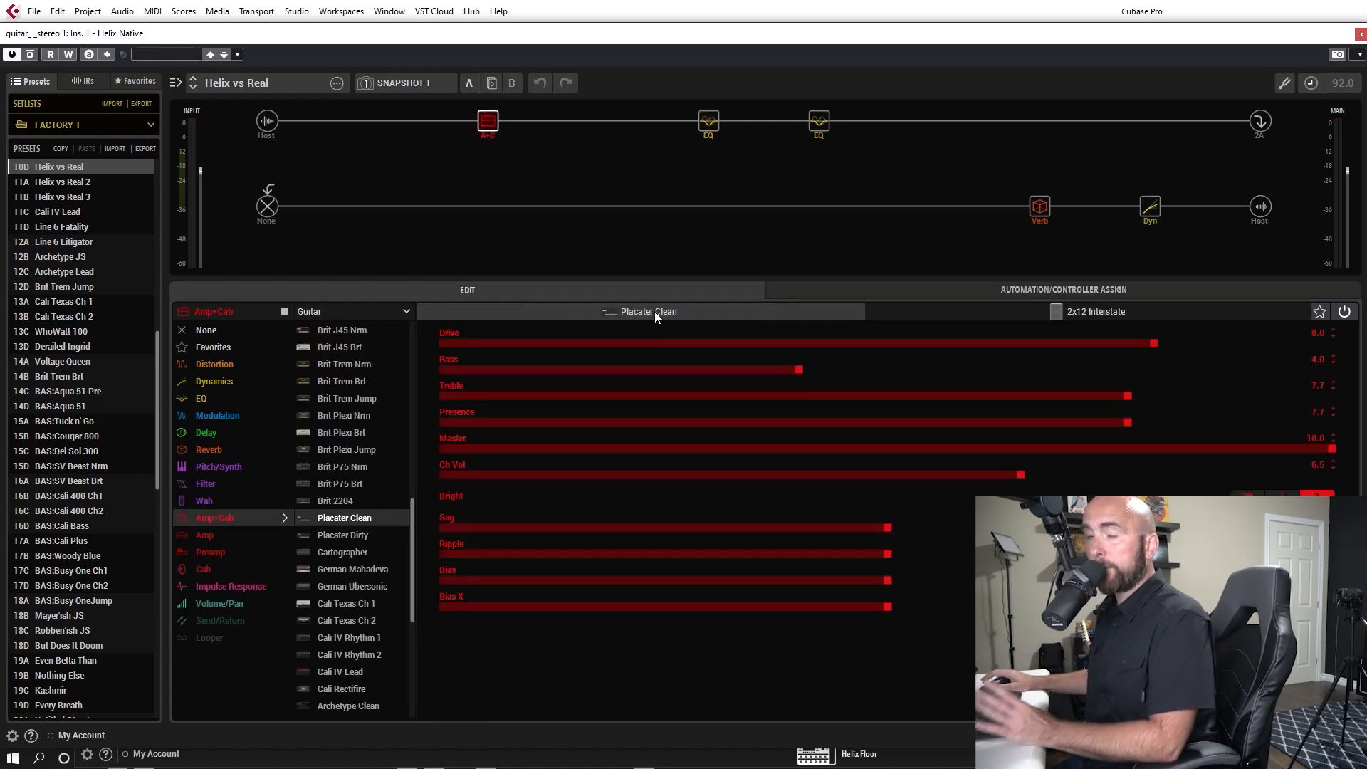
click(1040, 207)
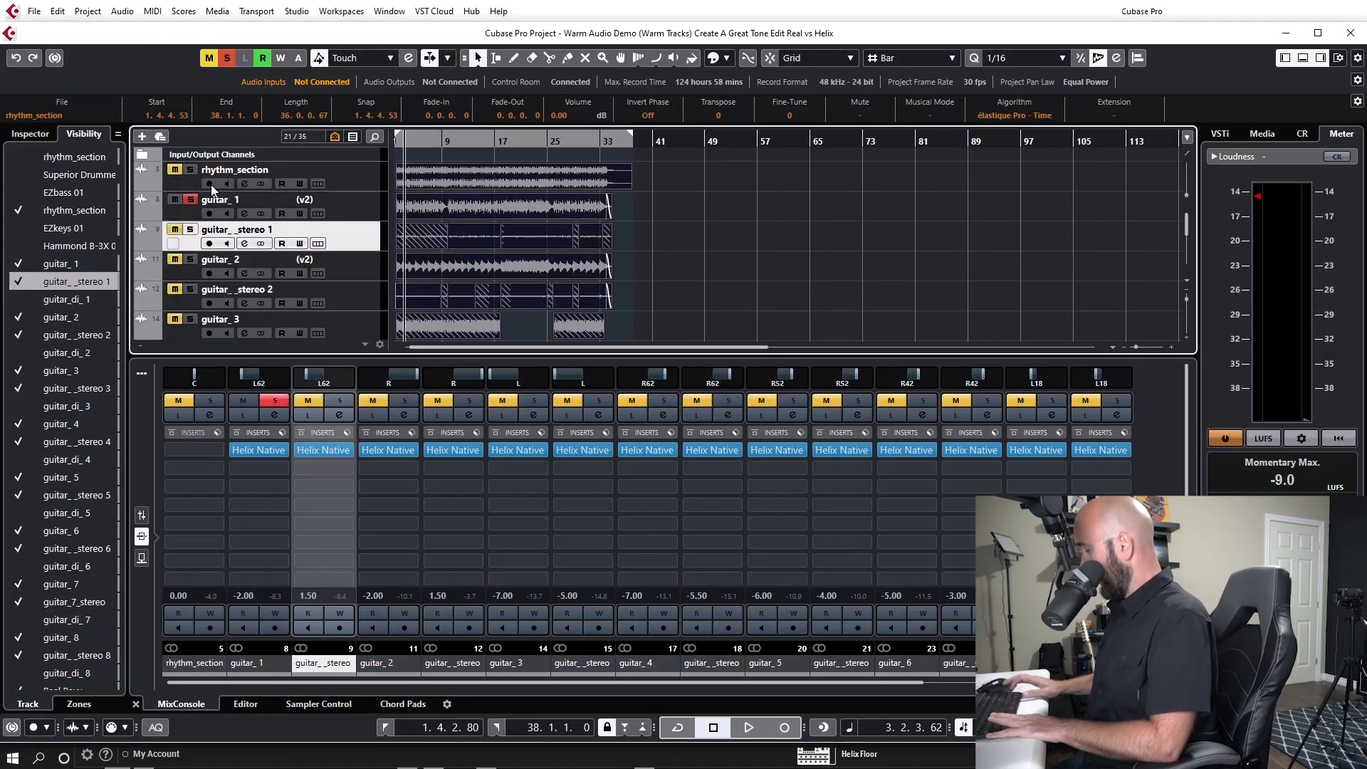
Toggle playback and close guitar_1's Helix Native window showing the 'Warm' preset.
click(747, 727)
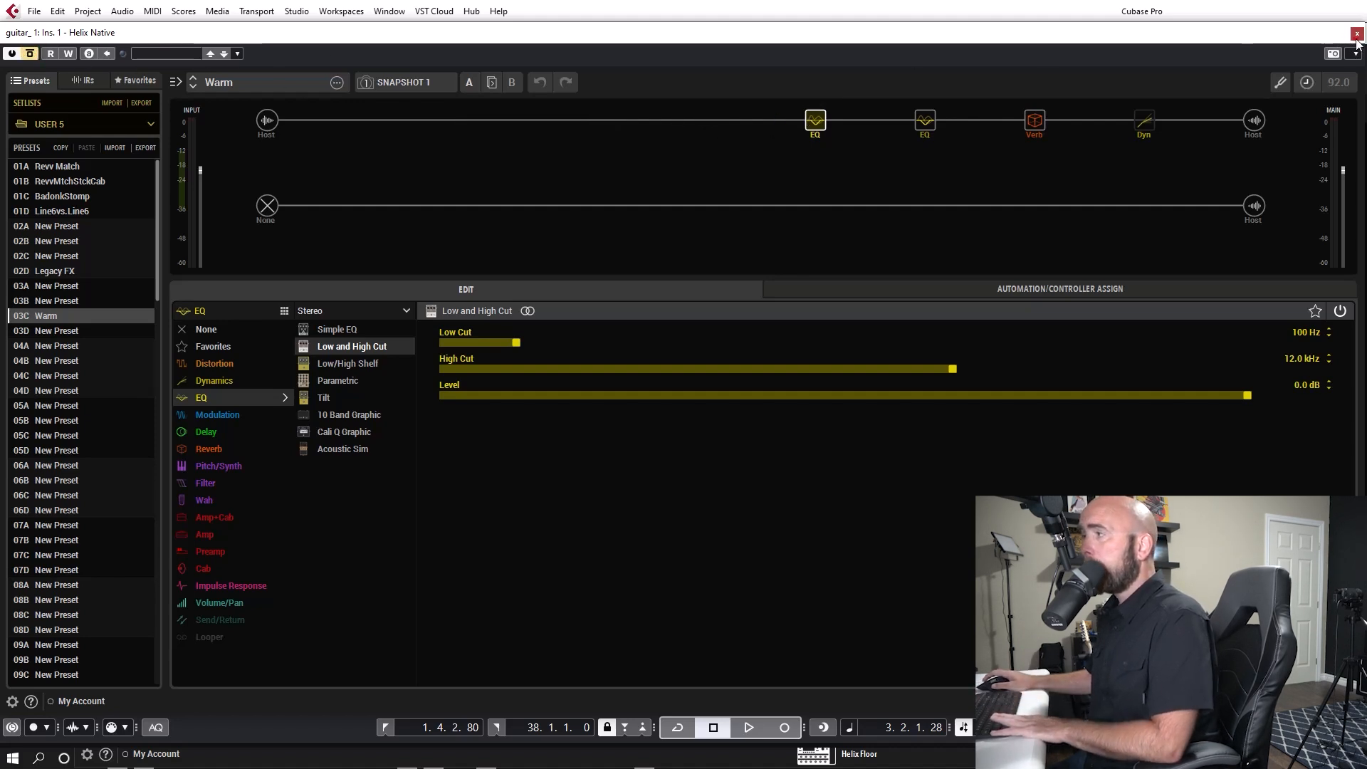
click(1357, 32)
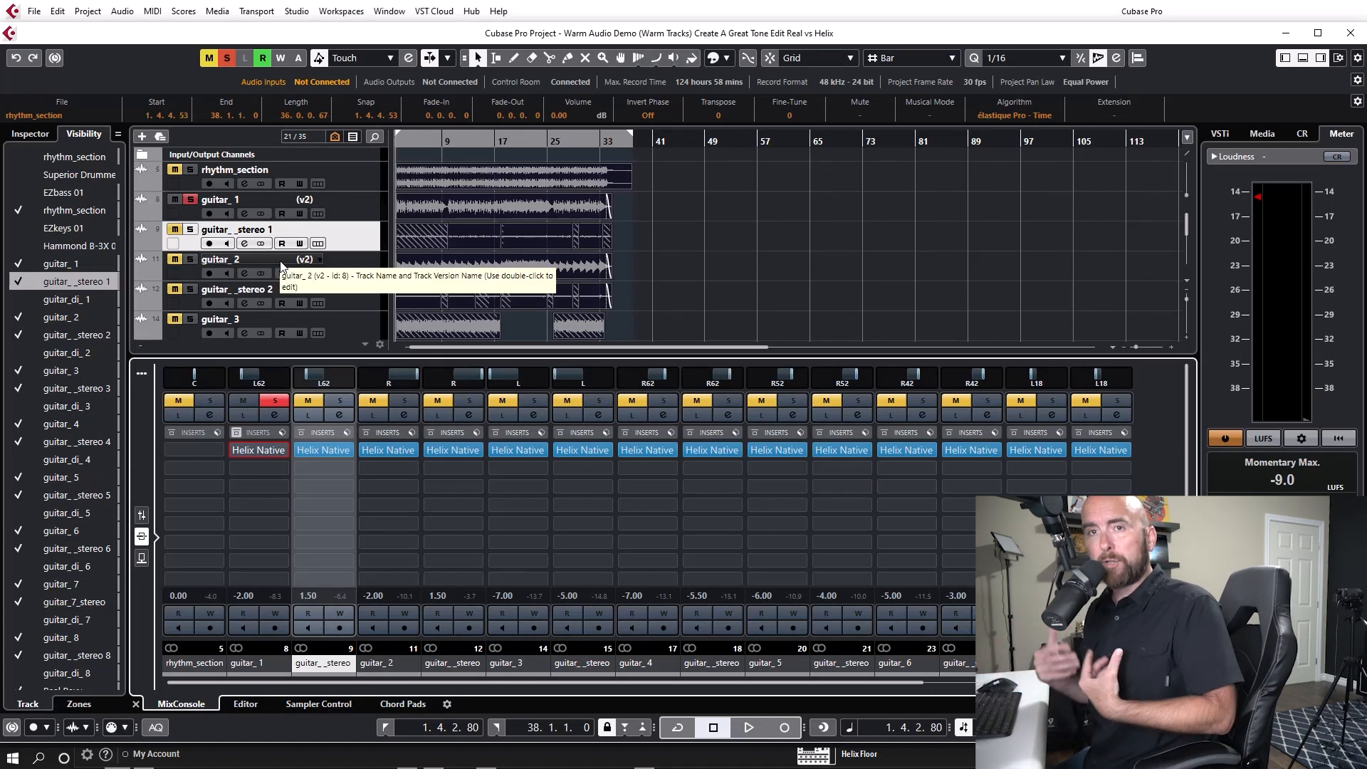
Play and stop the soloed guitar_1, then open its Helix Native 'Warm' preset.
click(747, 727)
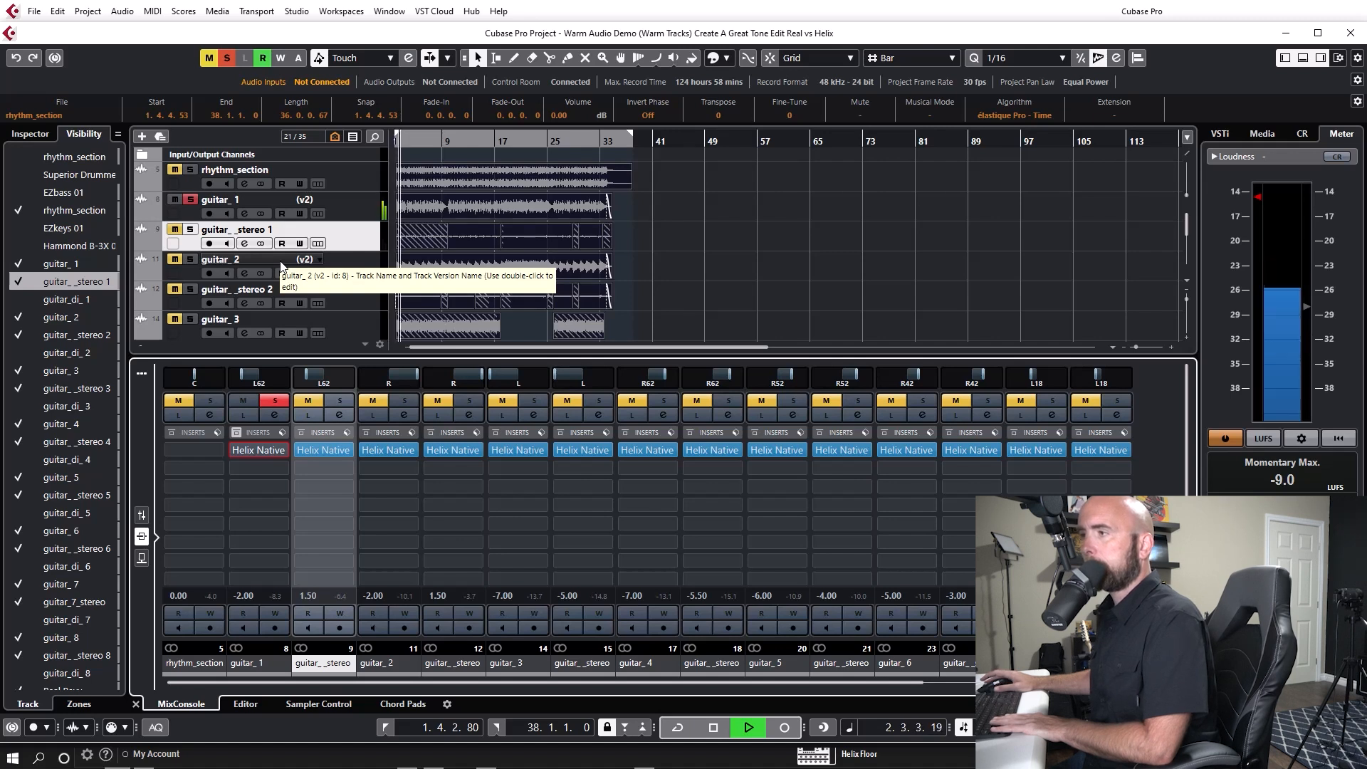
click(712, 726)
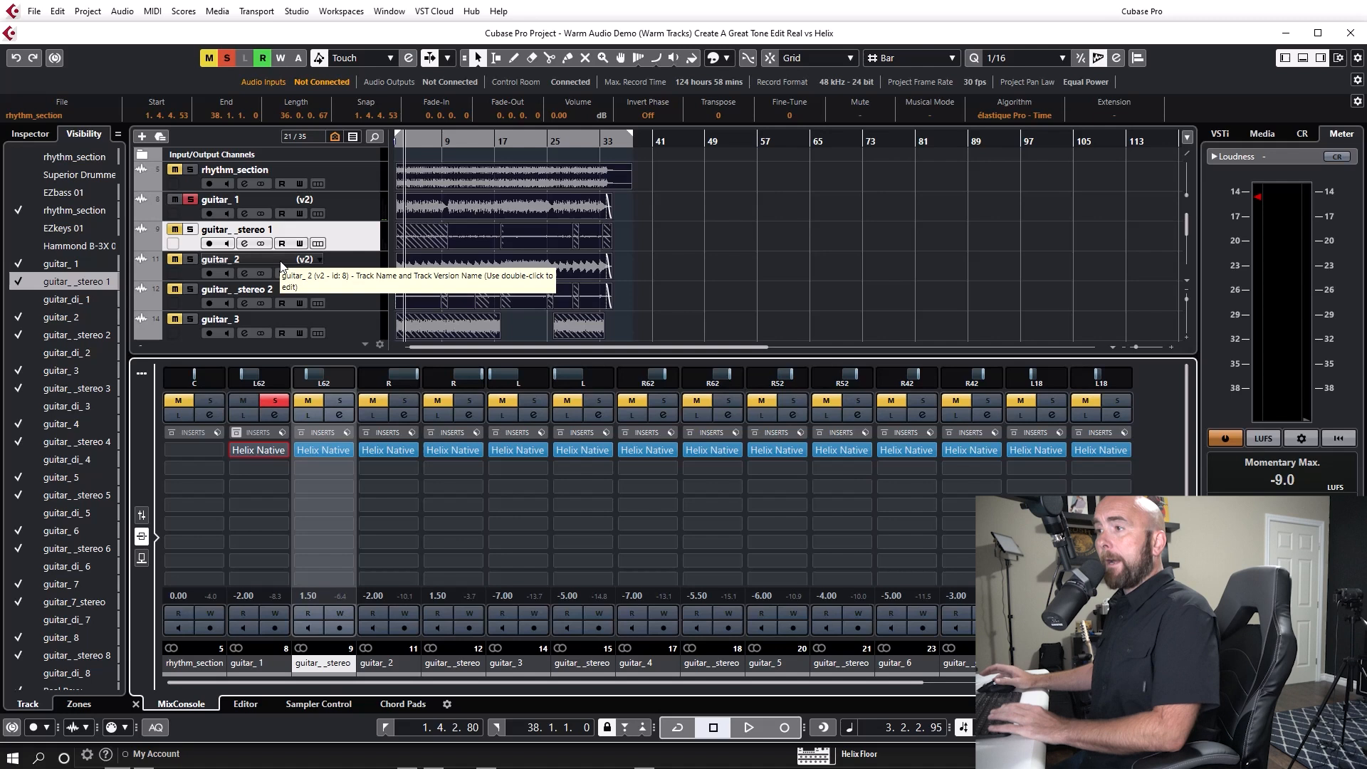
click(275, 401)
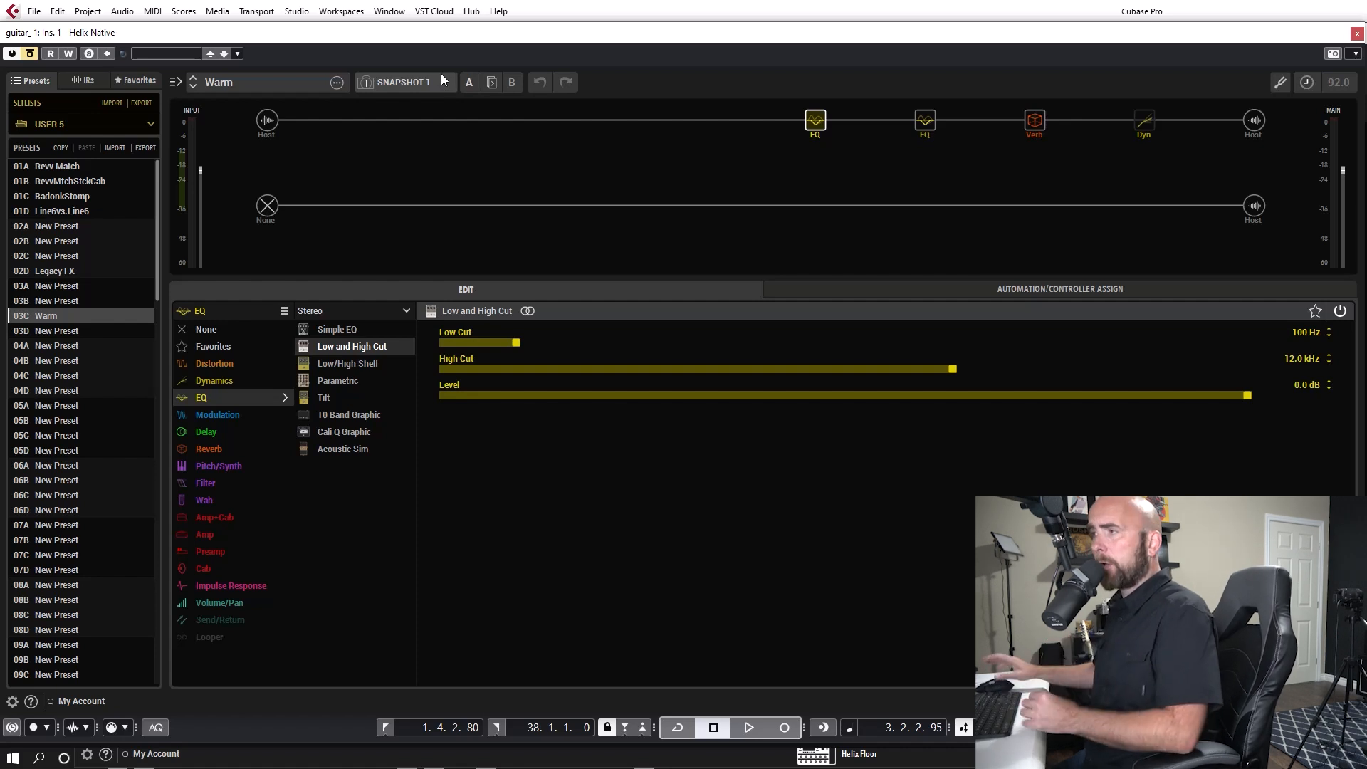
mouse_move(35, 63)
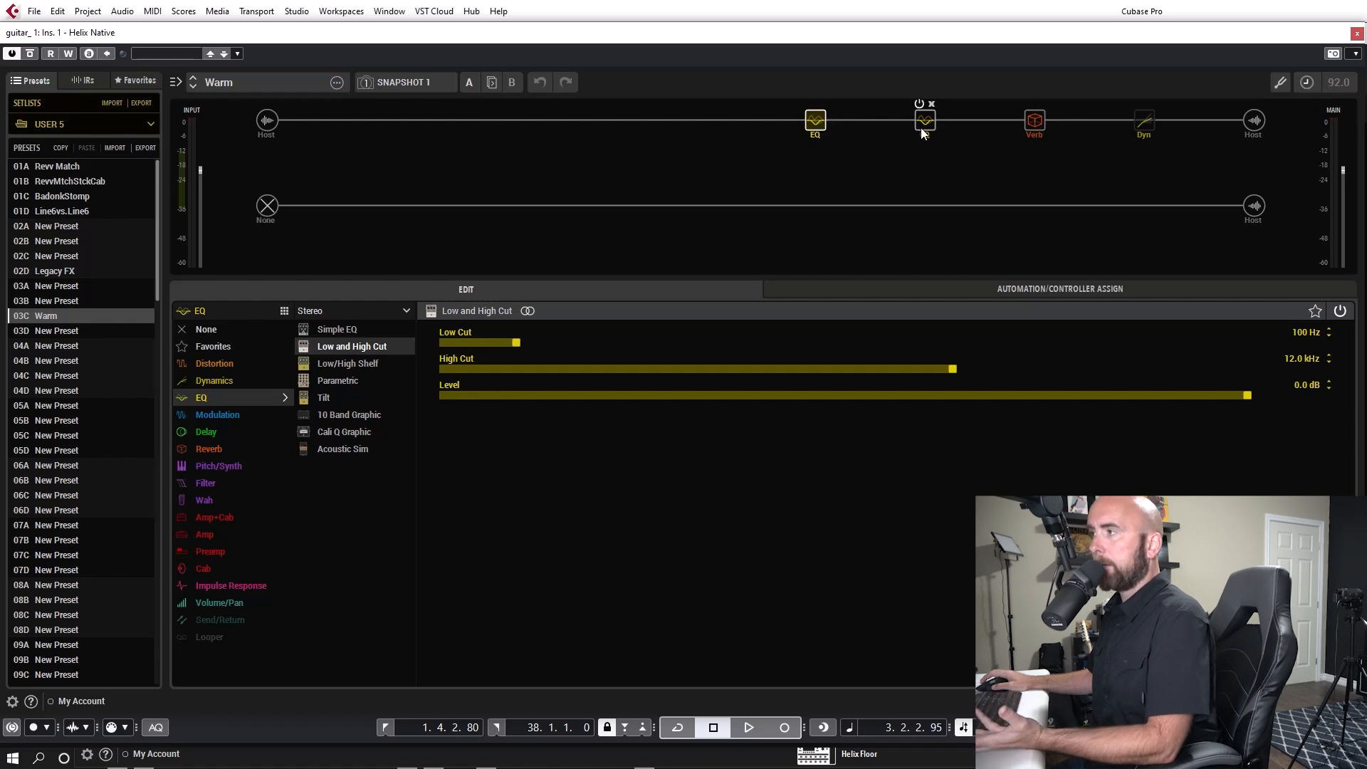
Show the Warm preset's Low/High Shelf EQ, Plate reverb and LA Studio Comp settings.
click(346, 364)
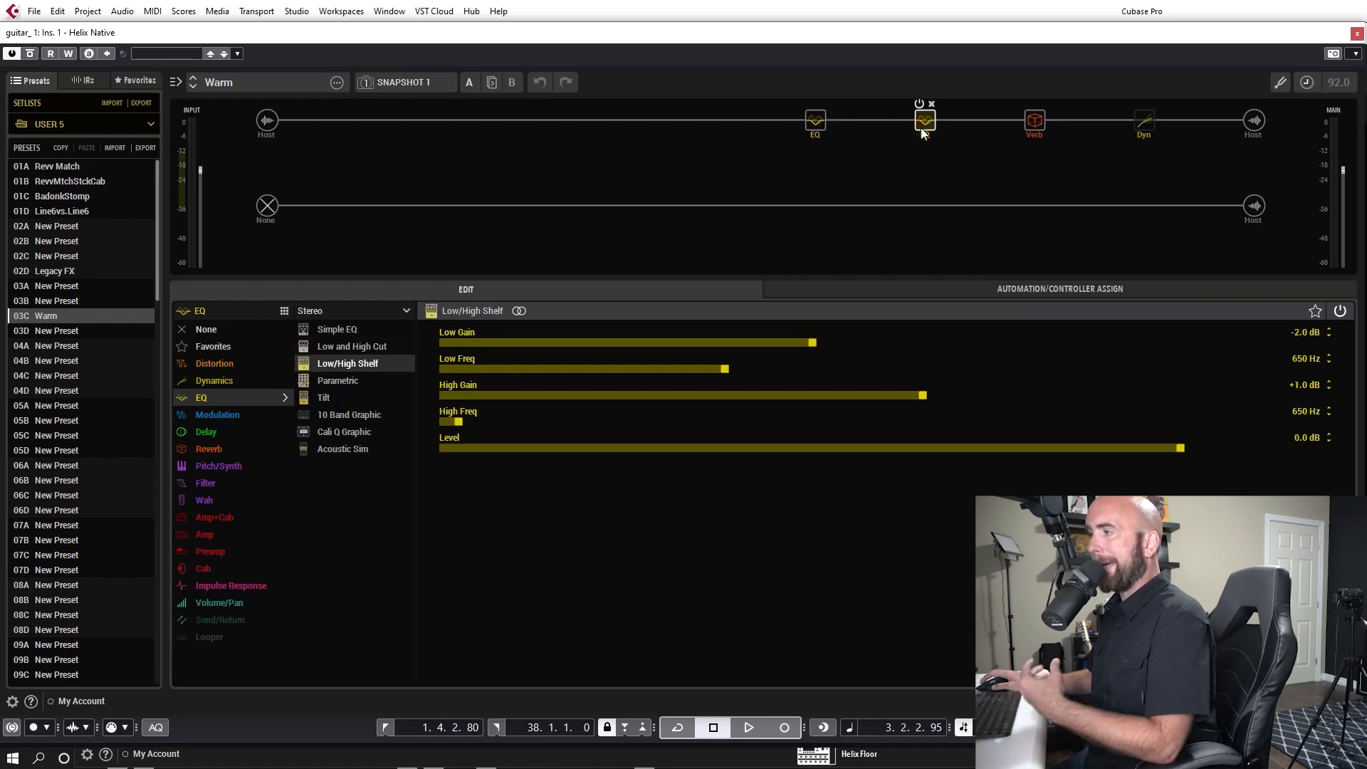
click(918, 104)
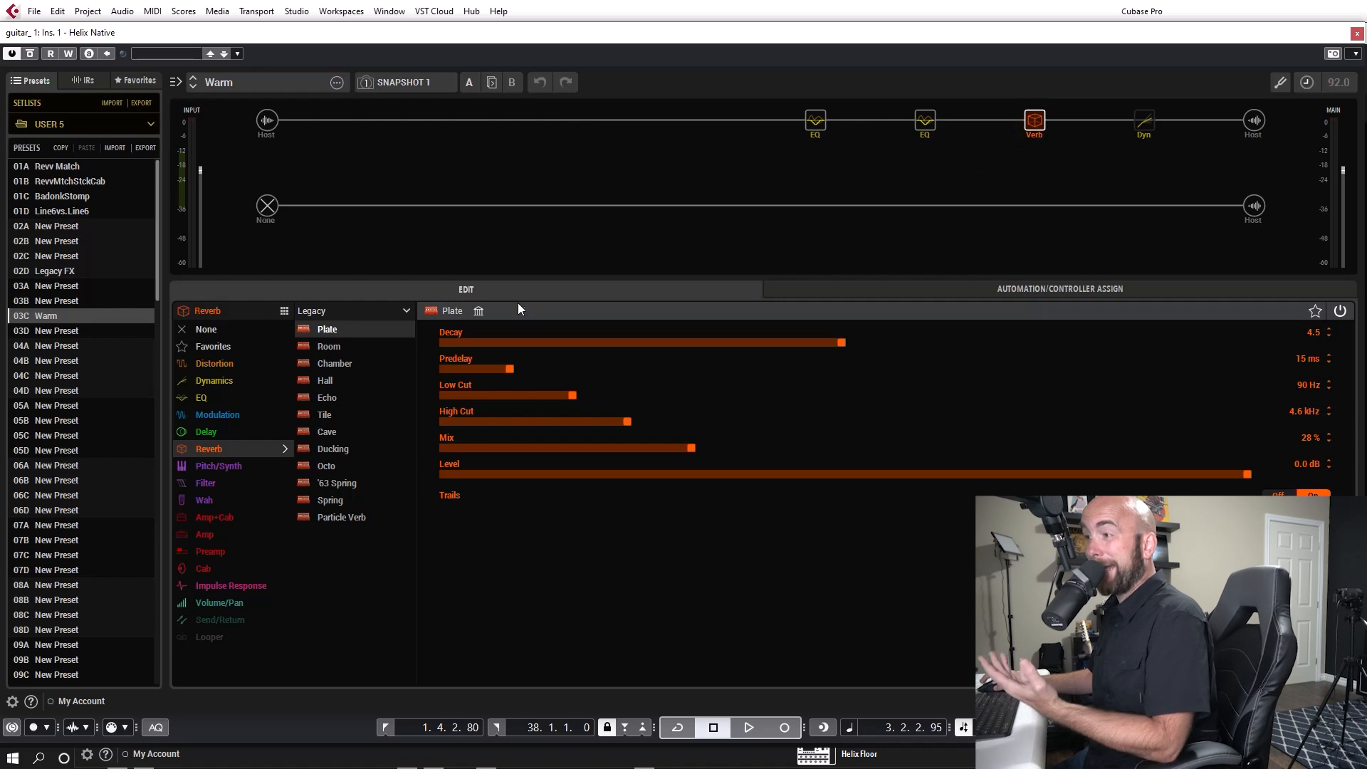
mouse_move(945, 375)
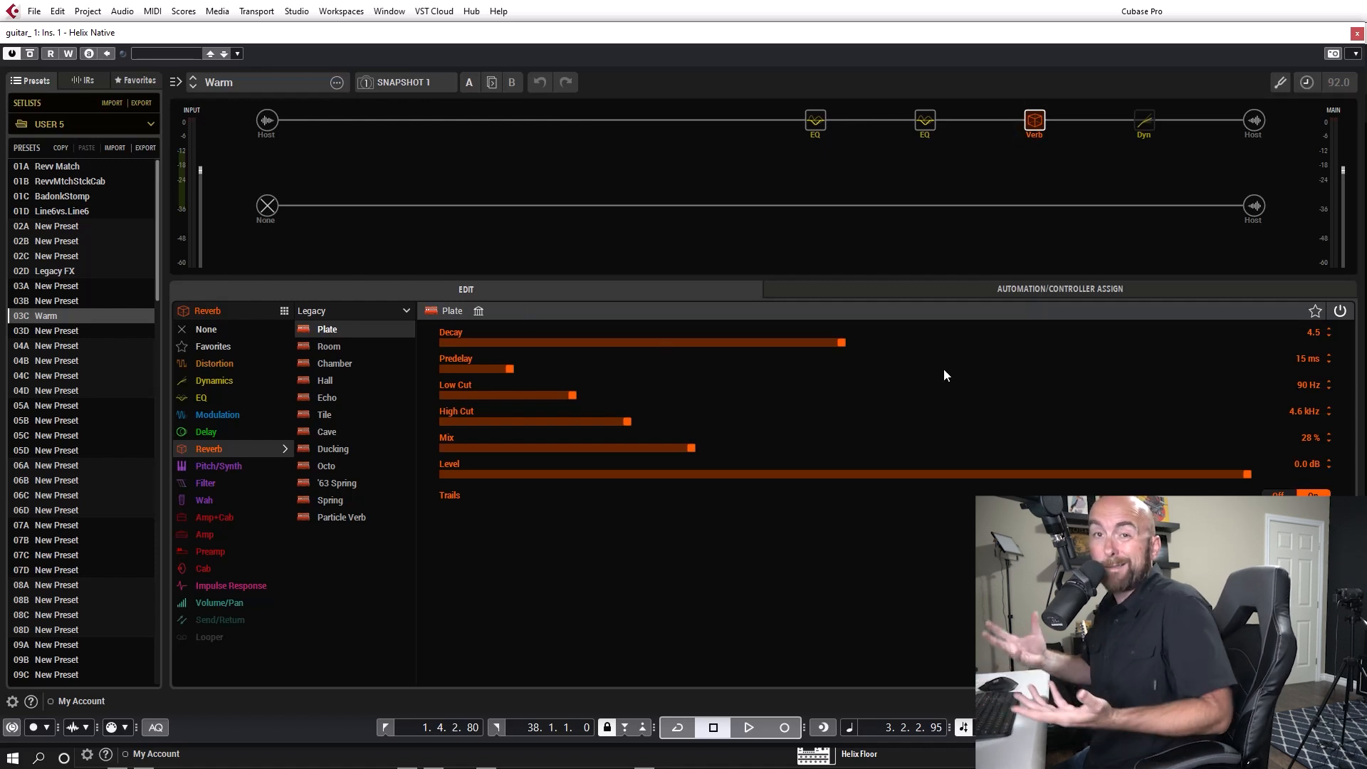
click(1143, 120)
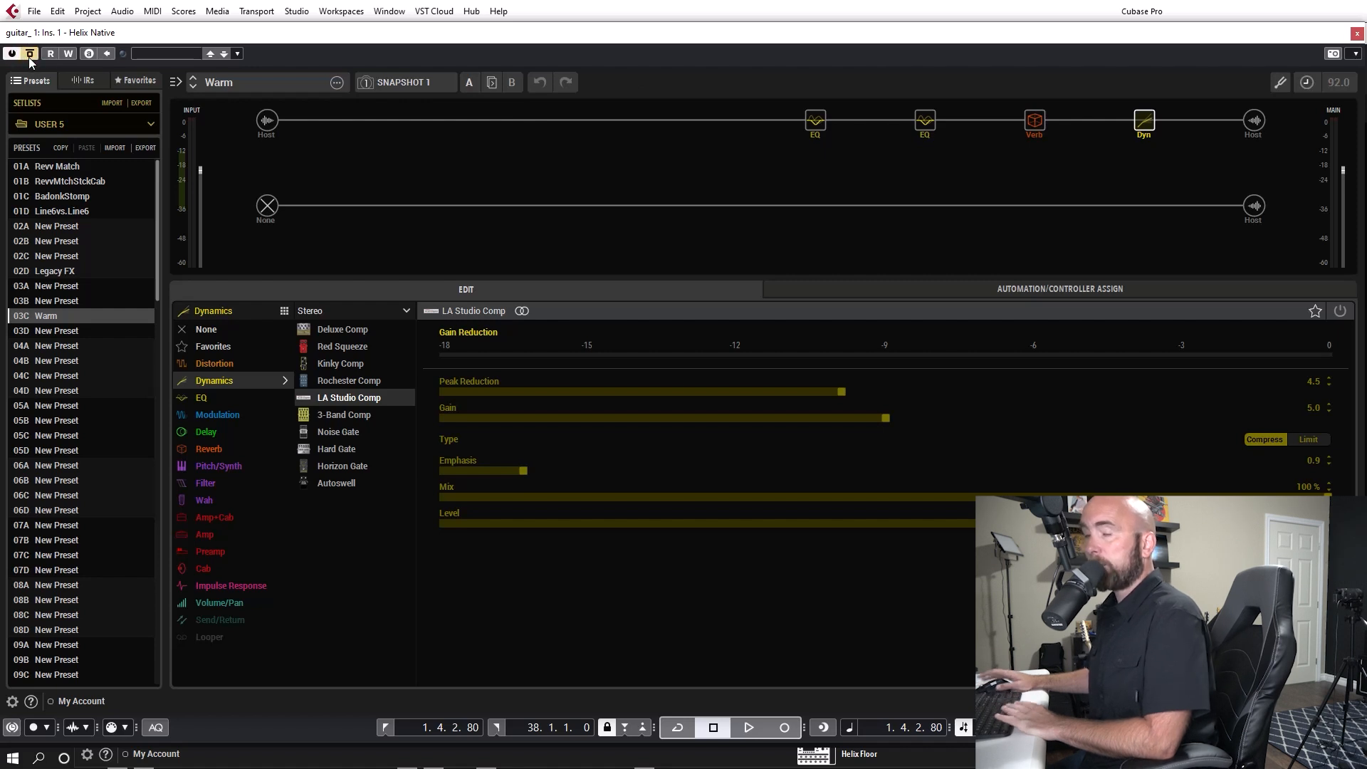
Play and stop the mix, solo guitar__stereo 1, and open its Helix vs Real preset.
click(747, 726)
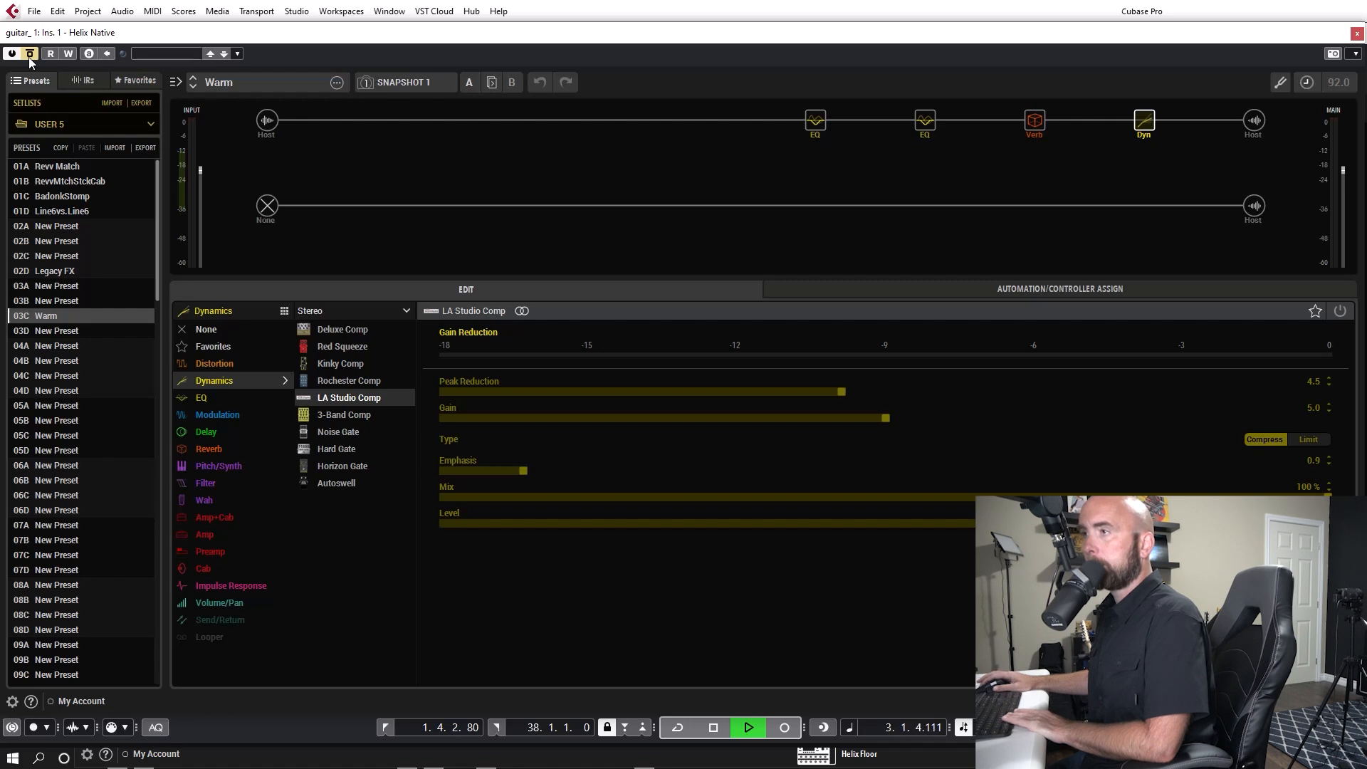
click(710, 726)
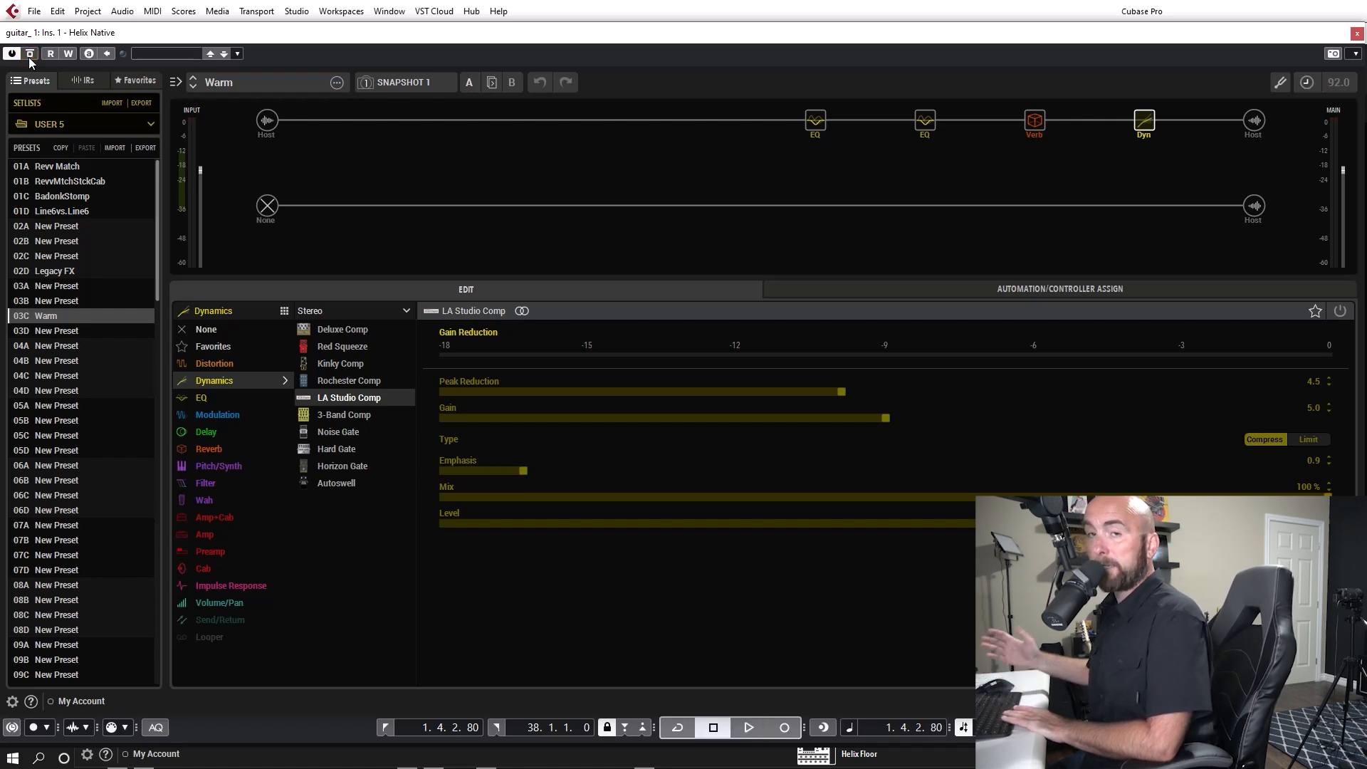
click(747, 727)
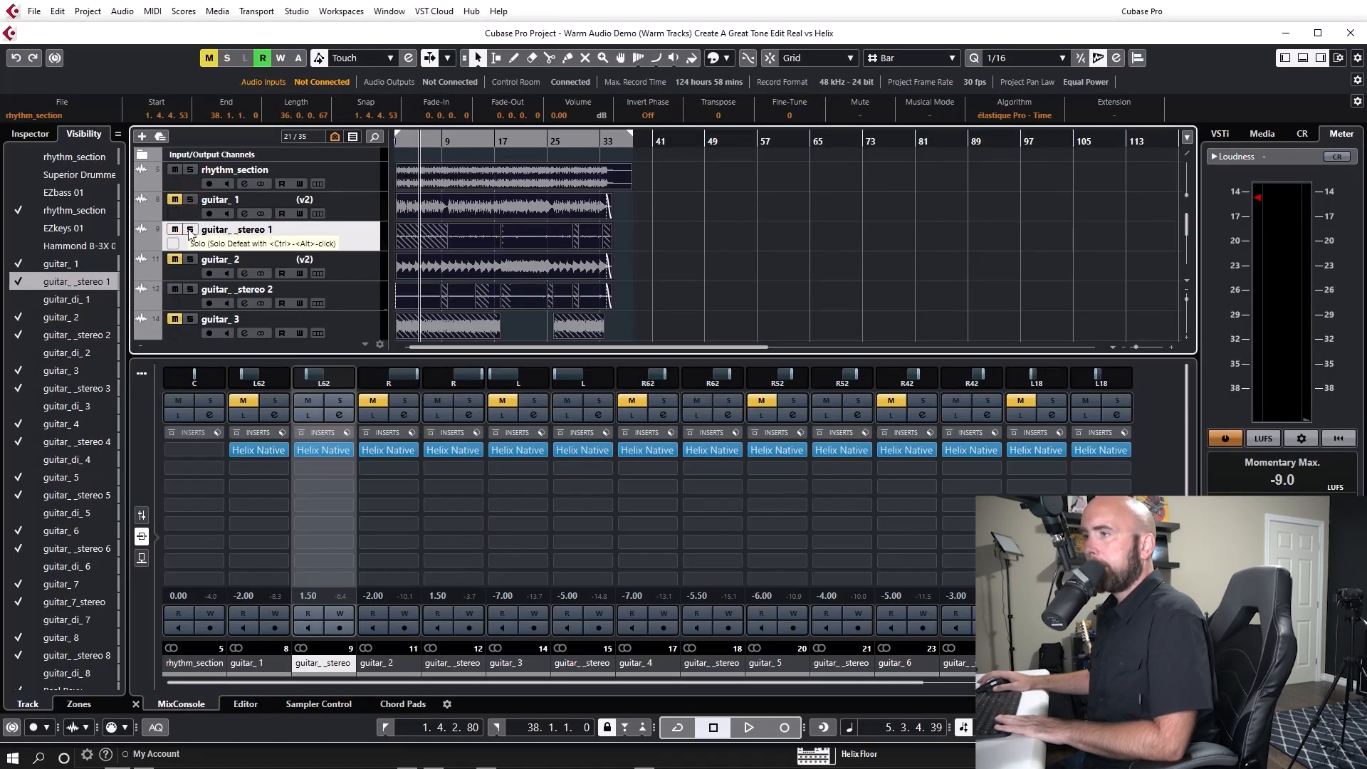
click(189, 229)
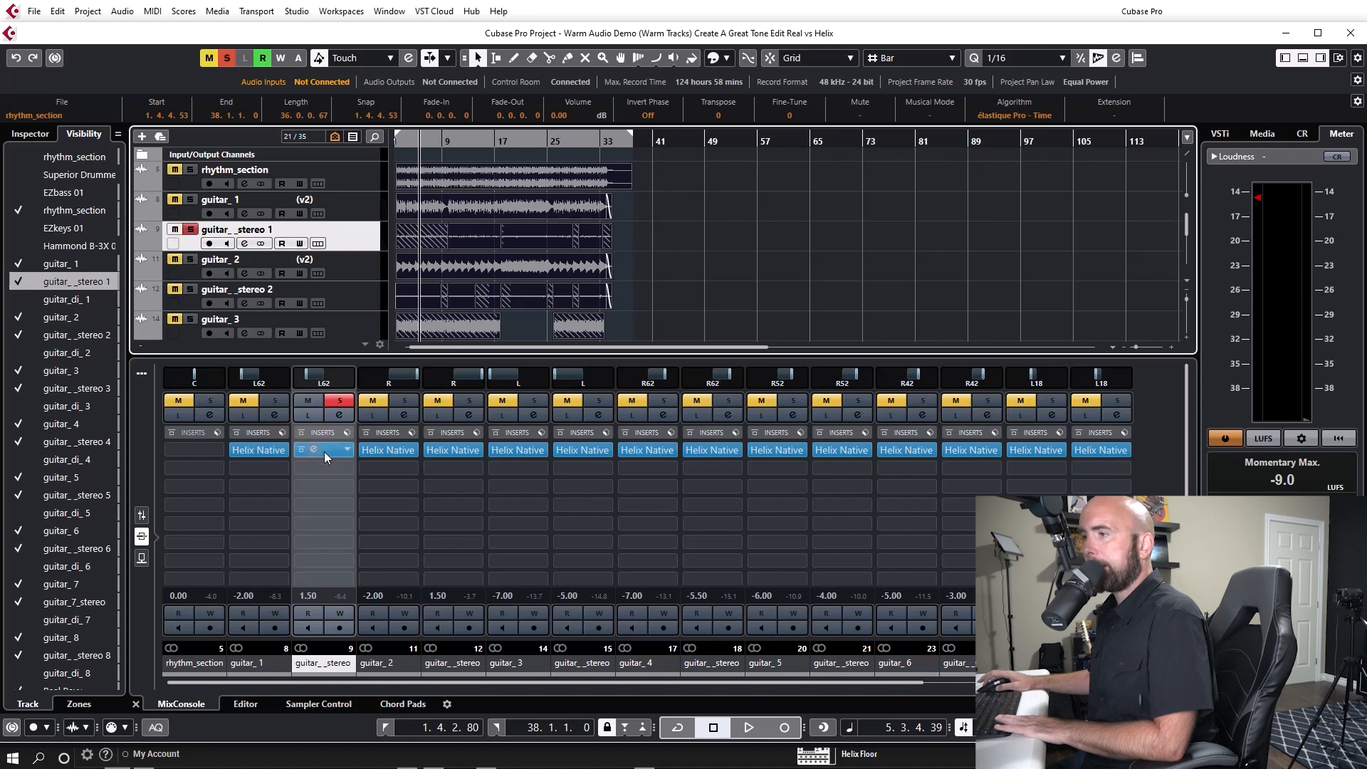
click(313, 450)
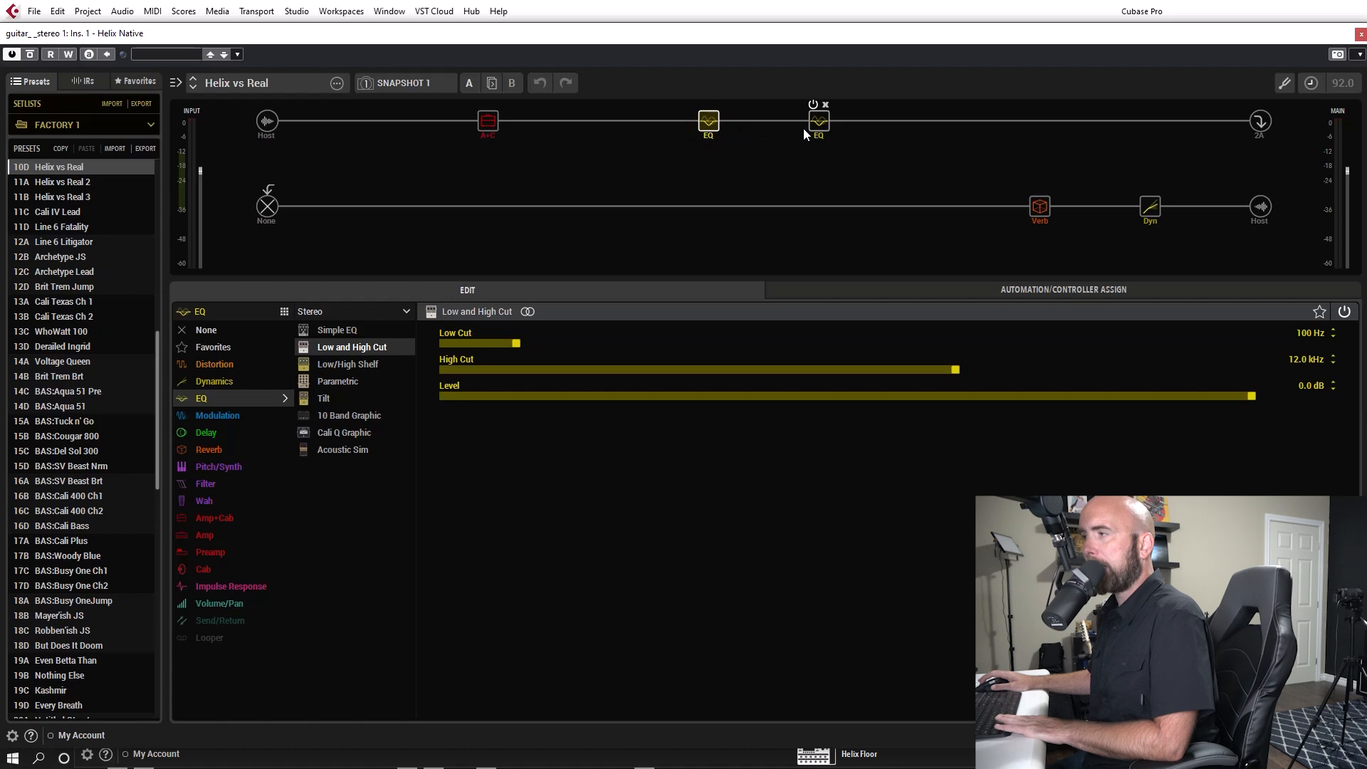
Show Helix vs Real's shelf EQ, Plate reverb, LA Studio Comp and Placater Clean amp.
click(347, 364)
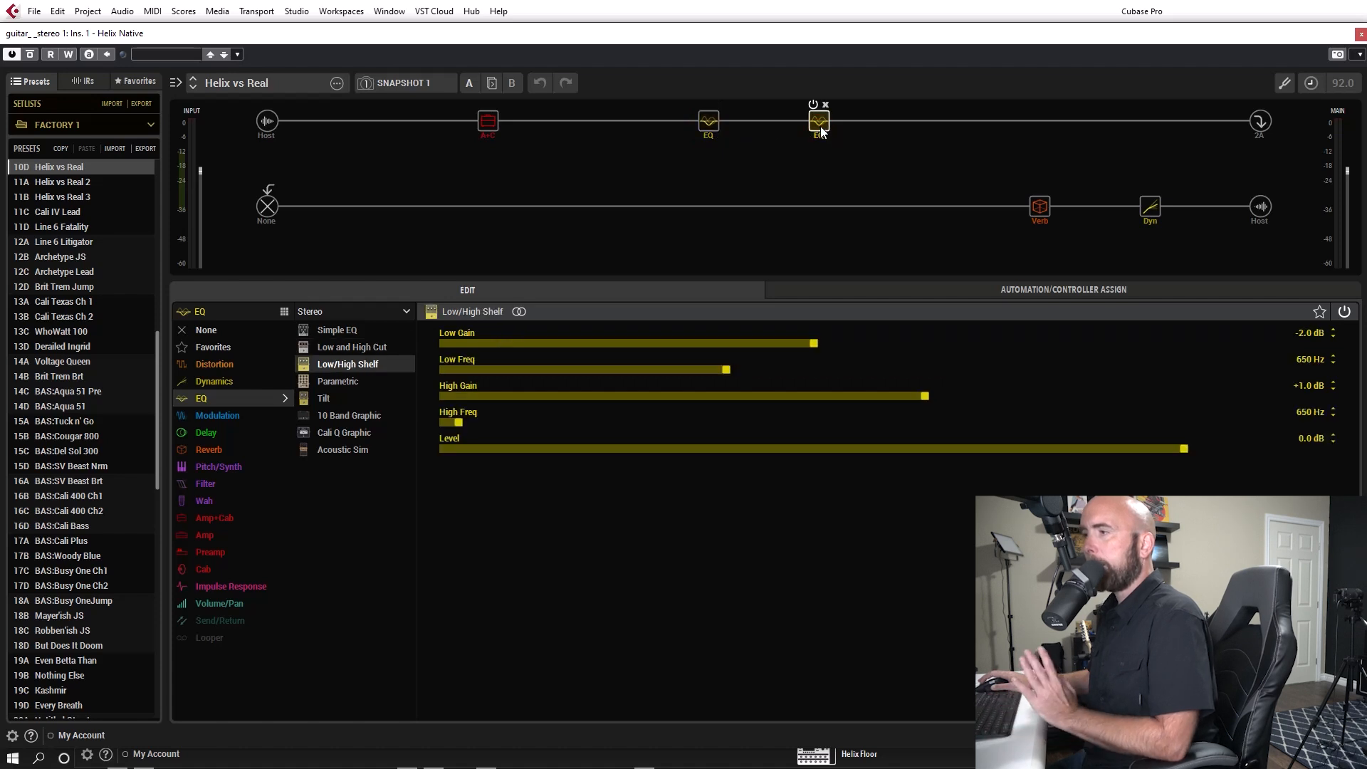
click(1040, 209)
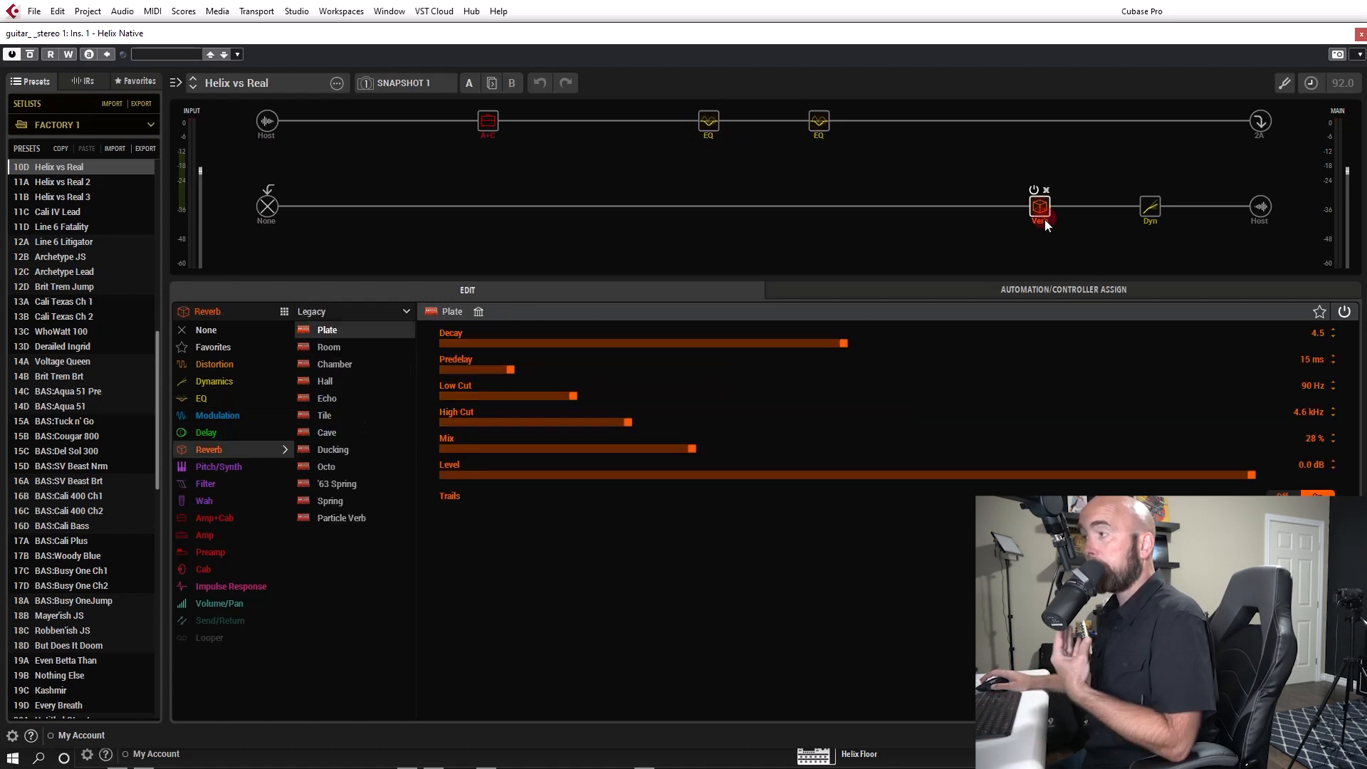
click(1149, 207)
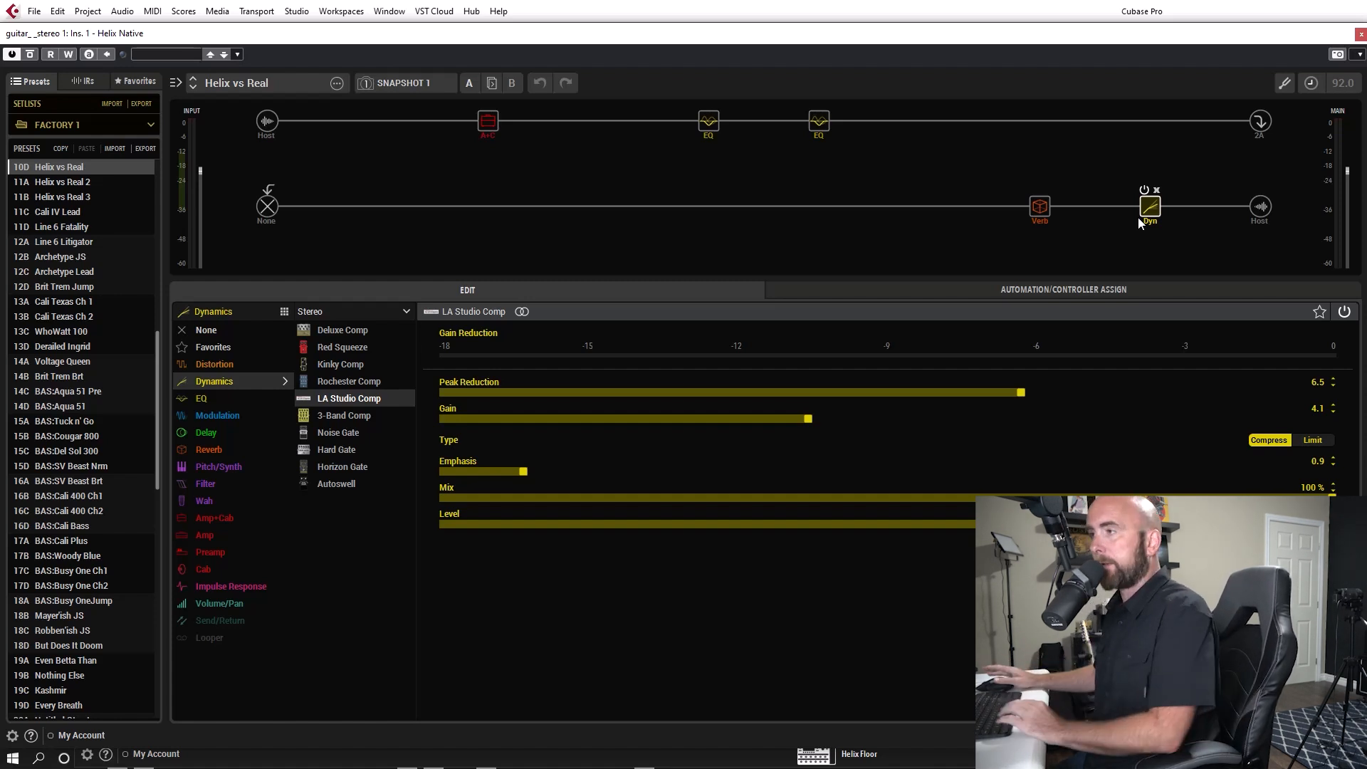
click(487, 122)
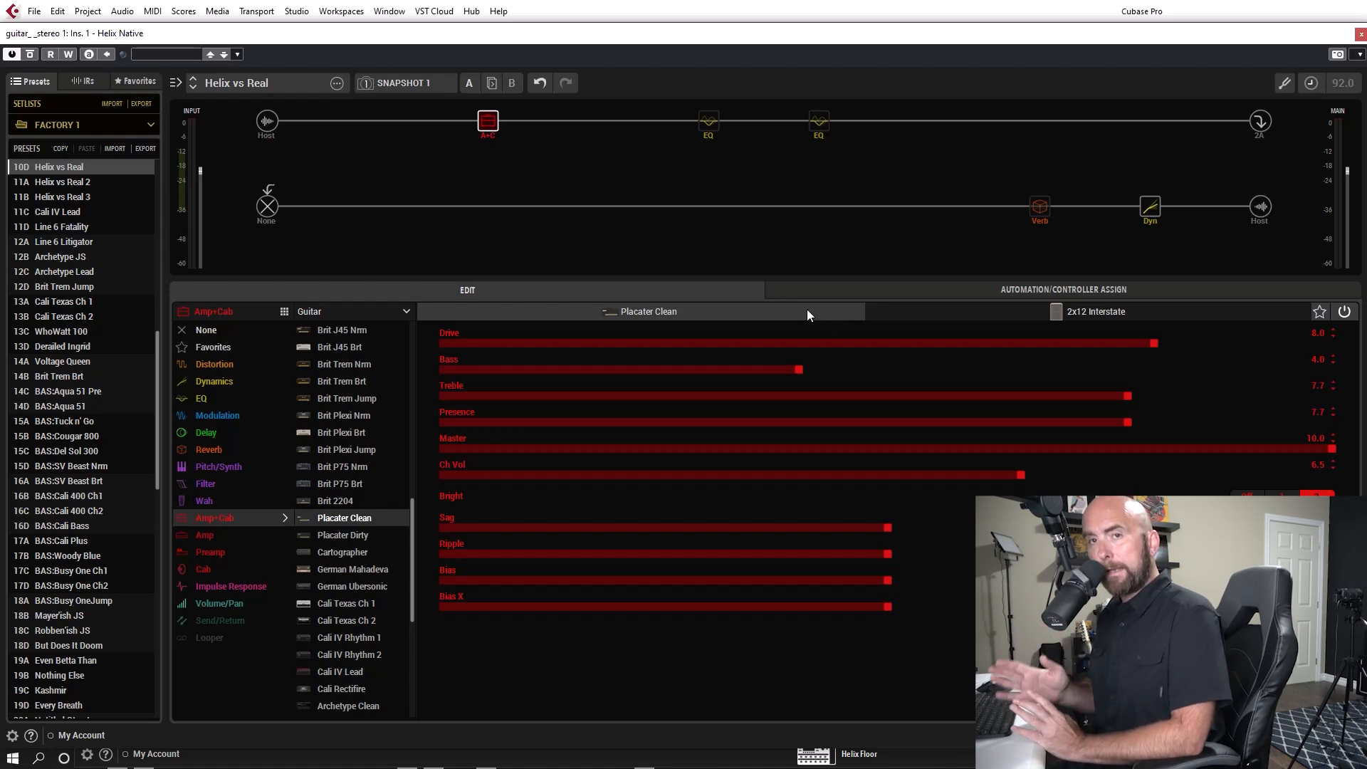
click(1095, 311)
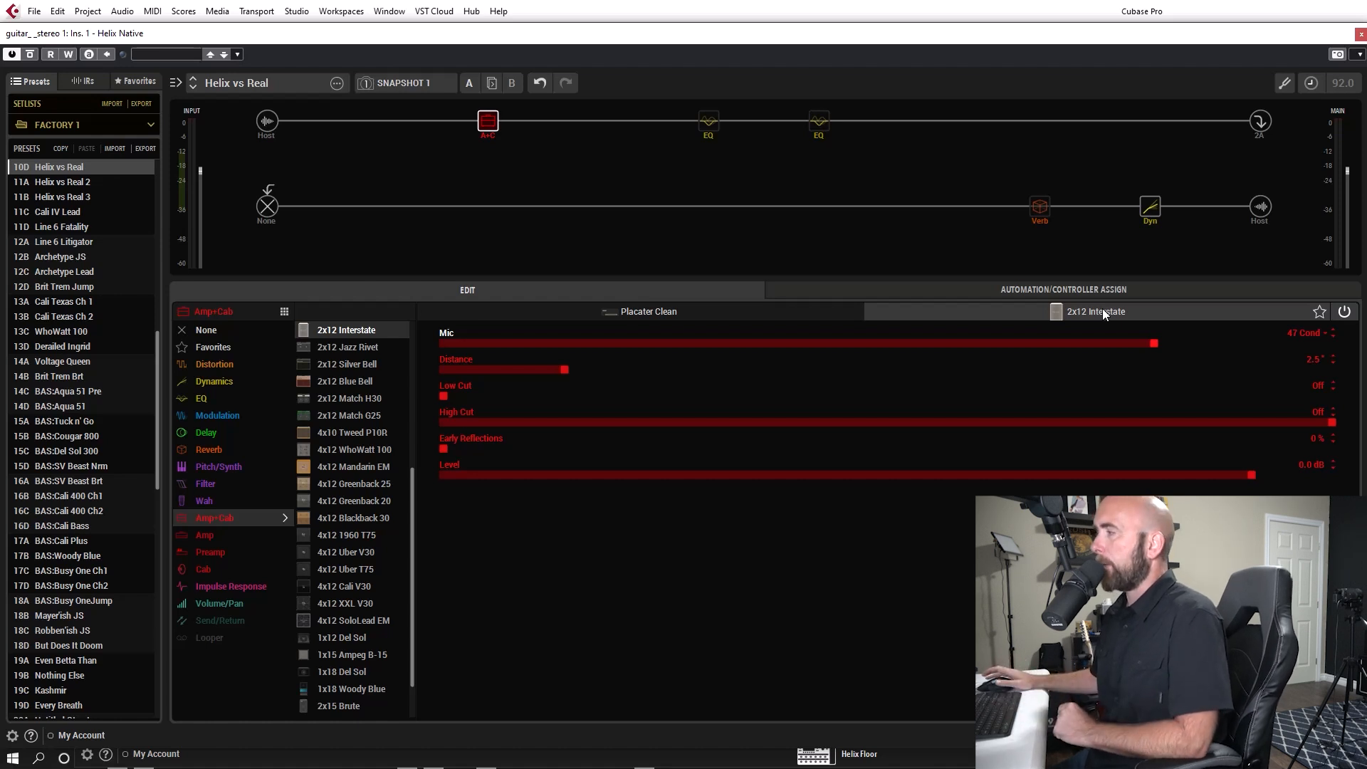
mouse_move(1184, 339)
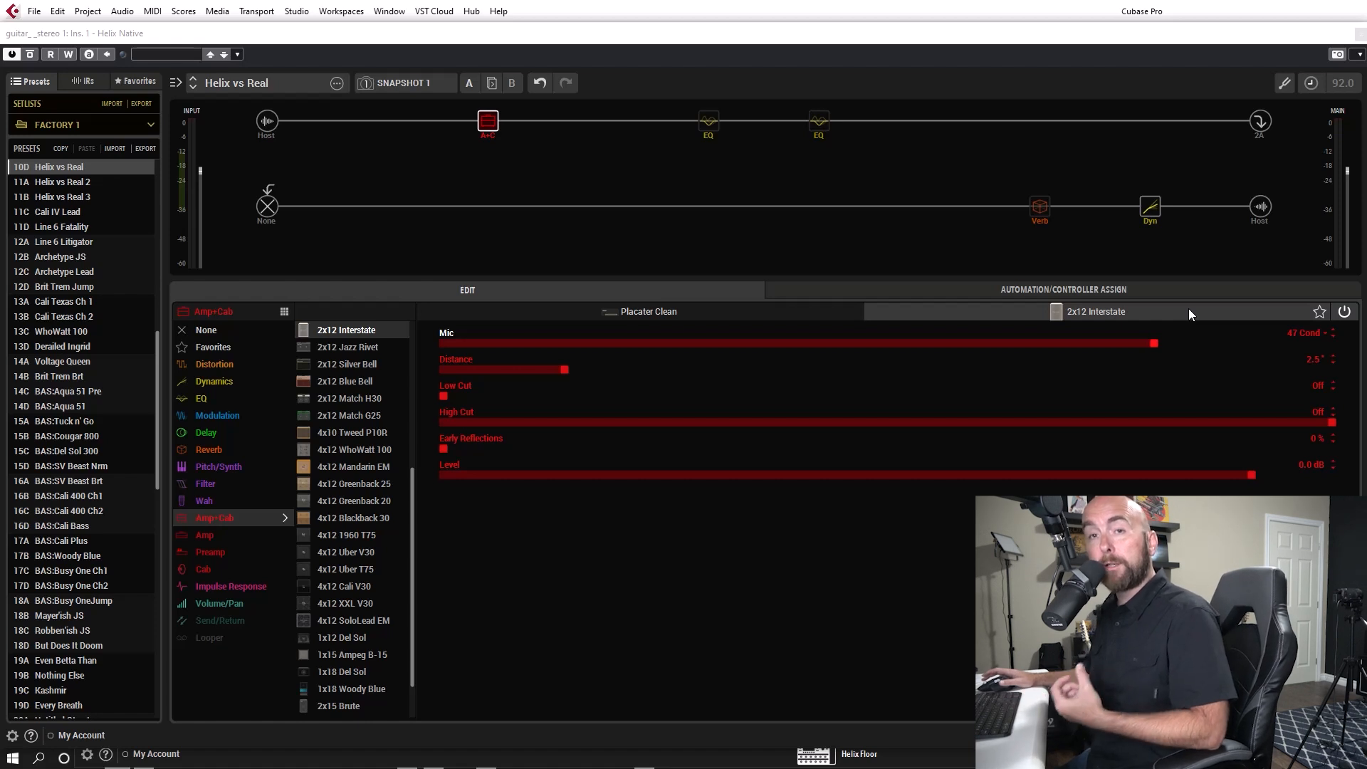
mouse_move(1201, 307)
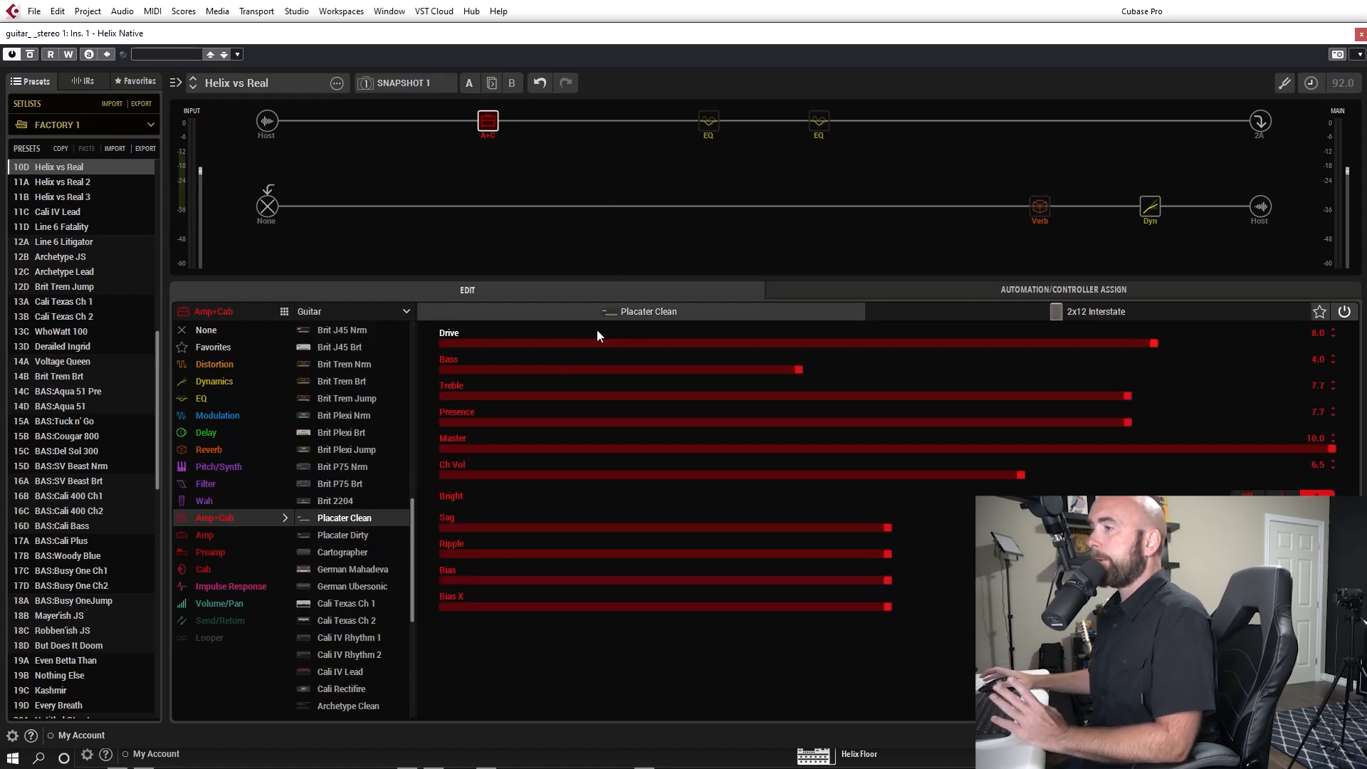
mouse_move(1267, 378)
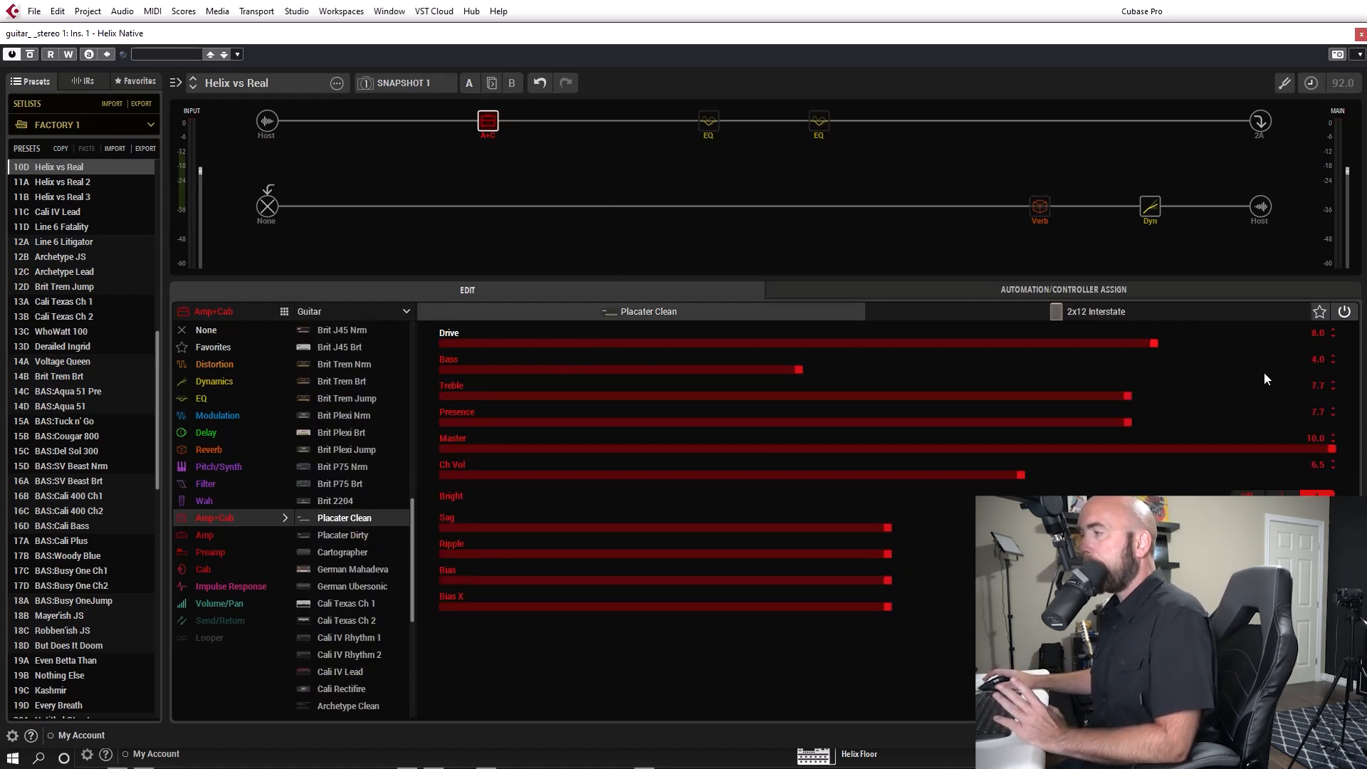
mouse_move(936, 351)
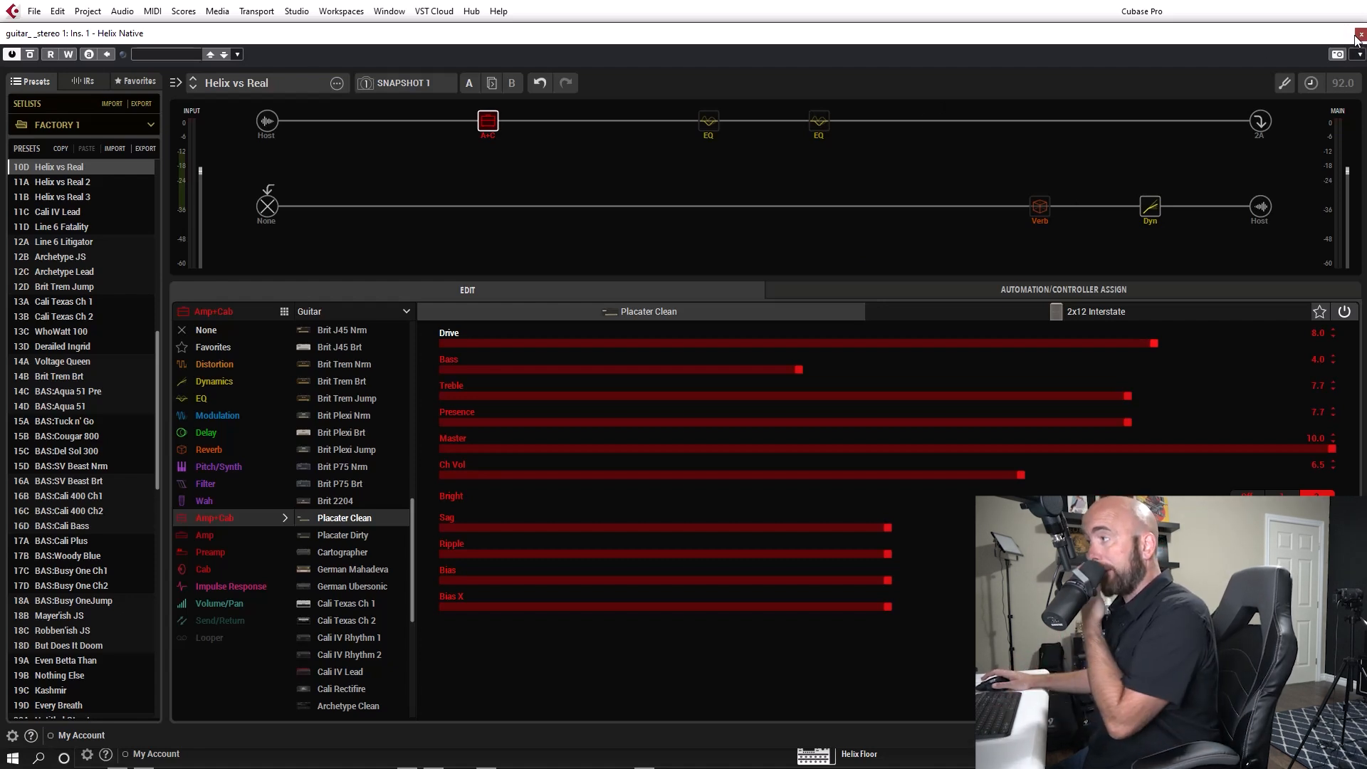
Close, reopen, and close again the Helix Native editor on guitar__stereo 1.
click(1356, 35)
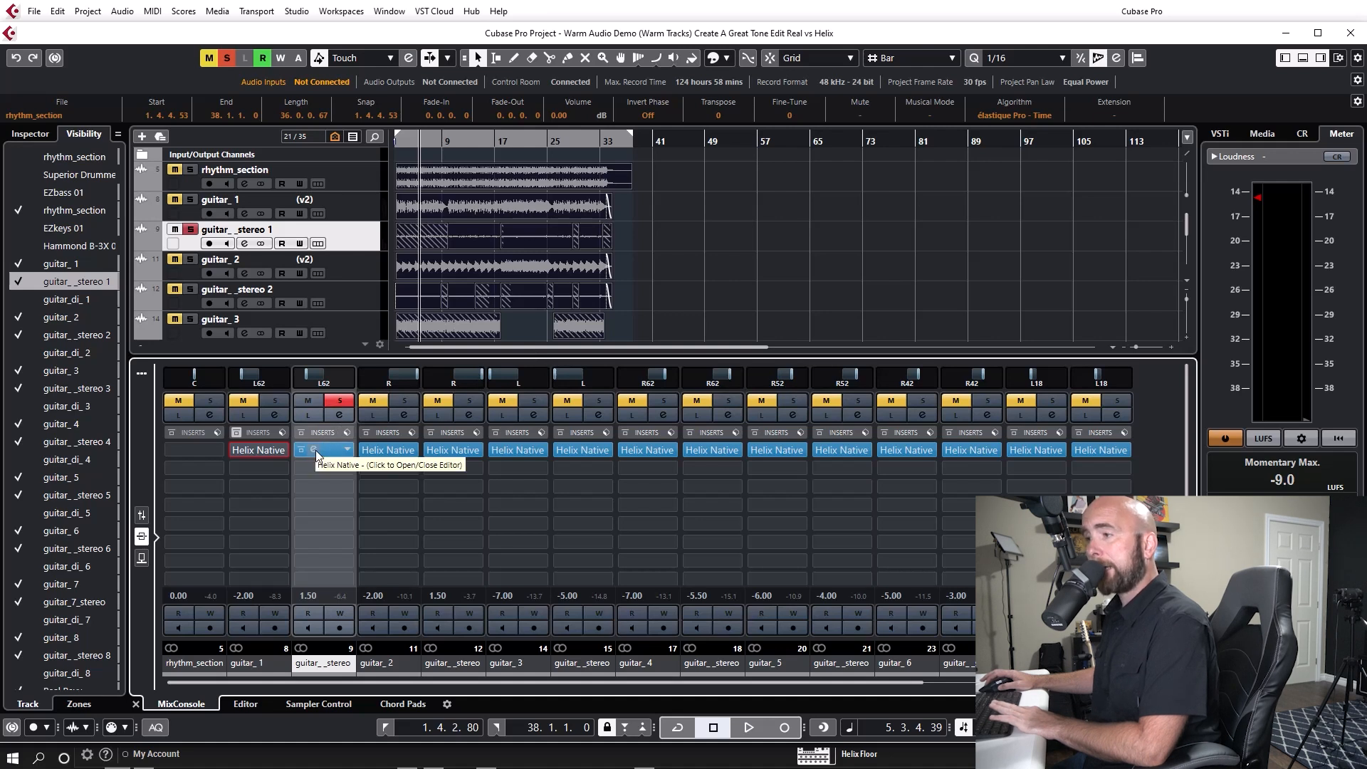
click(257, 450)
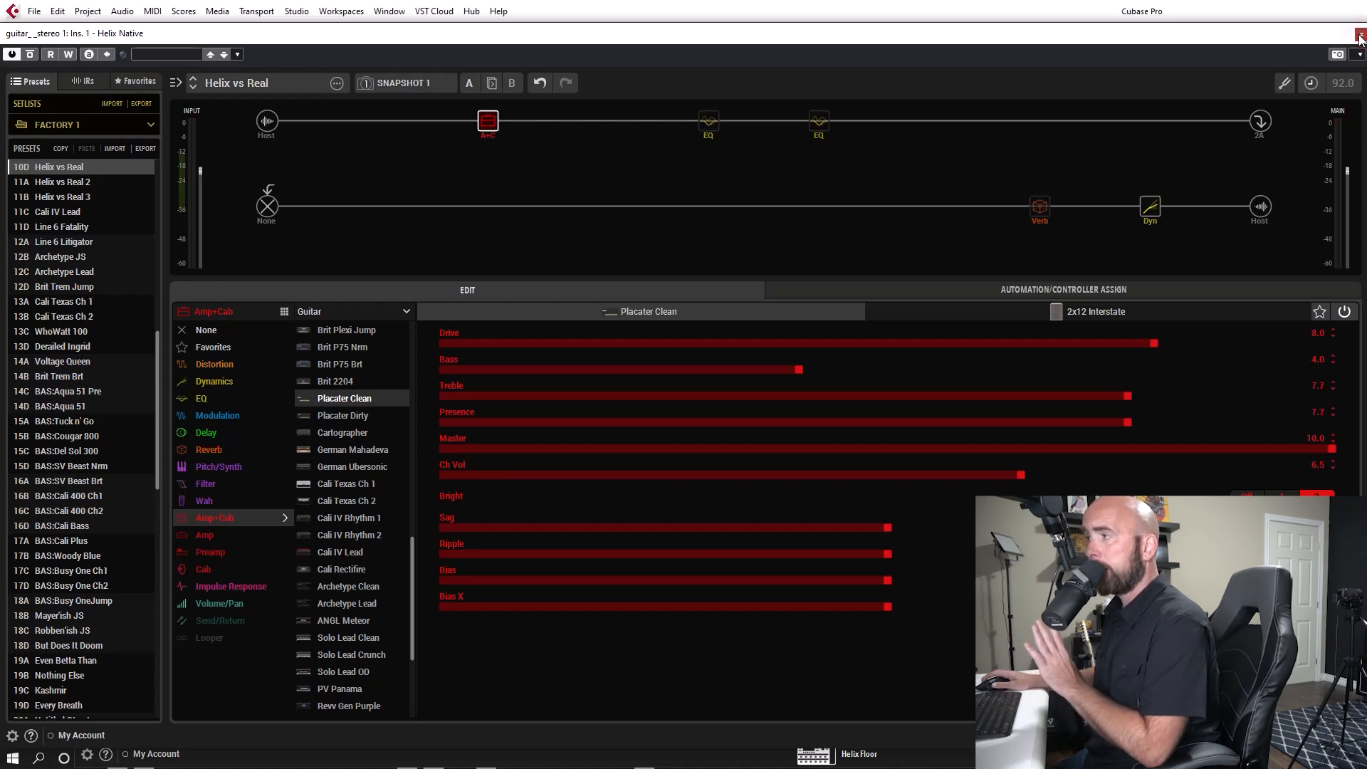
click(1359, 33)
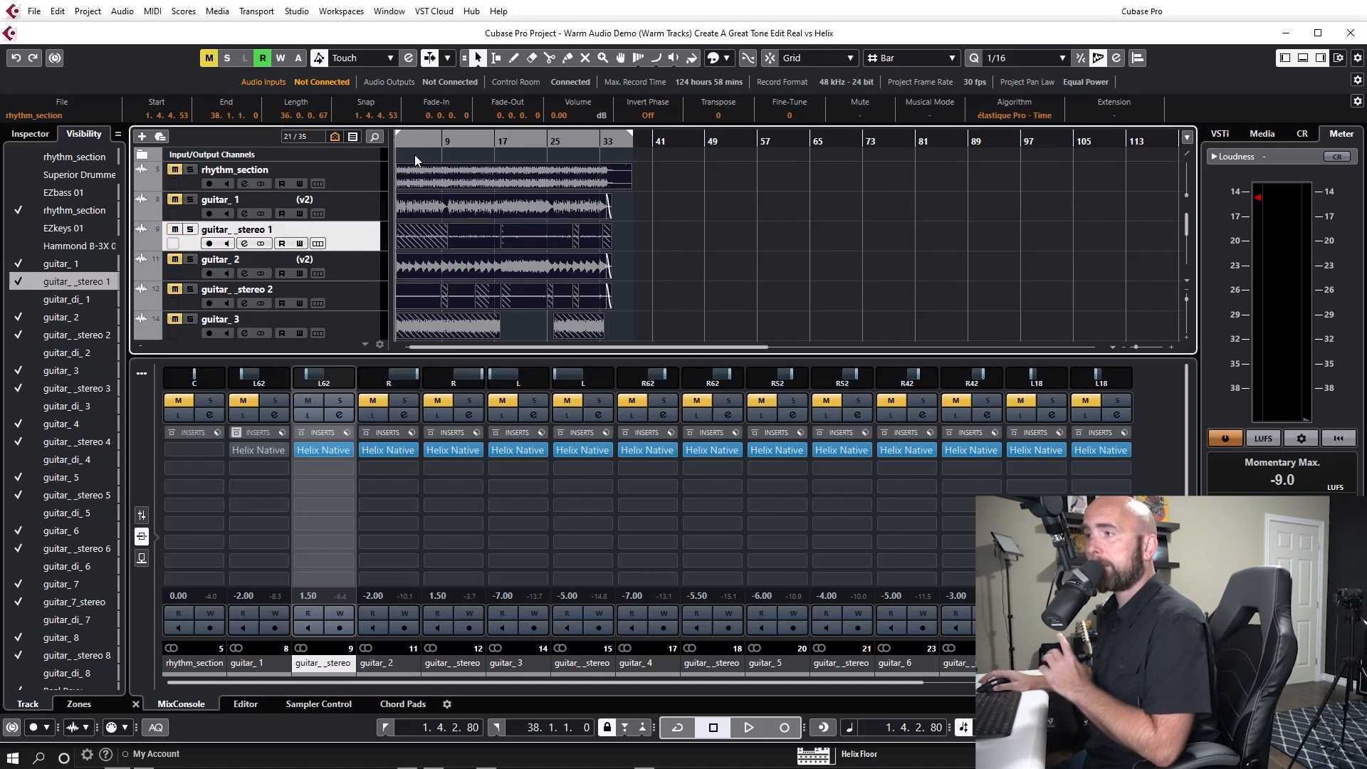
mouse_move(411, 161)
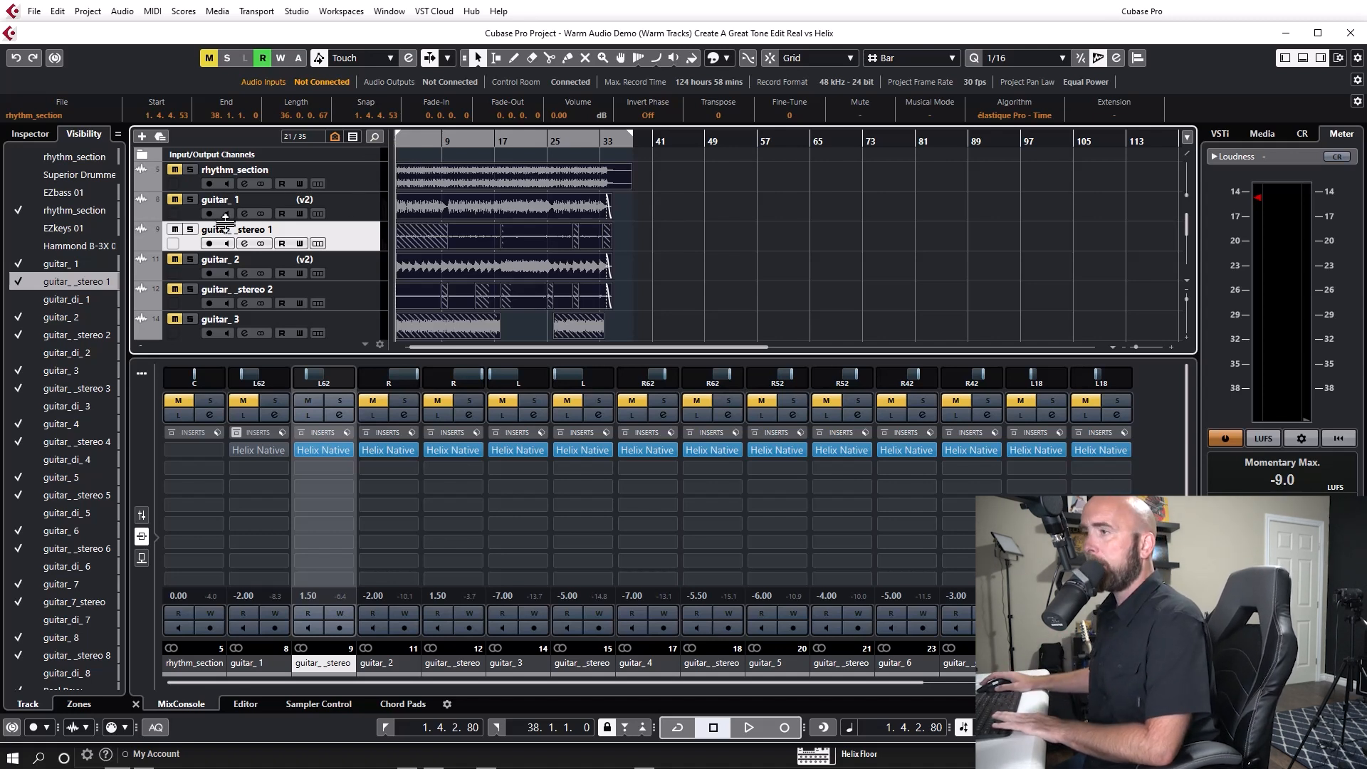
click(189, 199)
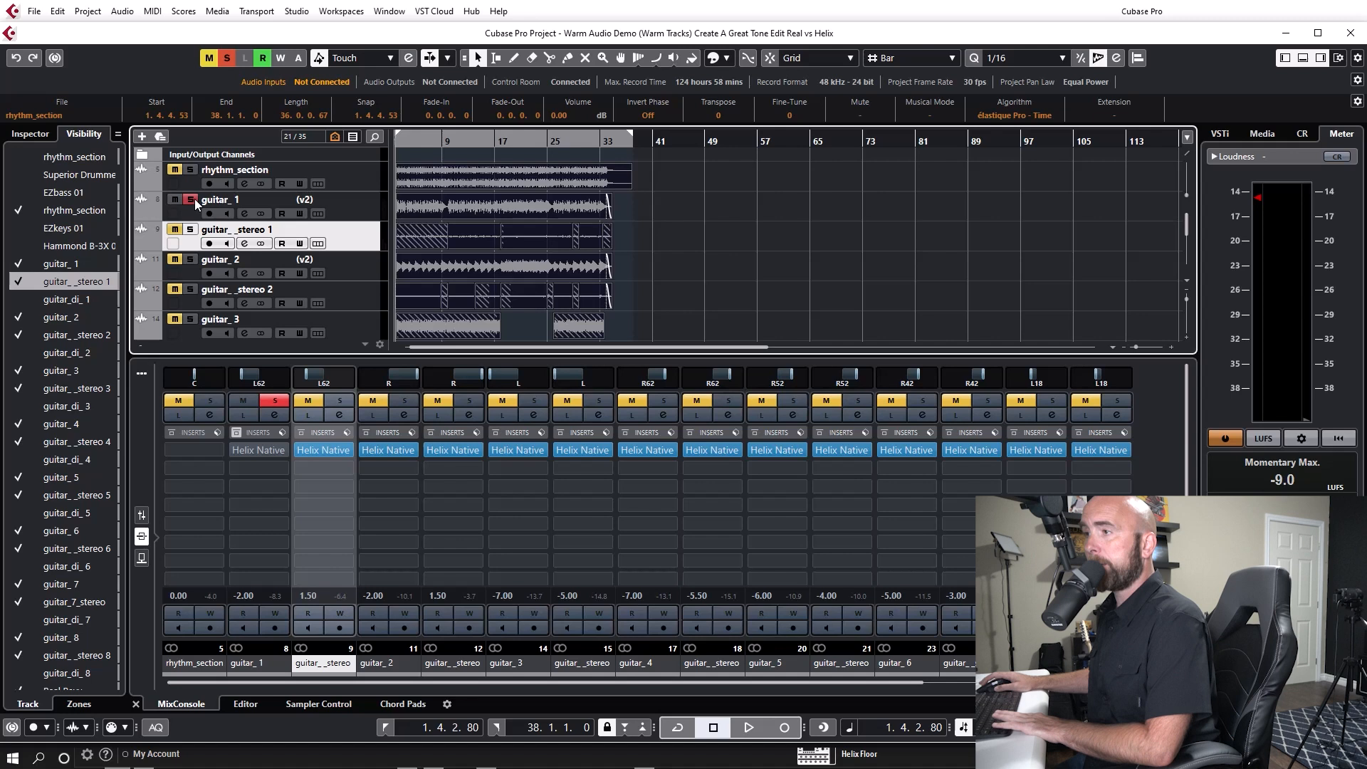
click(190, 201)
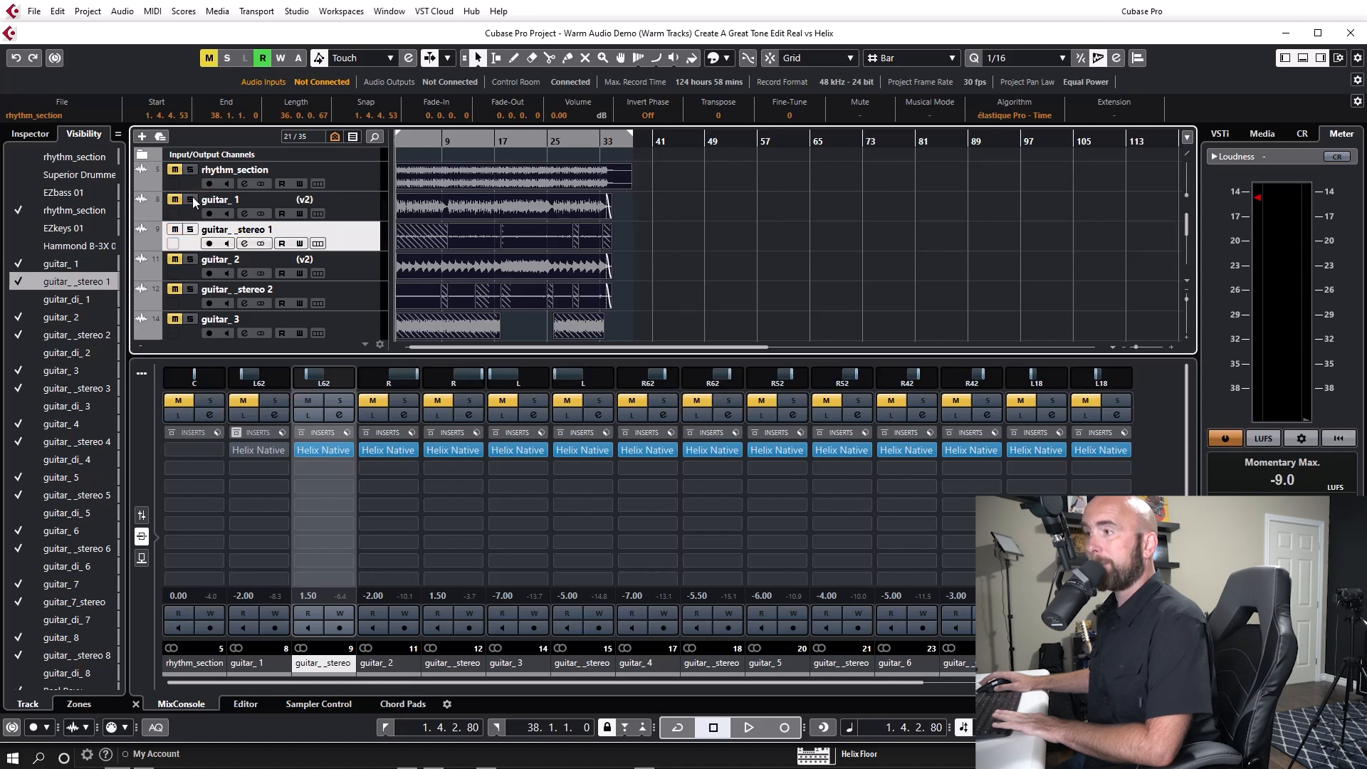
click(190, 199)
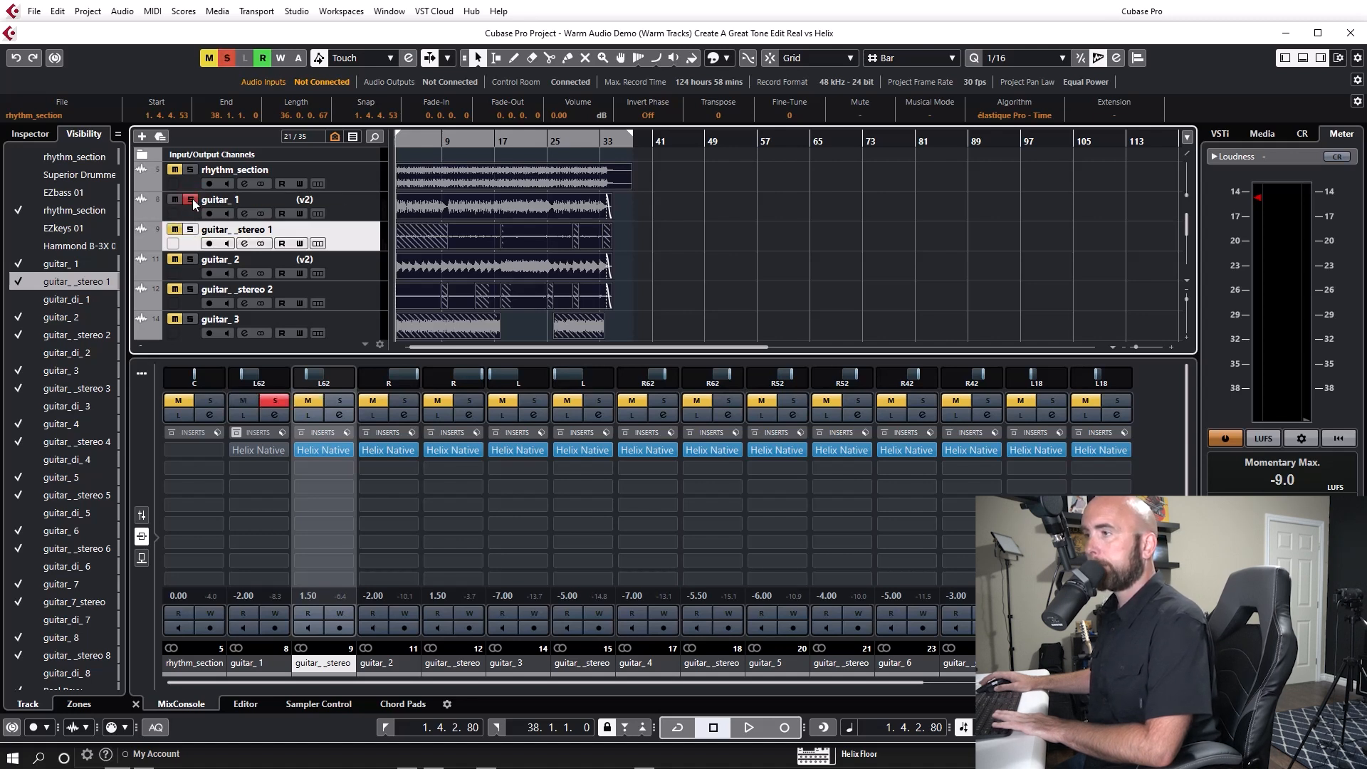
click(747, 727)
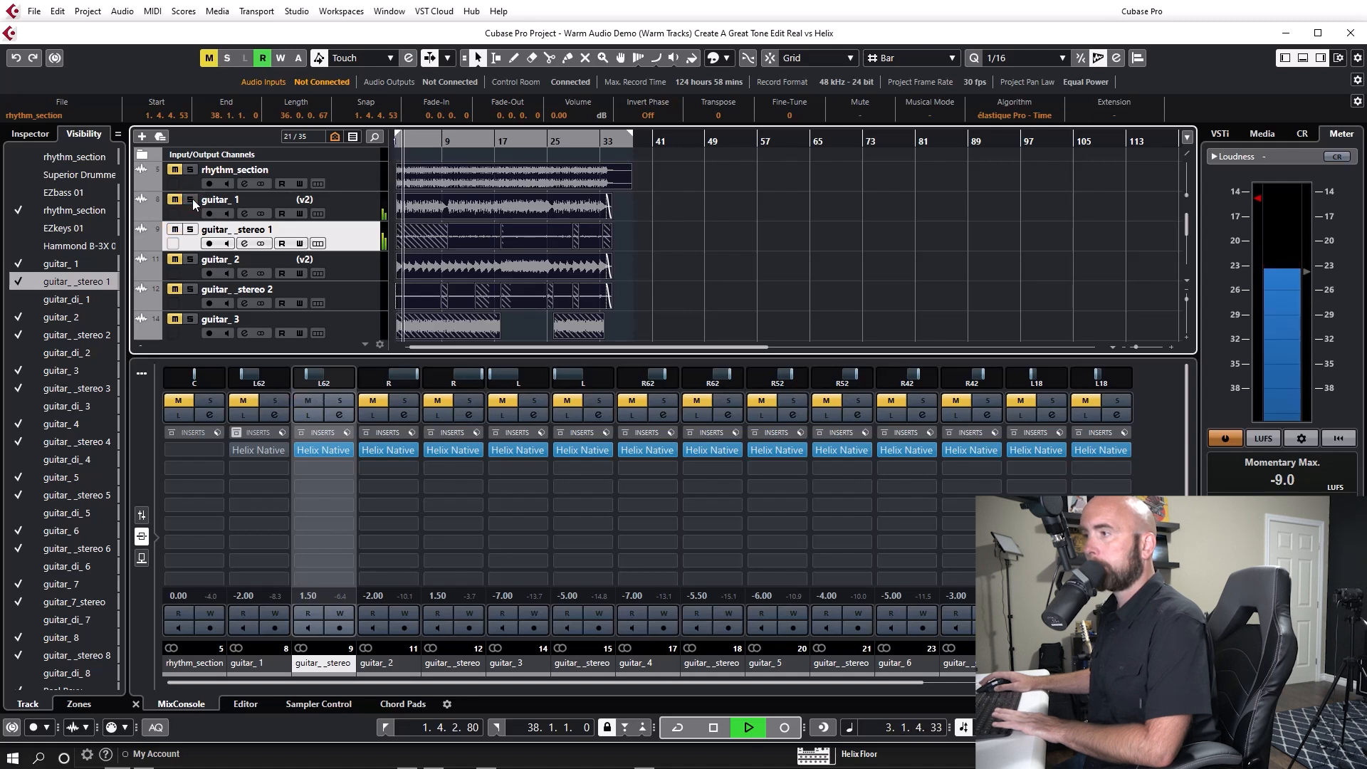
click(190, 200)
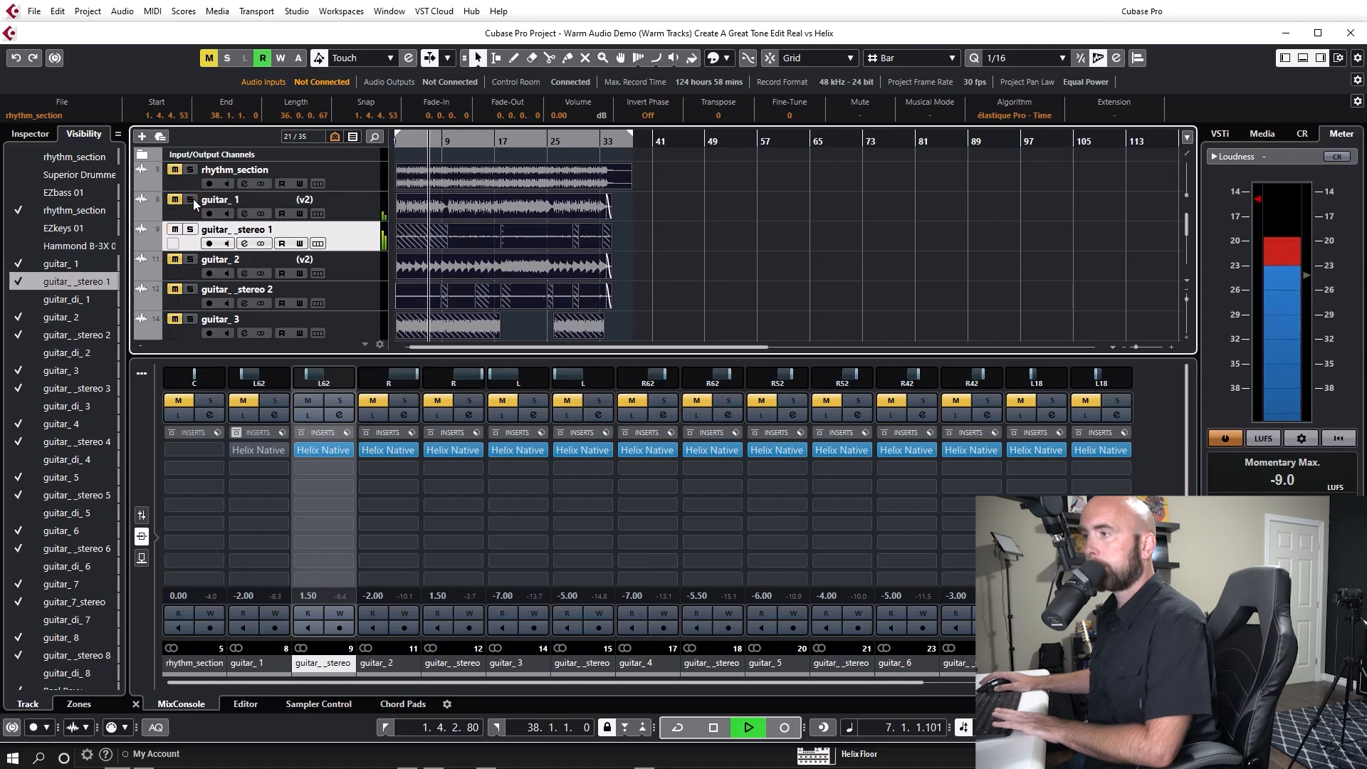
click(190, 198)
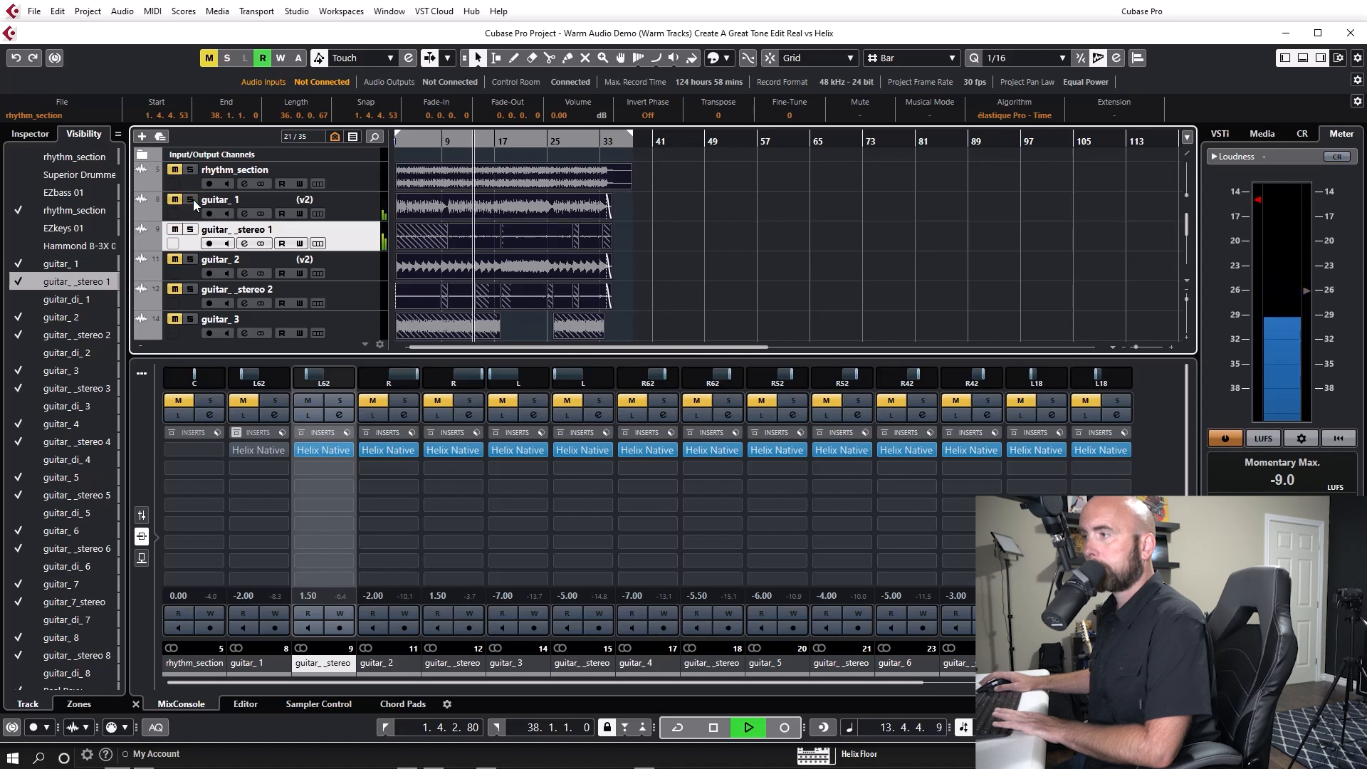
click(190, 199)
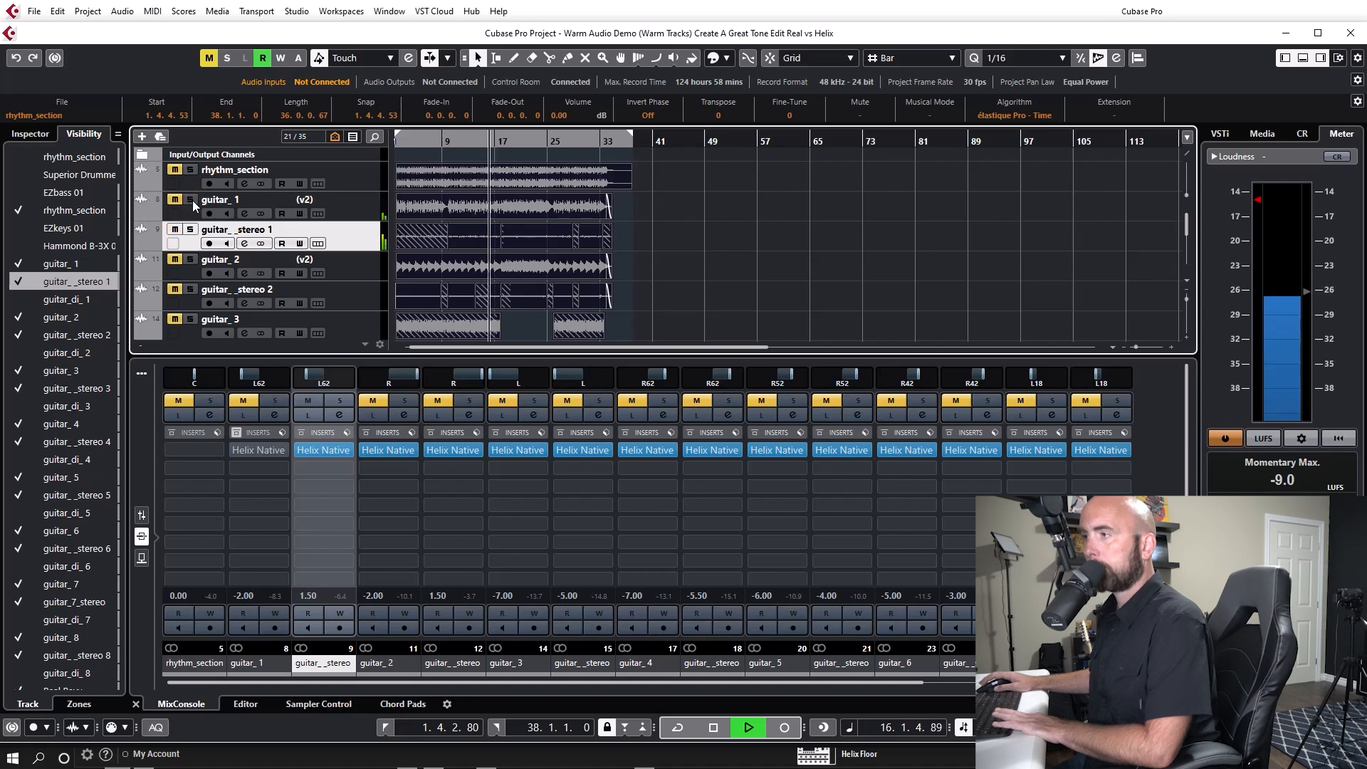
click(190, 198)
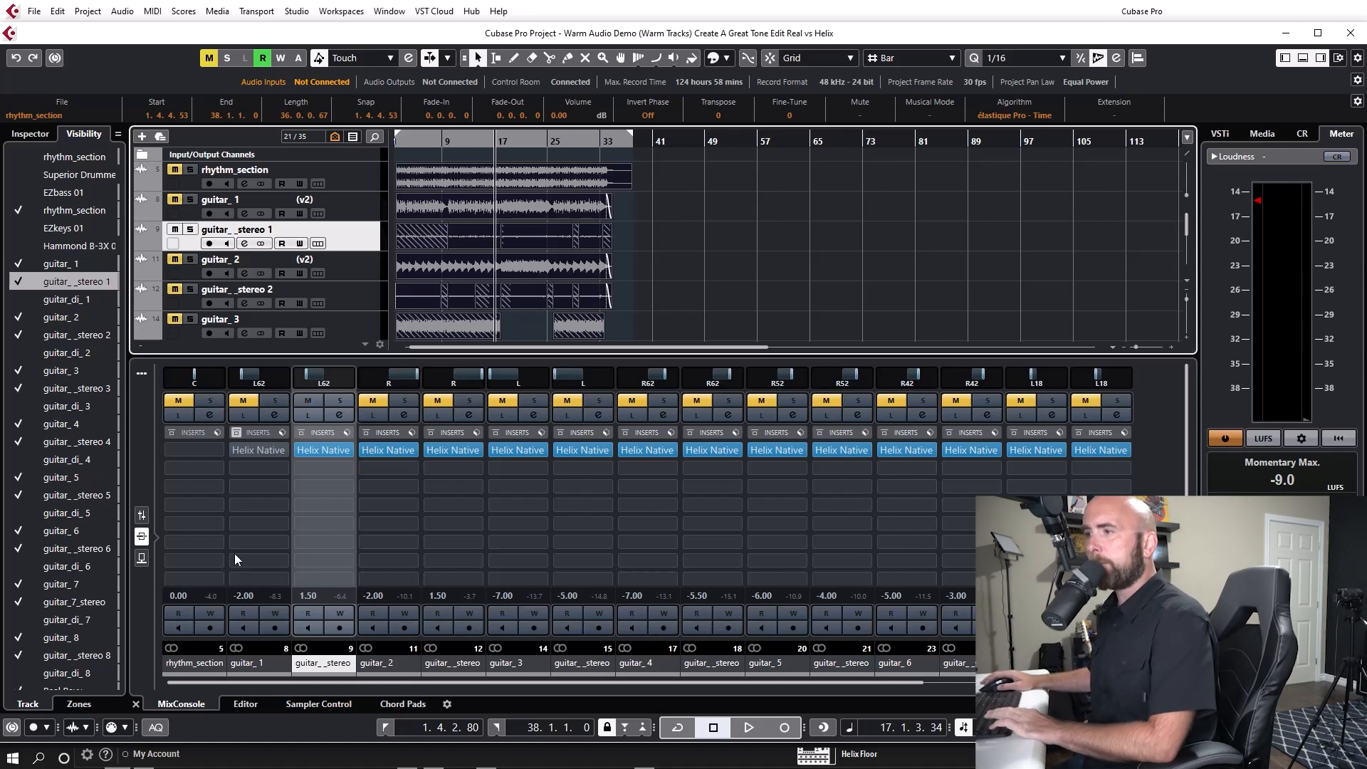
Open guitar_1's Helix Native, view the Warm compressor block, then close both plugin windows.
click(257, 450)
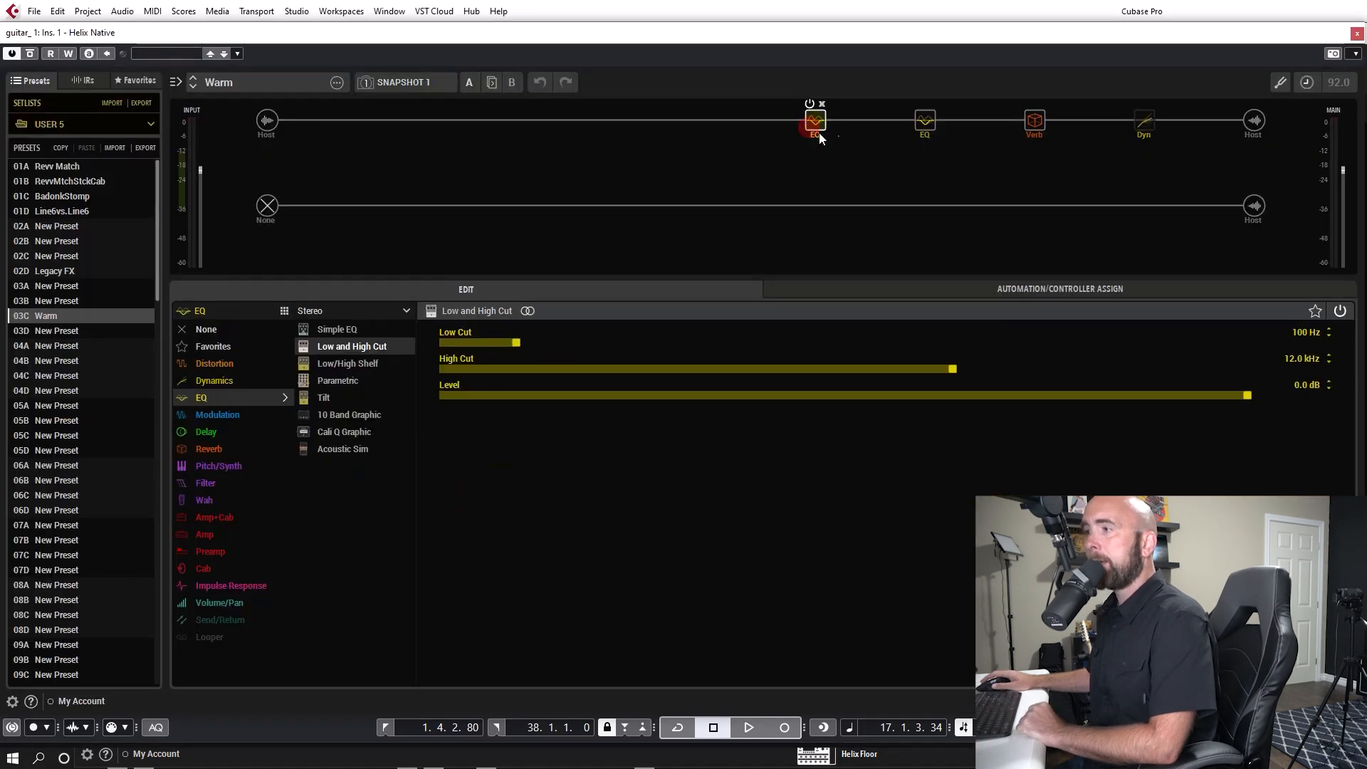
click(347, 362)
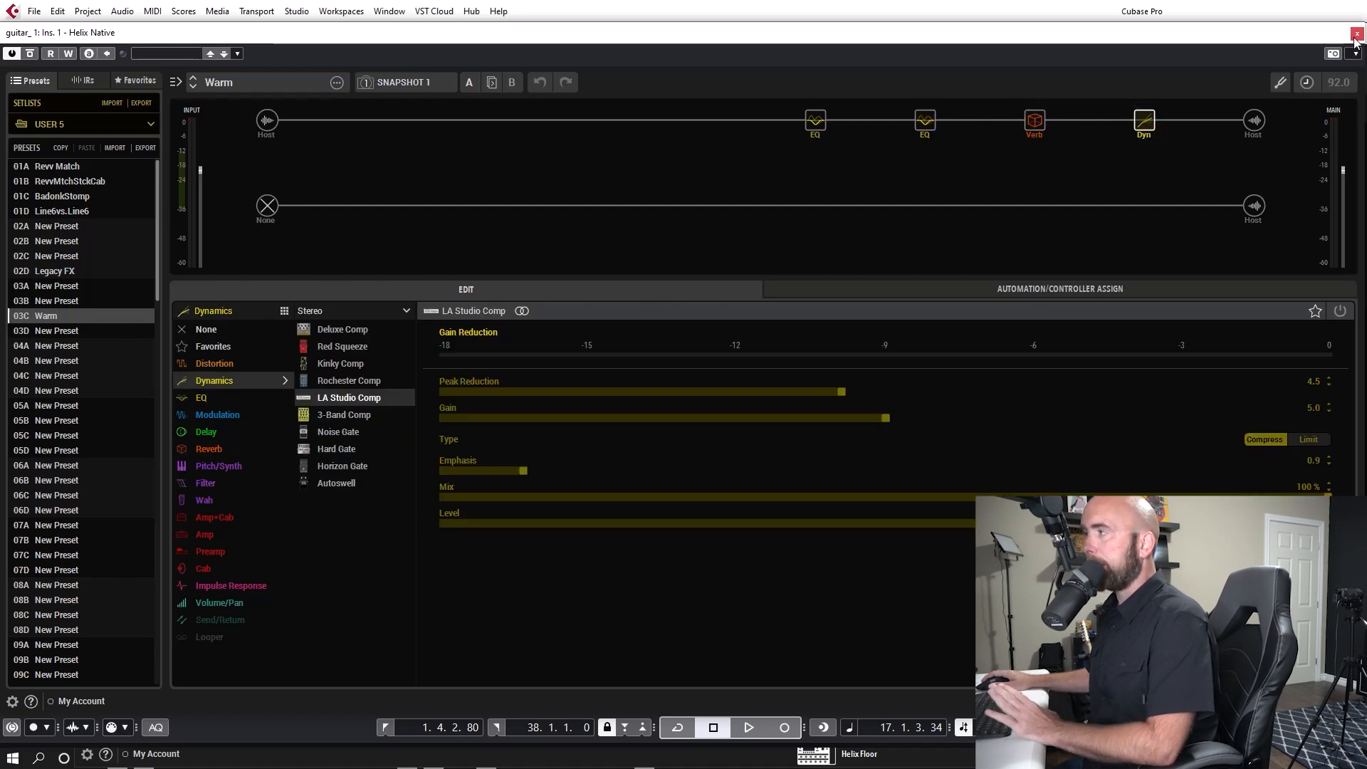
click(1357, 32)
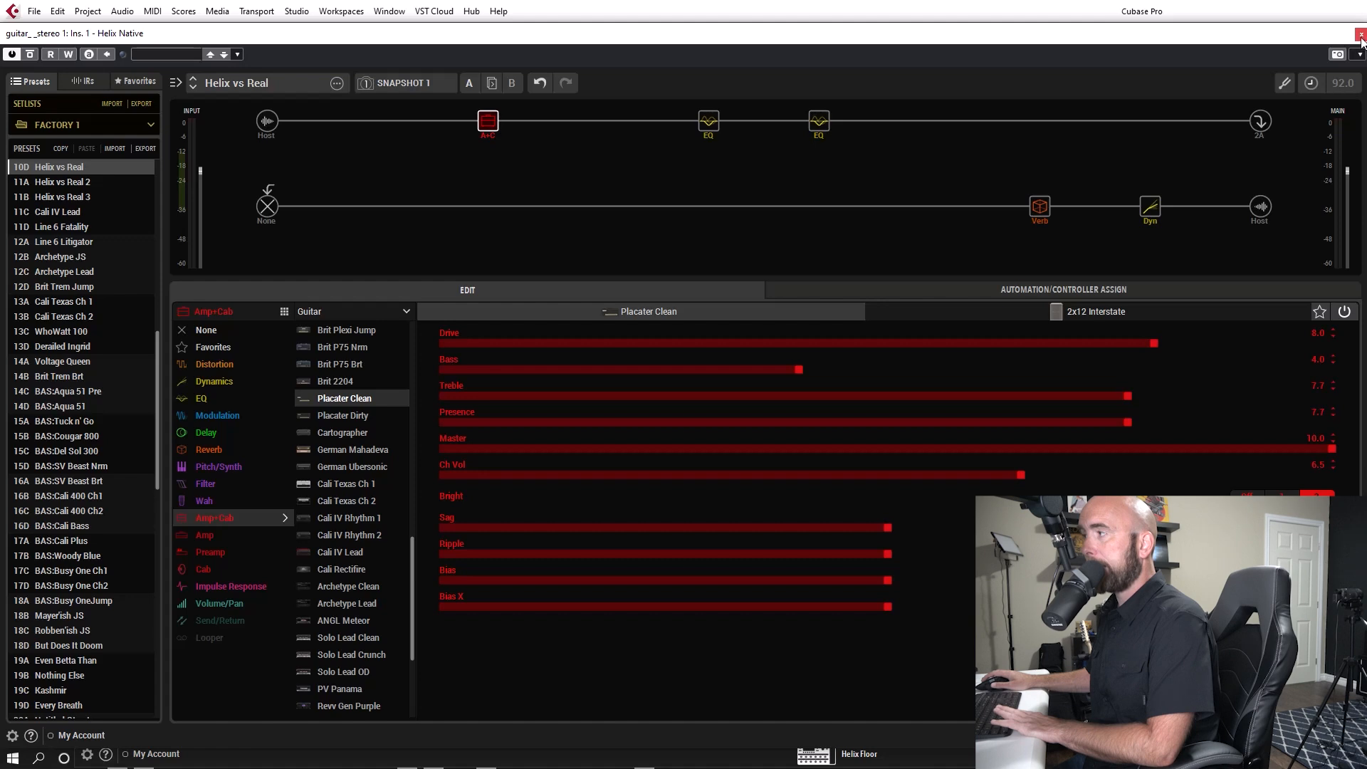
click(1359, 34)
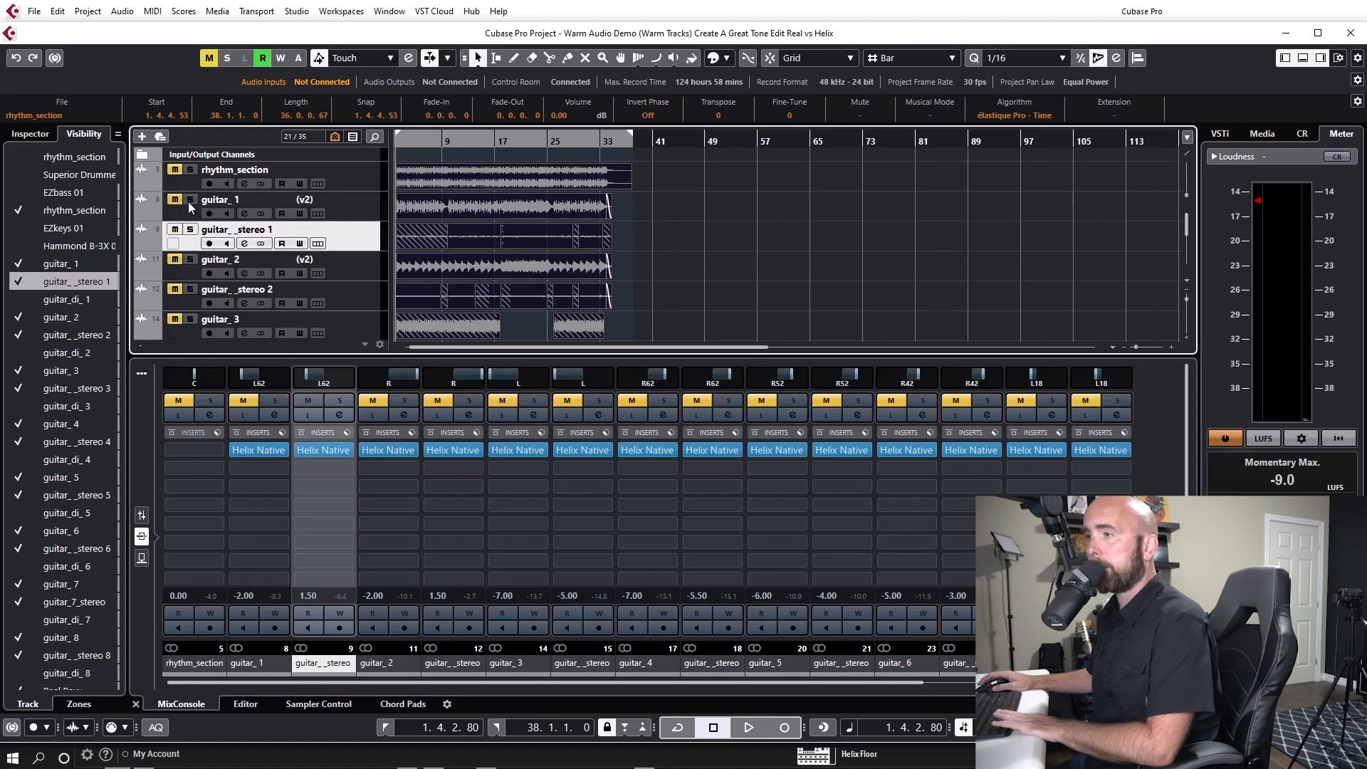
click(190, 200)
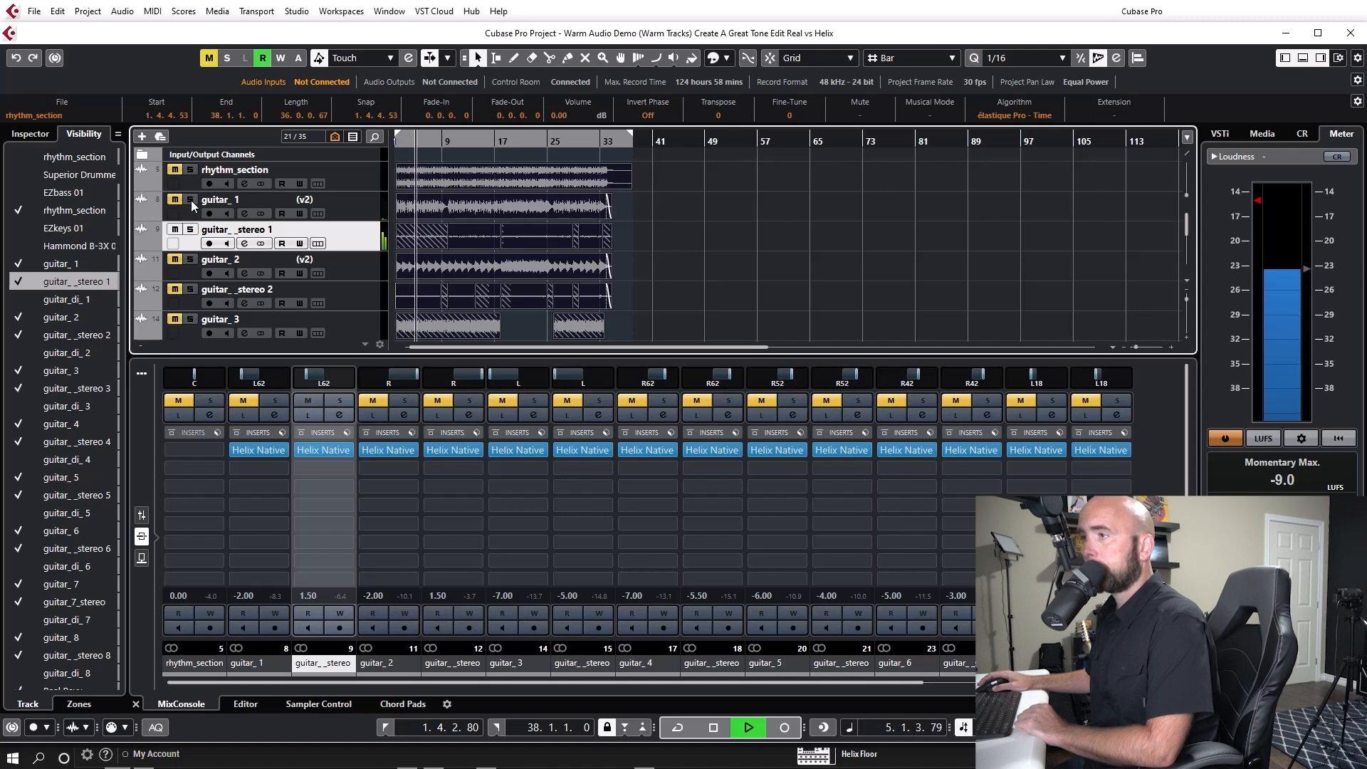
click(191, 199)
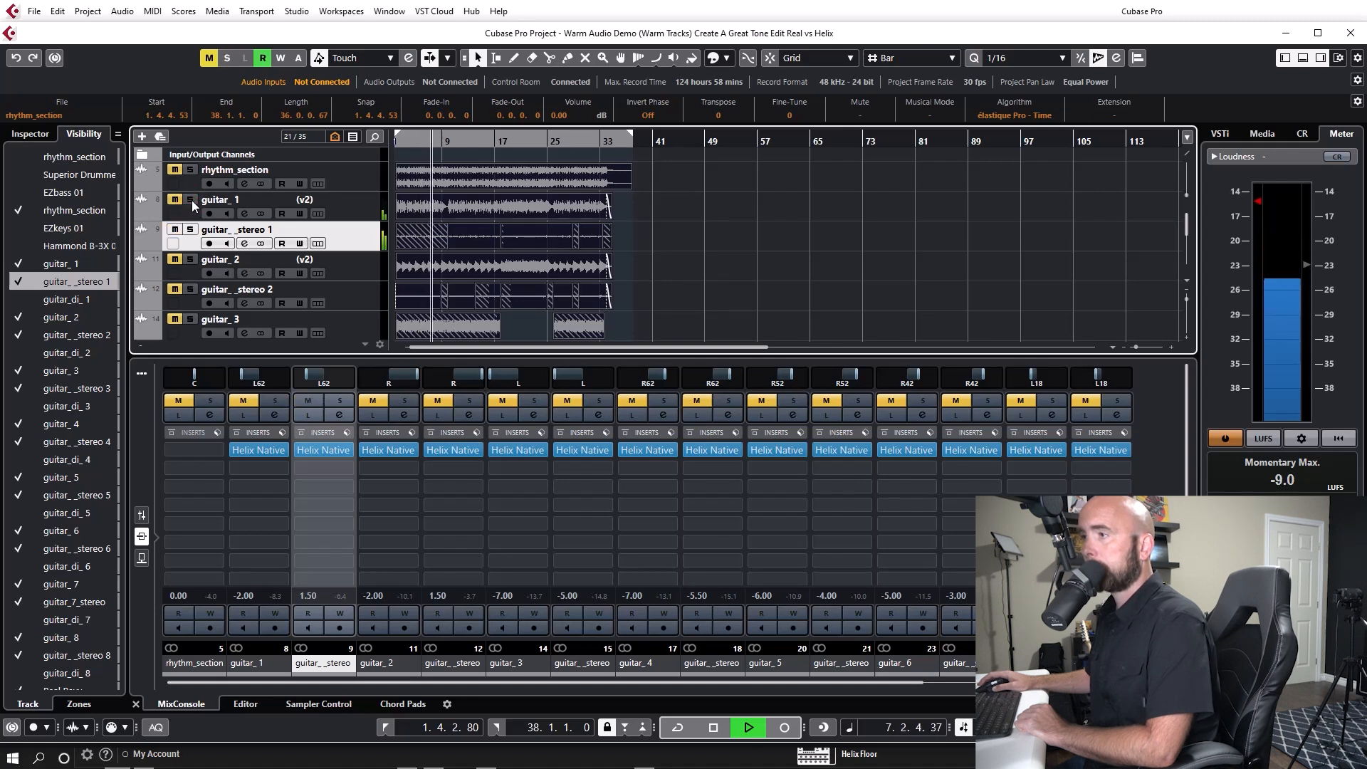
click(190, 199)
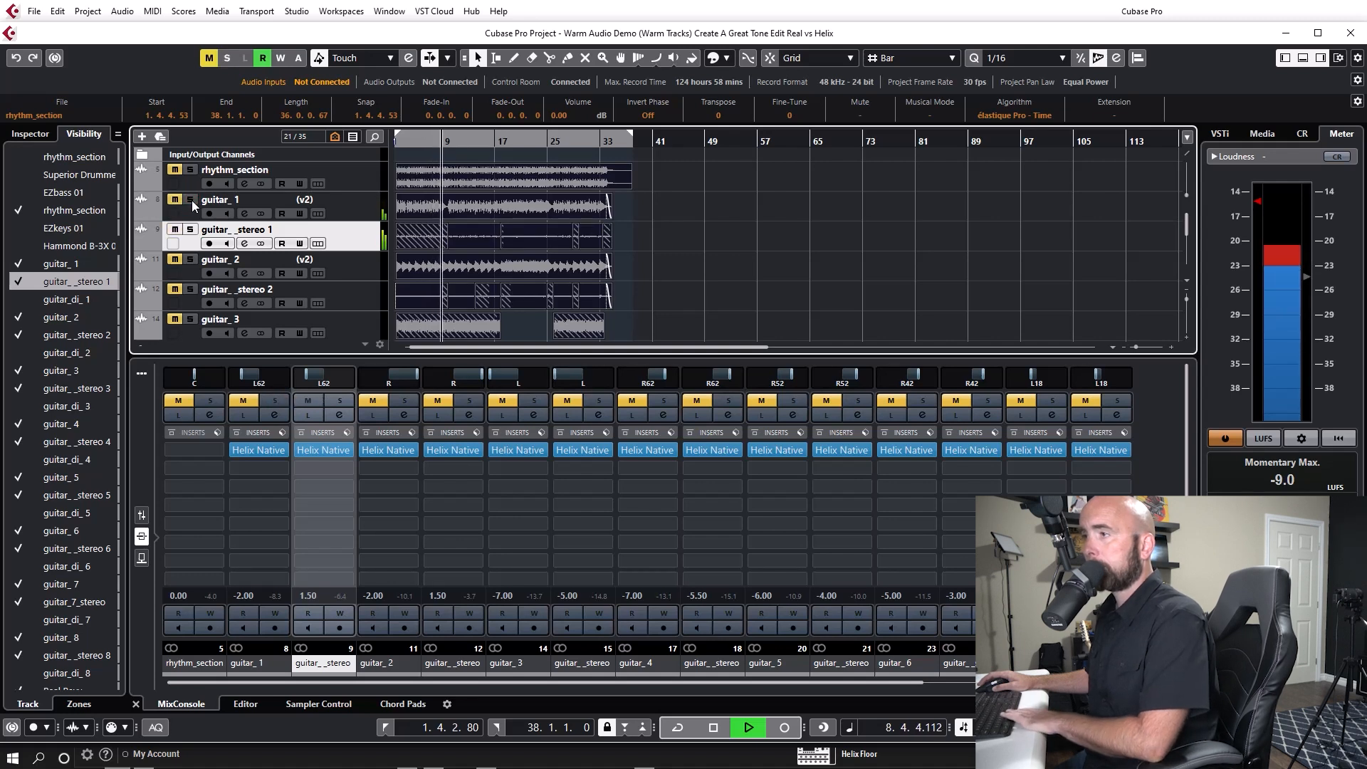
click(711, 727)
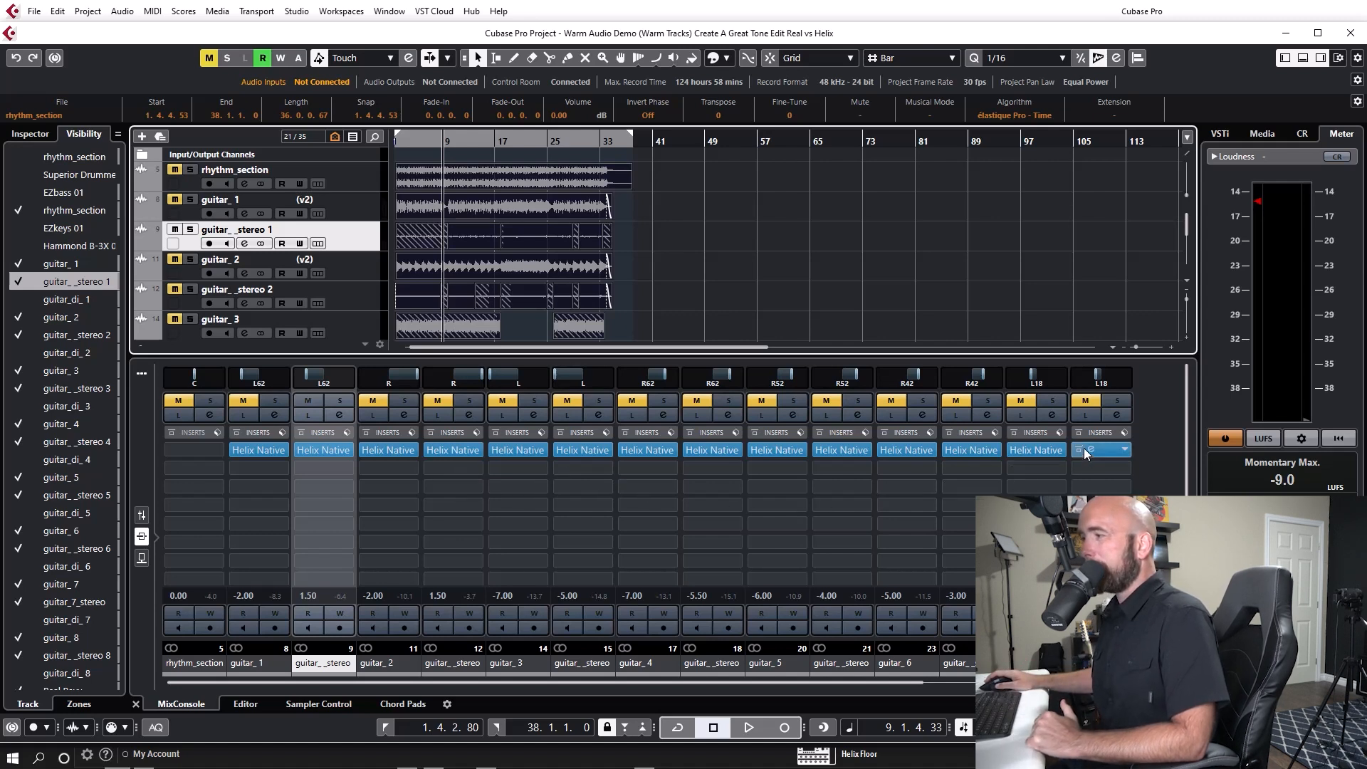
Open Helix Native on guitar_7_stereo and inspect the cab, Hall reverb and LA Studio Comp blocks.
click(1085, 450)
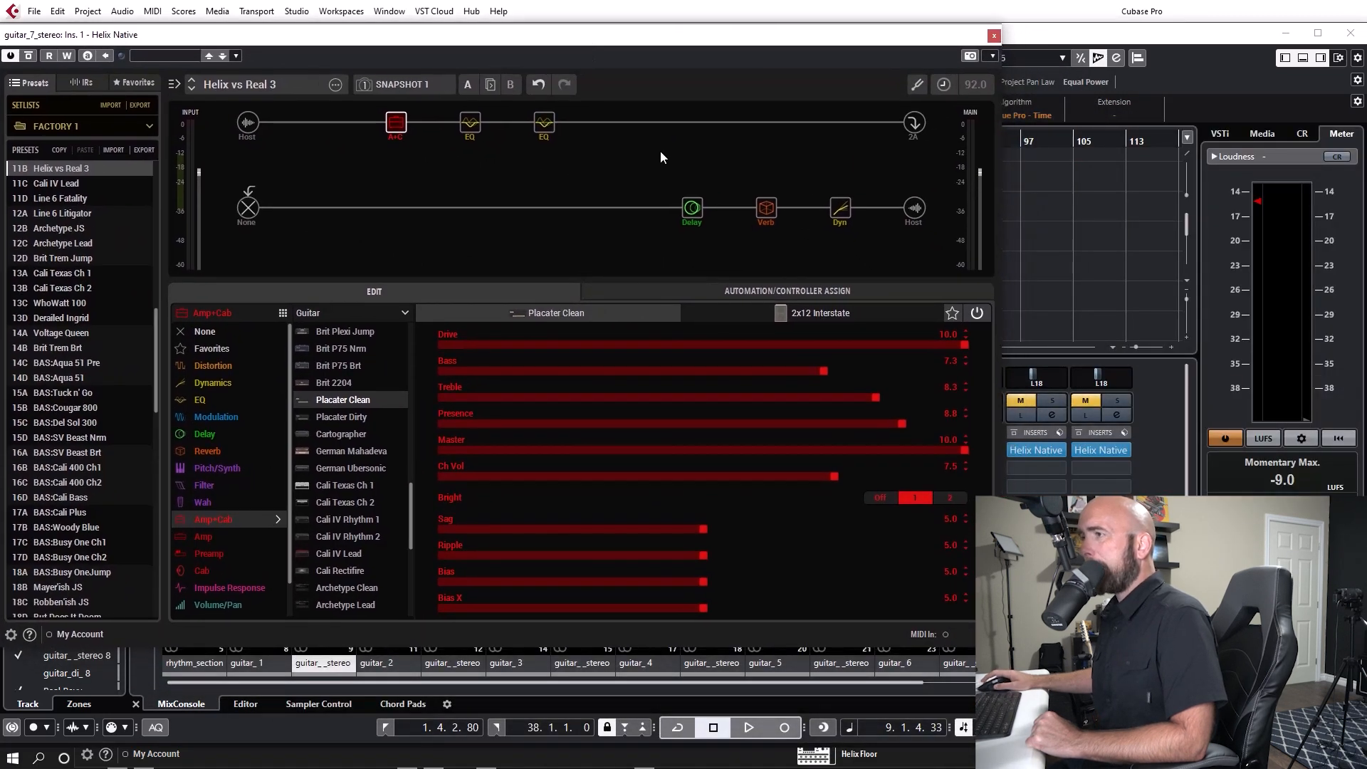
click(819, 312)
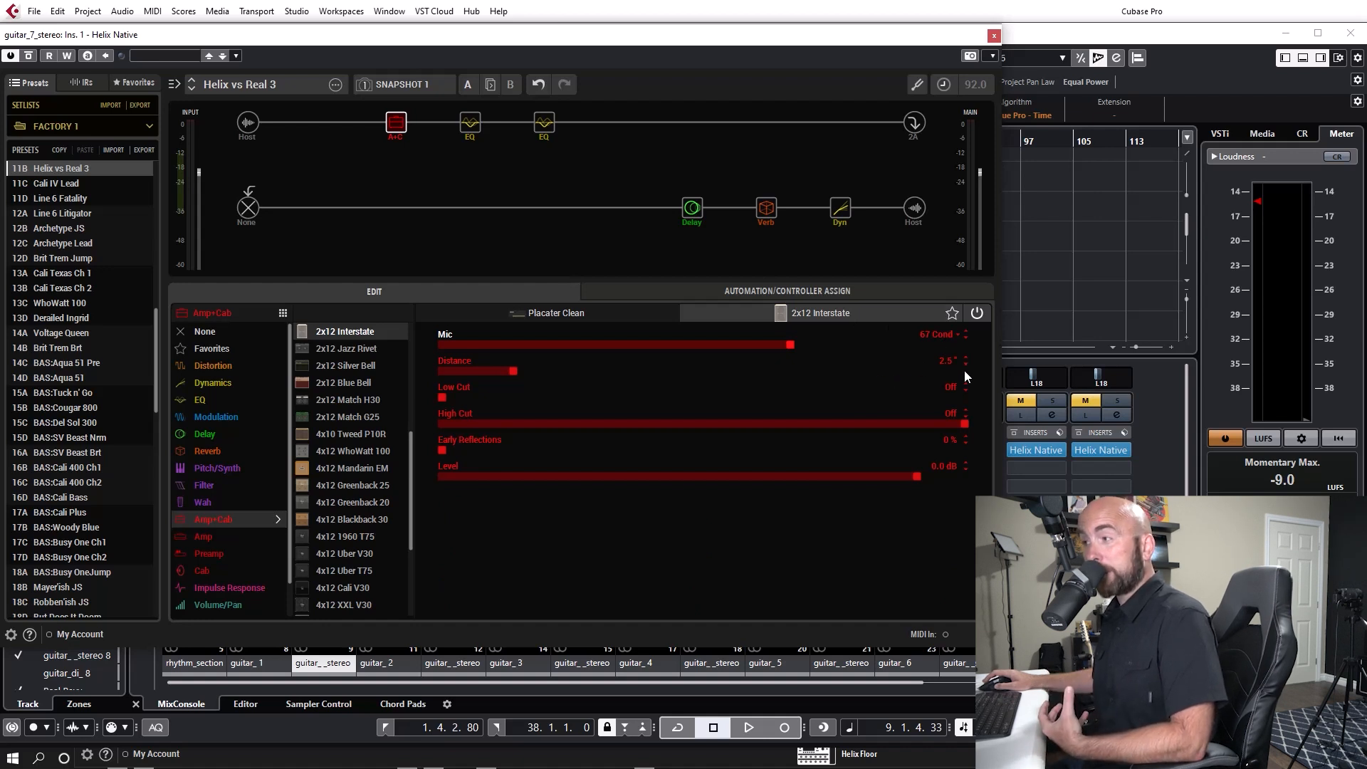
mouse_move(691, 209)
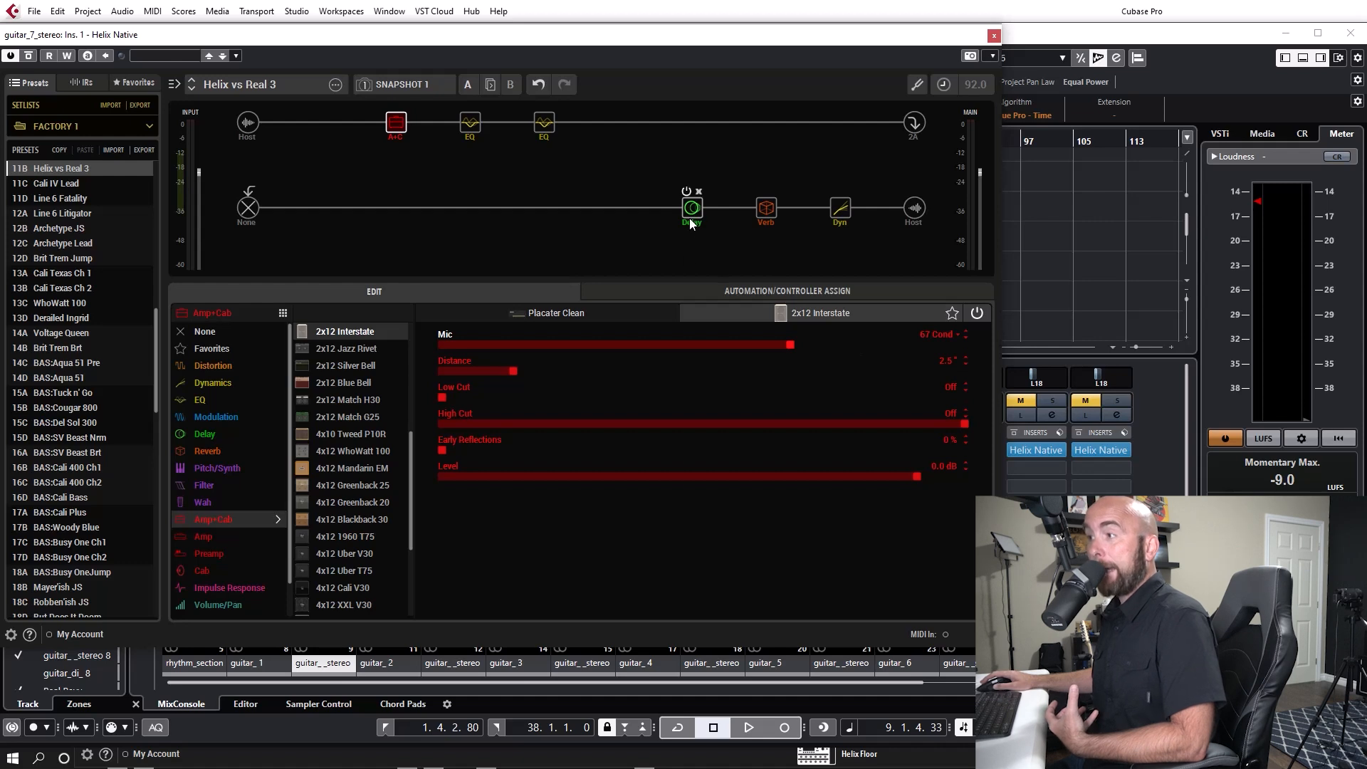
click(691, 209)
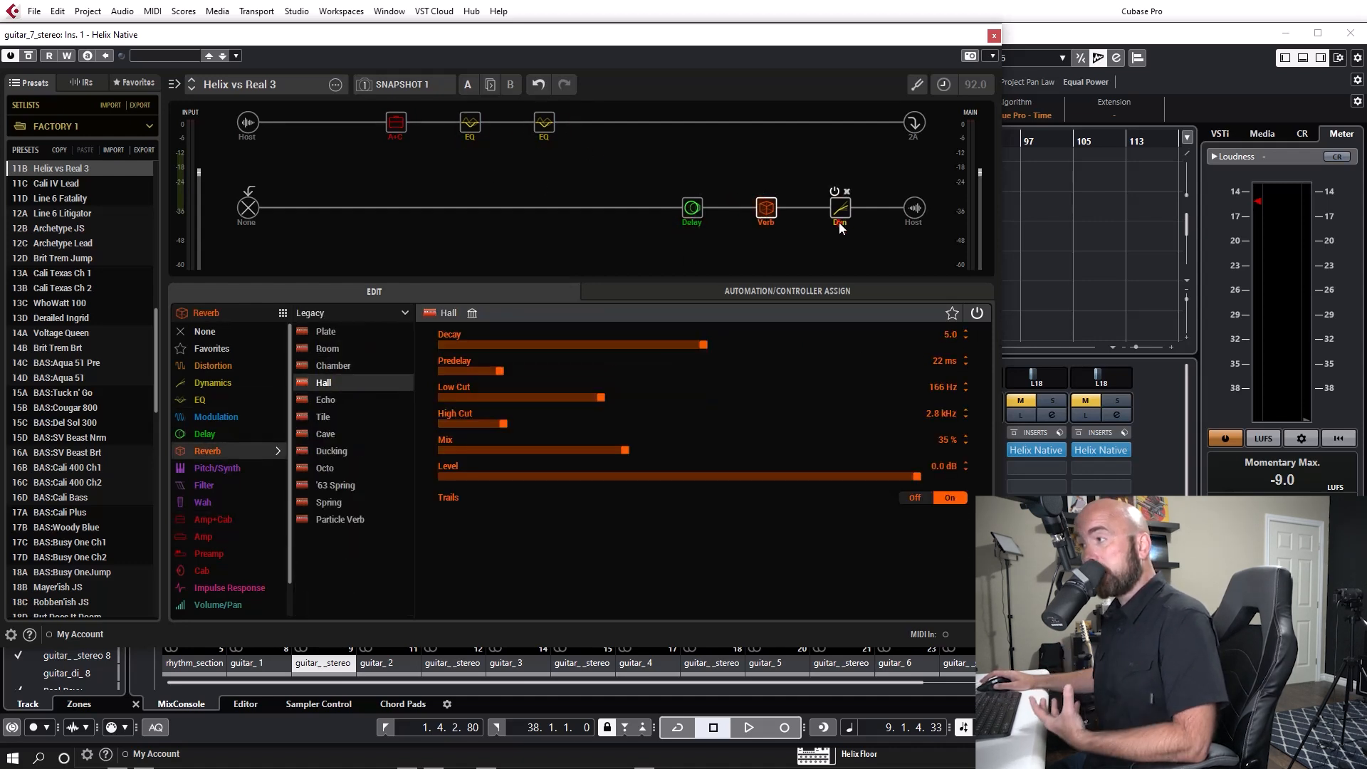
click(839, 209)
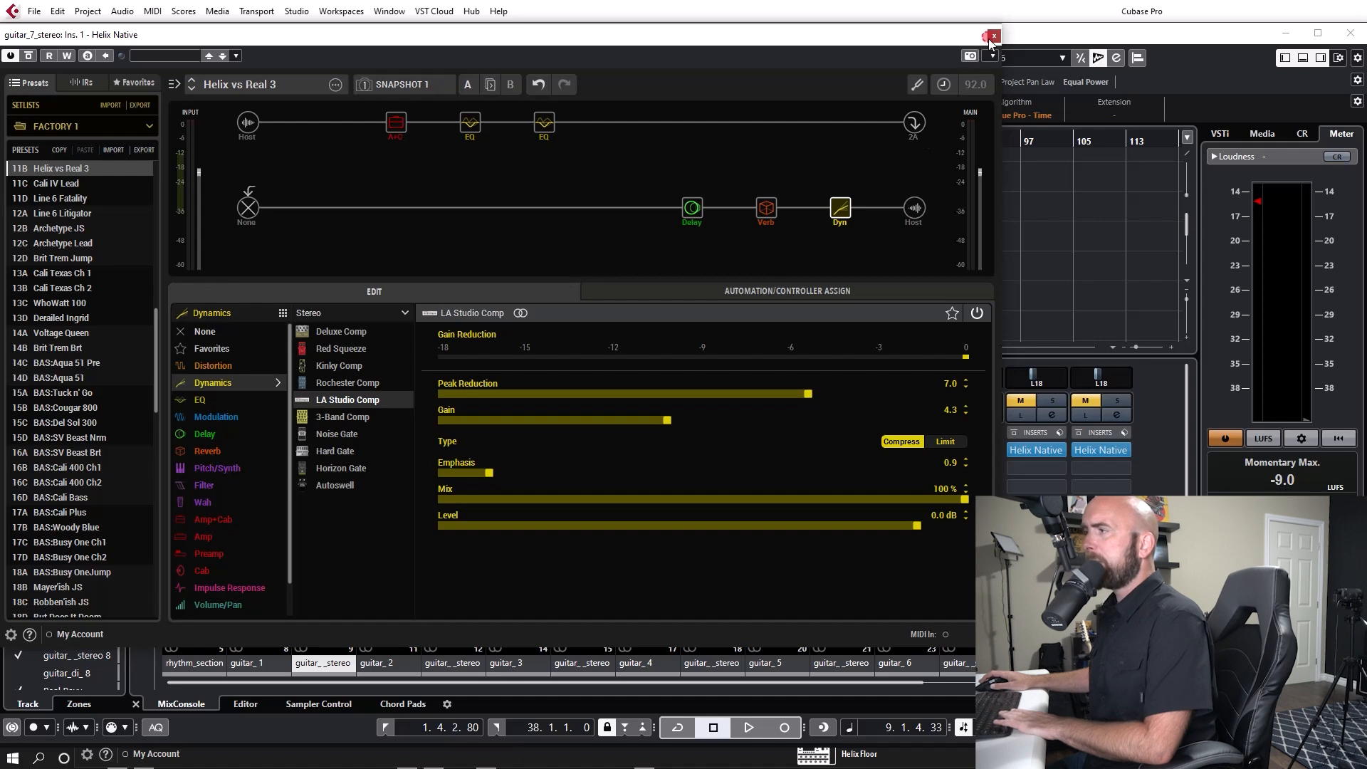
click(991, 35)
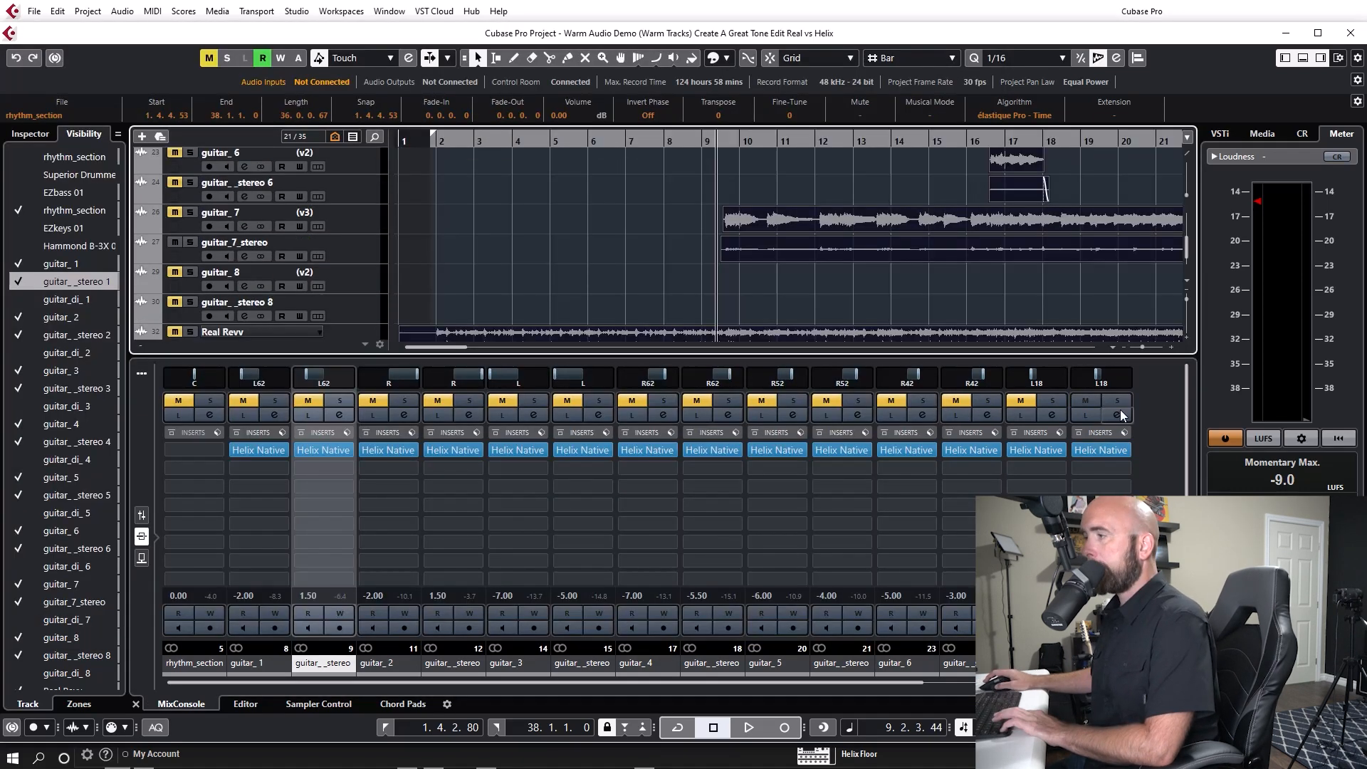
mouse_move(1101, 408)
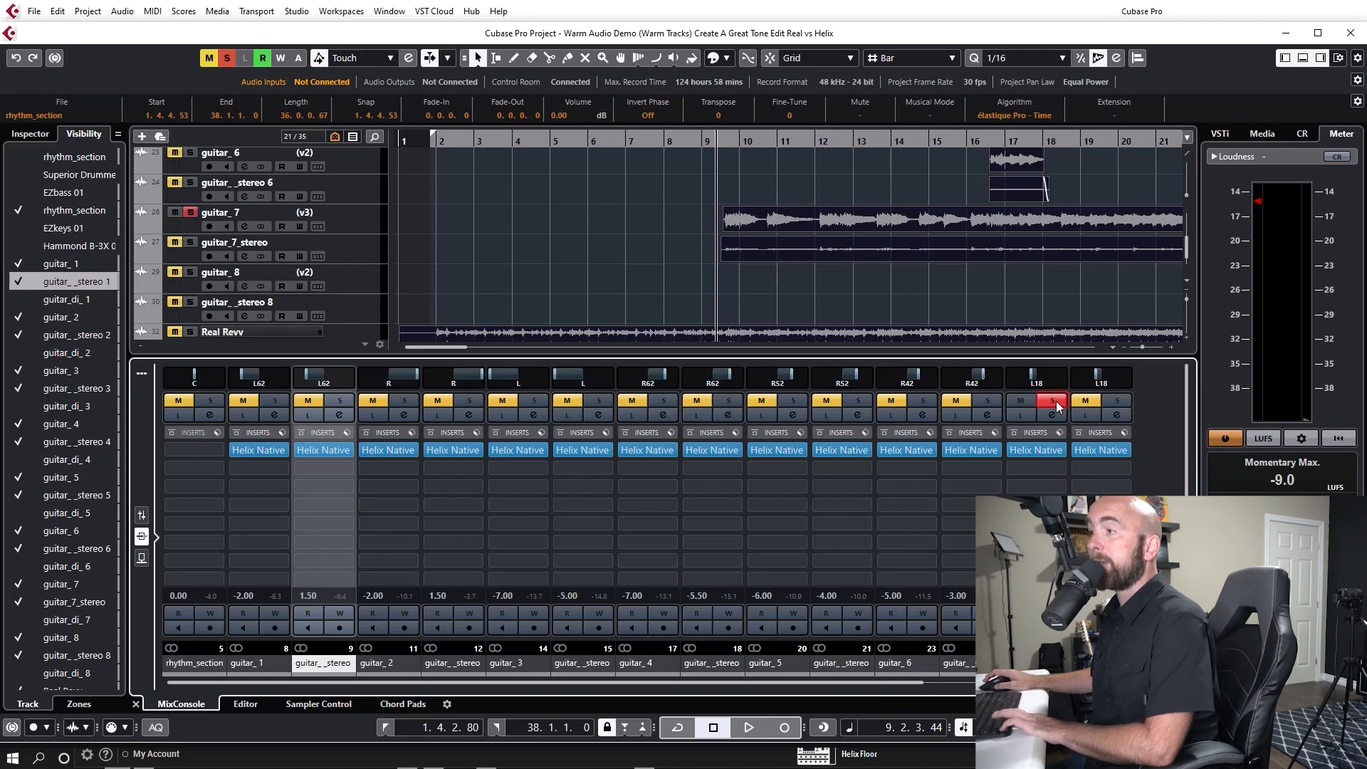
click(747, 727)
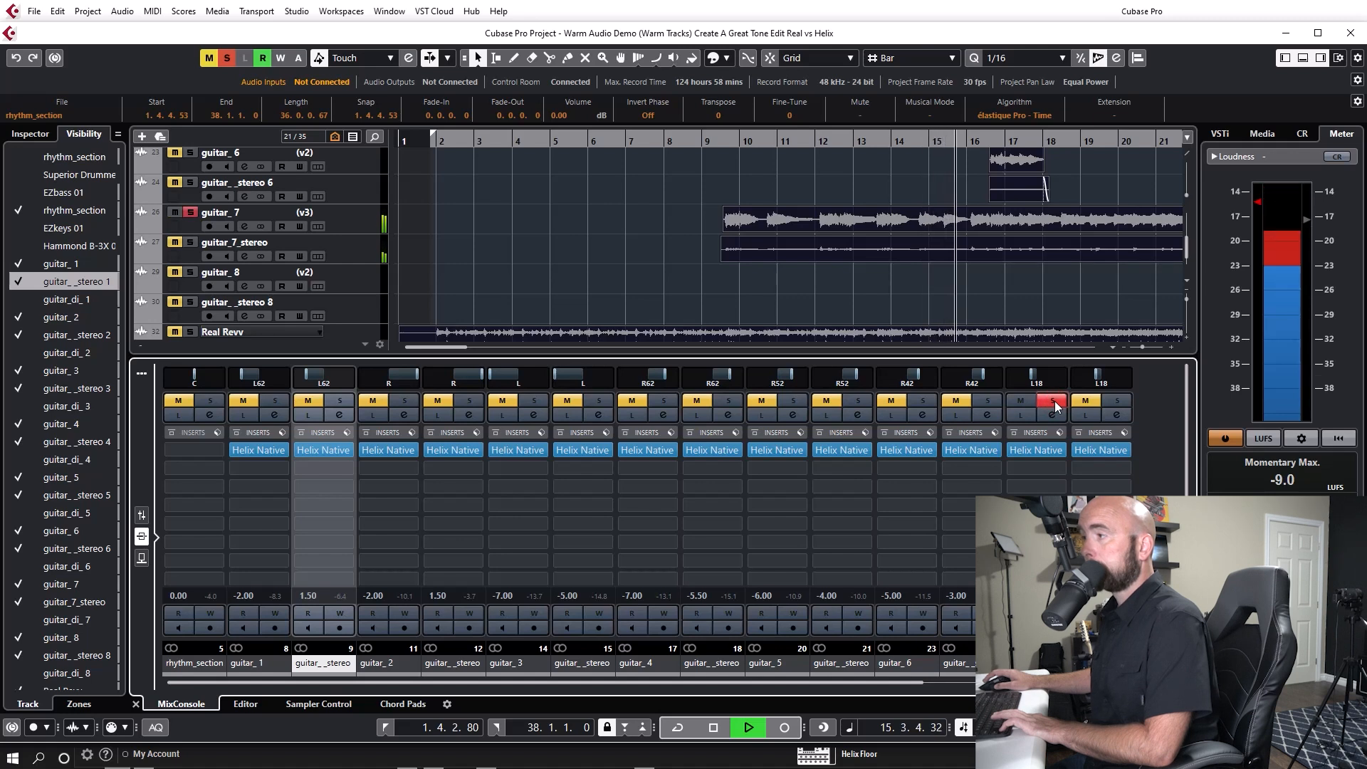
click(1050, 400)
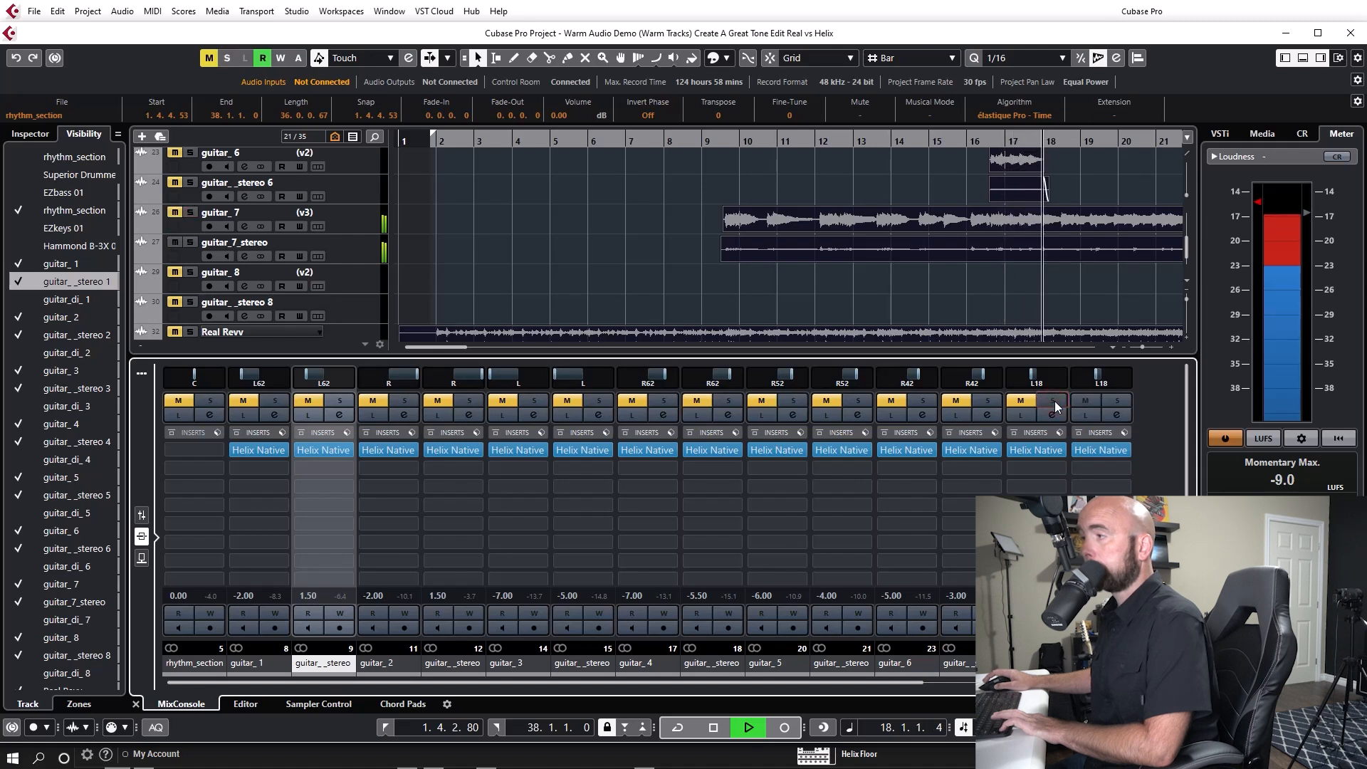
click(1051, 401)
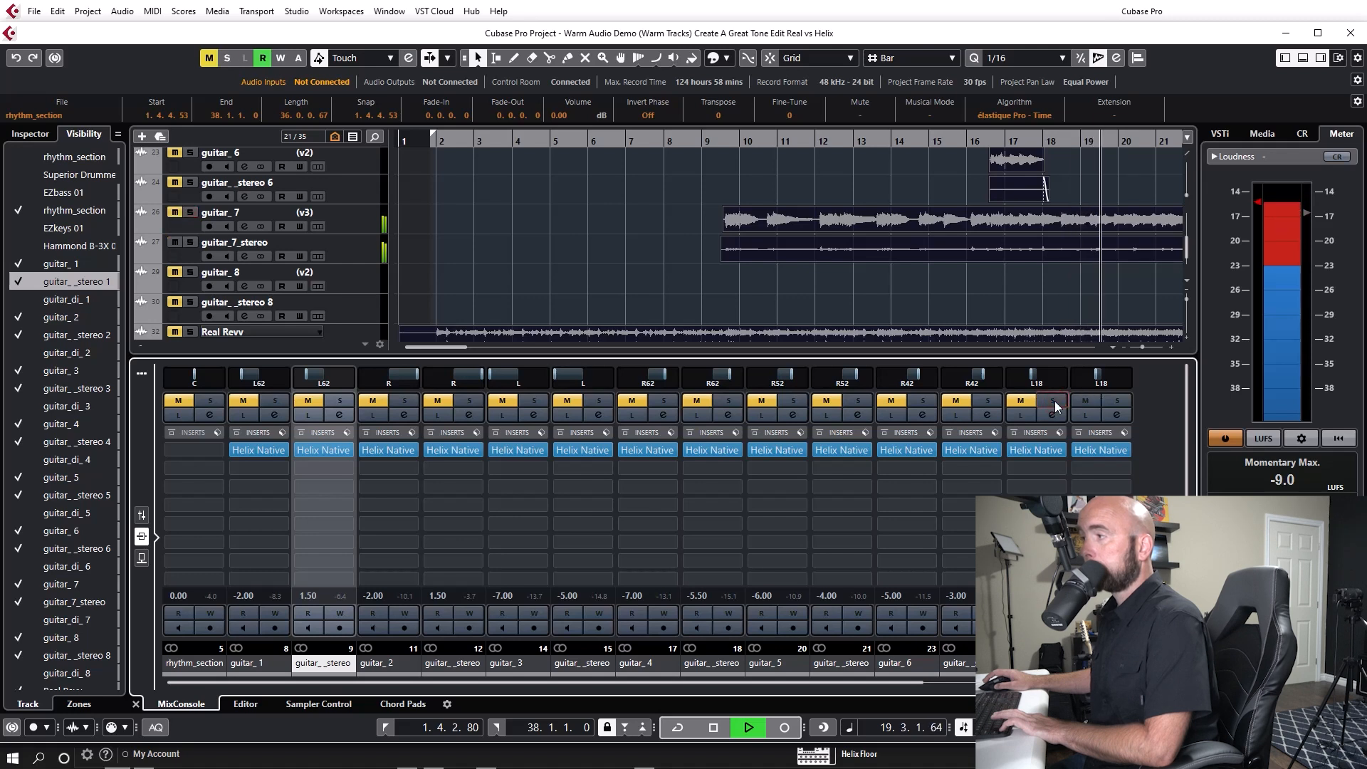
click(1056, 405)
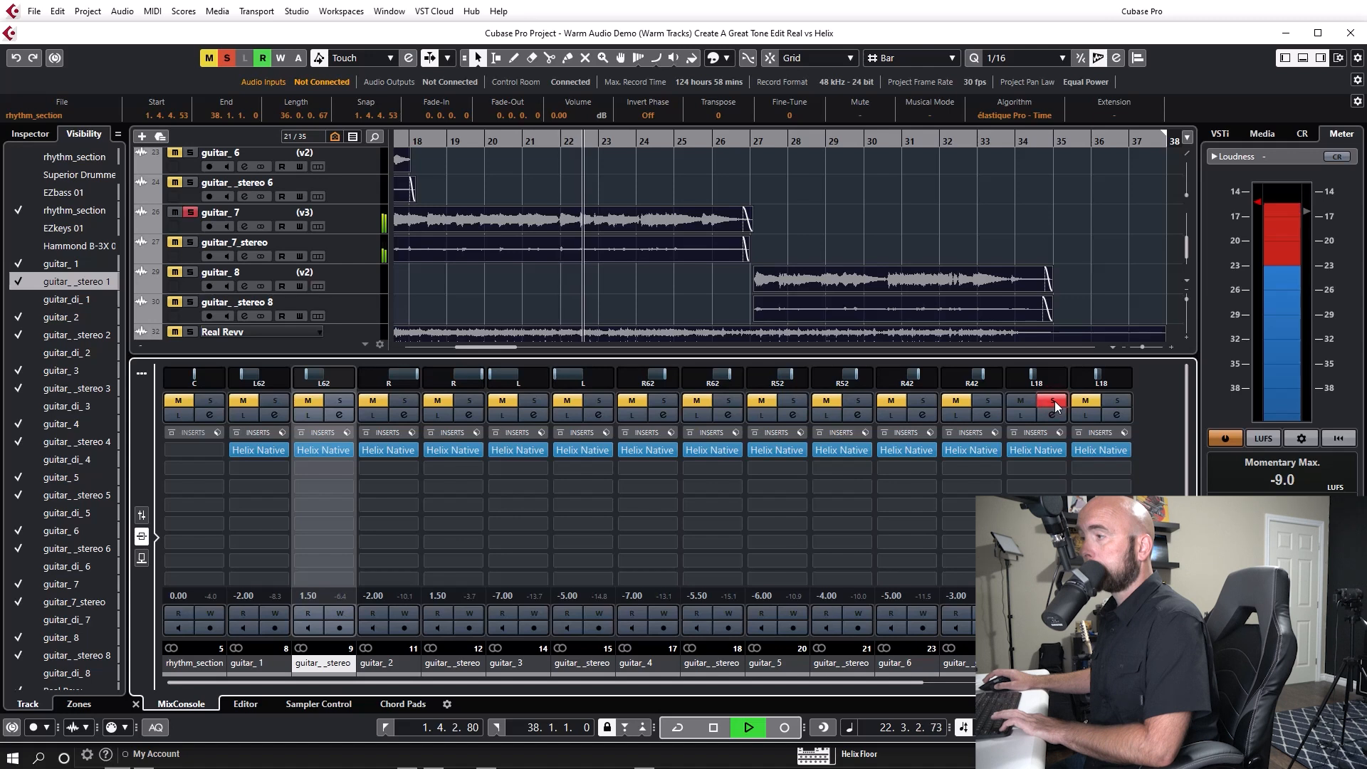
click(1052, 401)
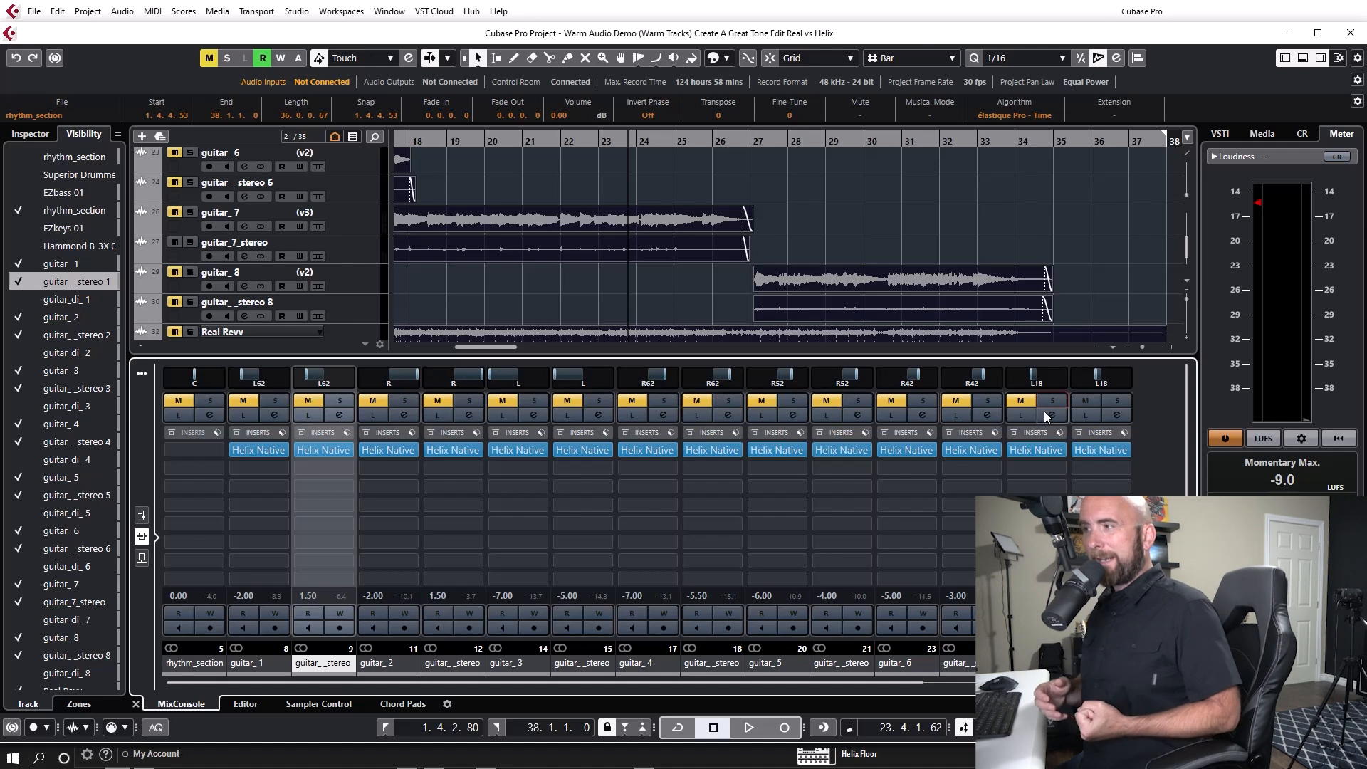
Scroll down to the Real Revv and Helix full-mix tracks.
scroll(down, 3)
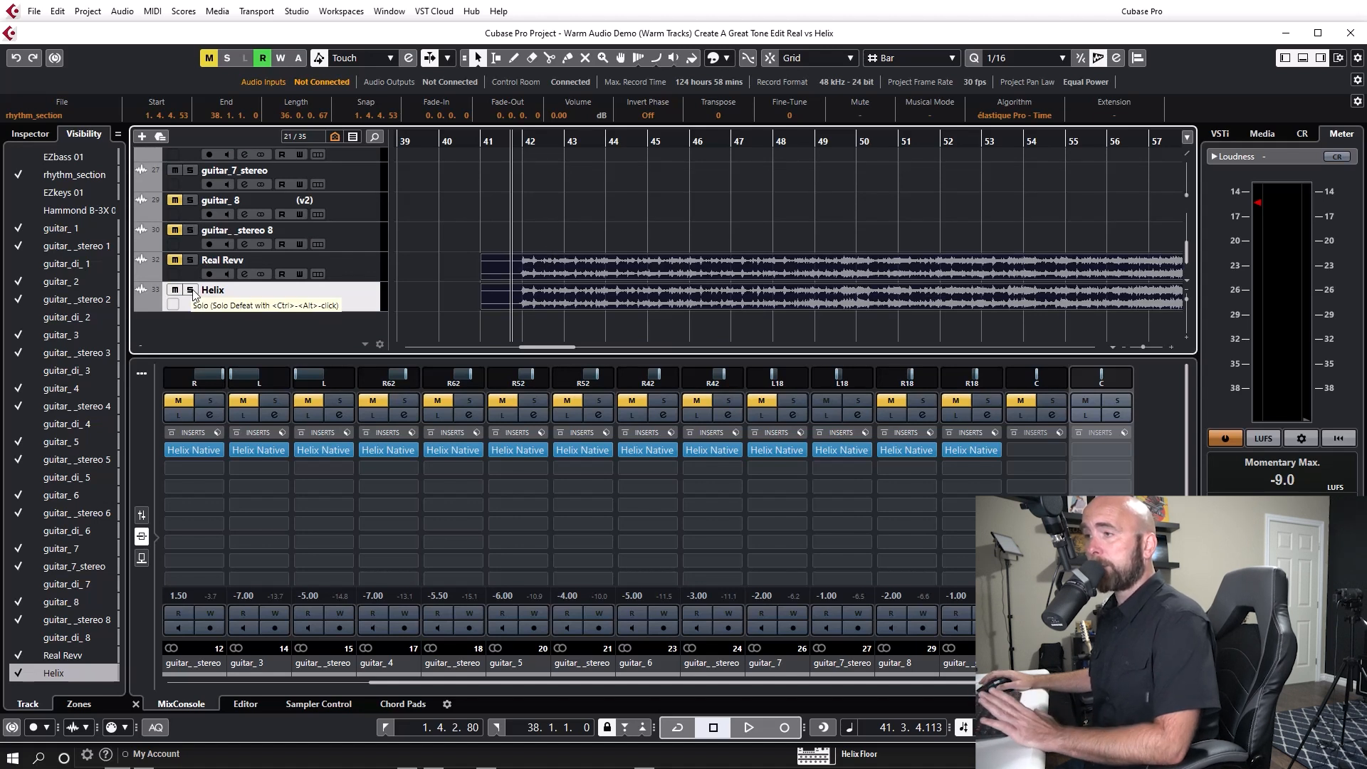
Switch the Real Revv track's solo repeatedly to compare it with the Helix full mix during playback.
click(190, 260)
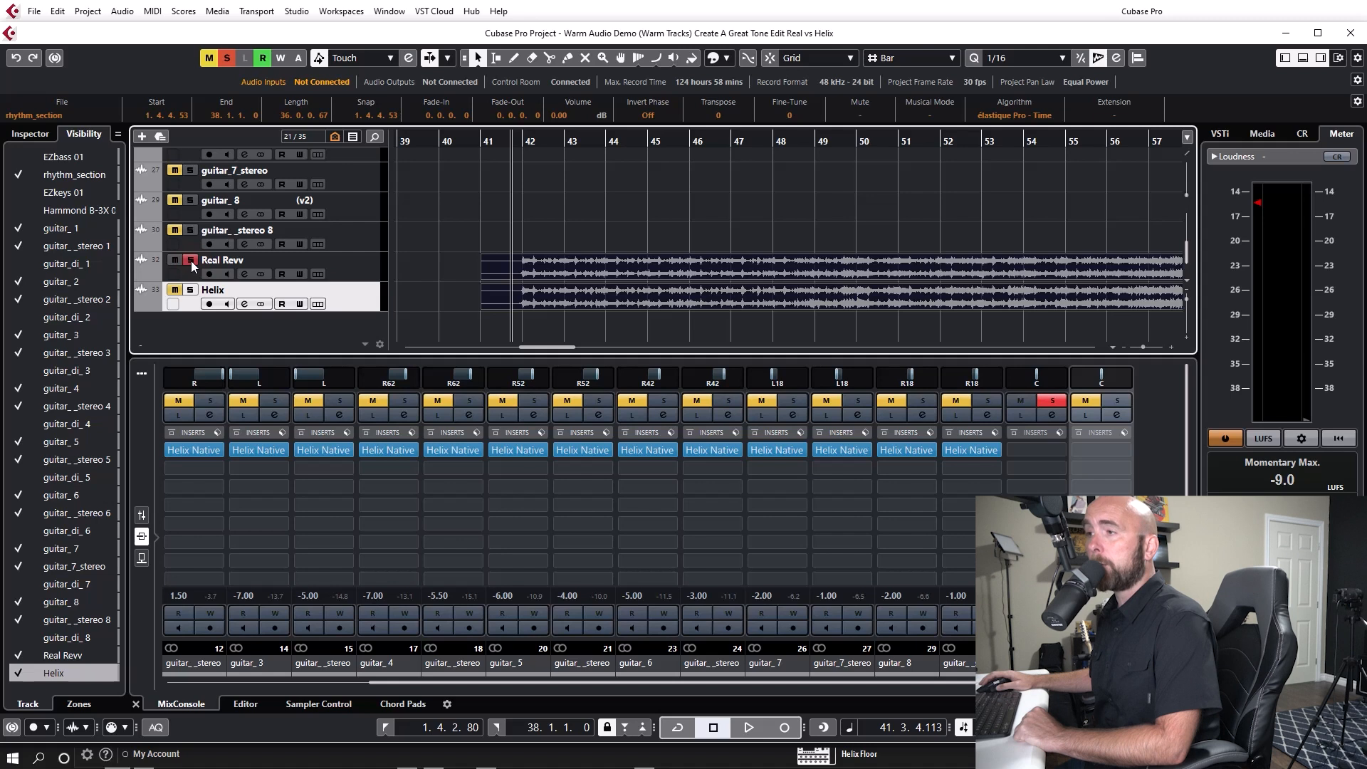
mouse_move(190, 260)
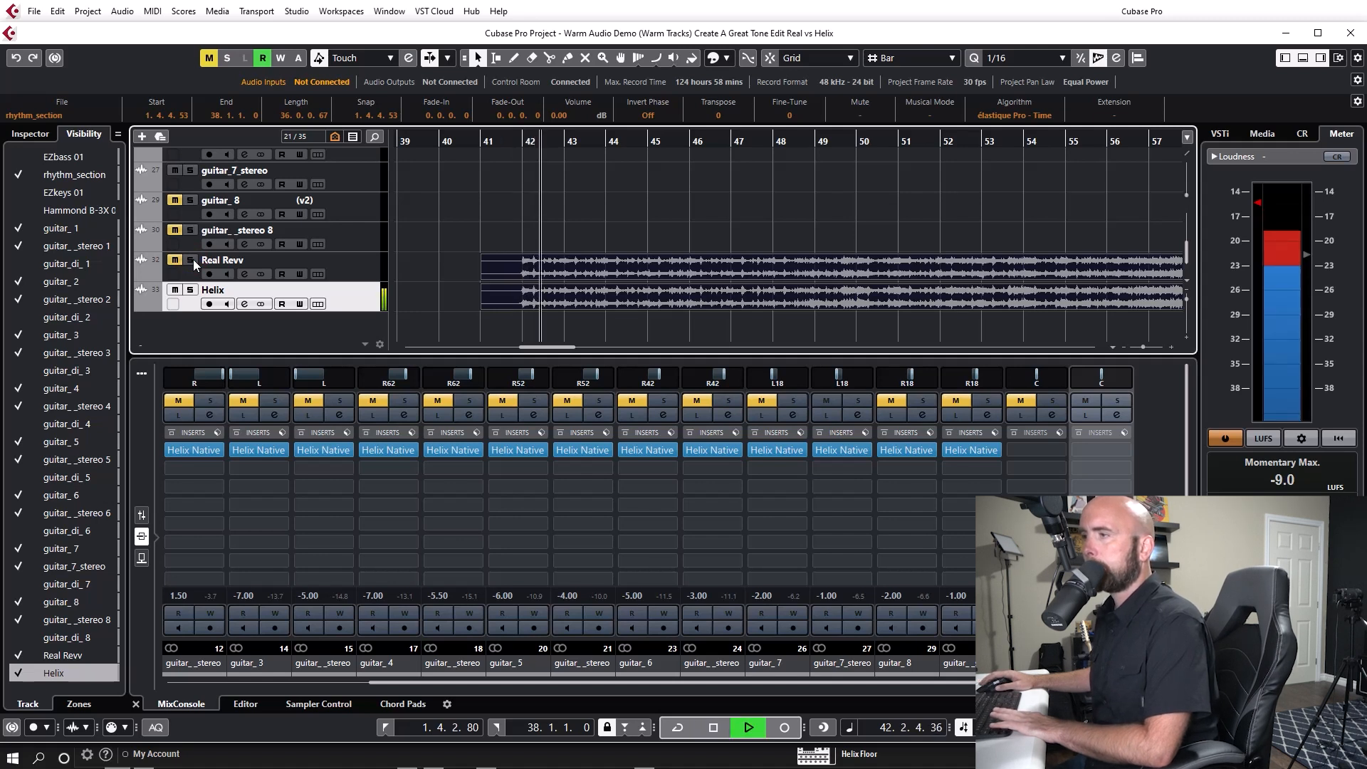
click(188, 259)
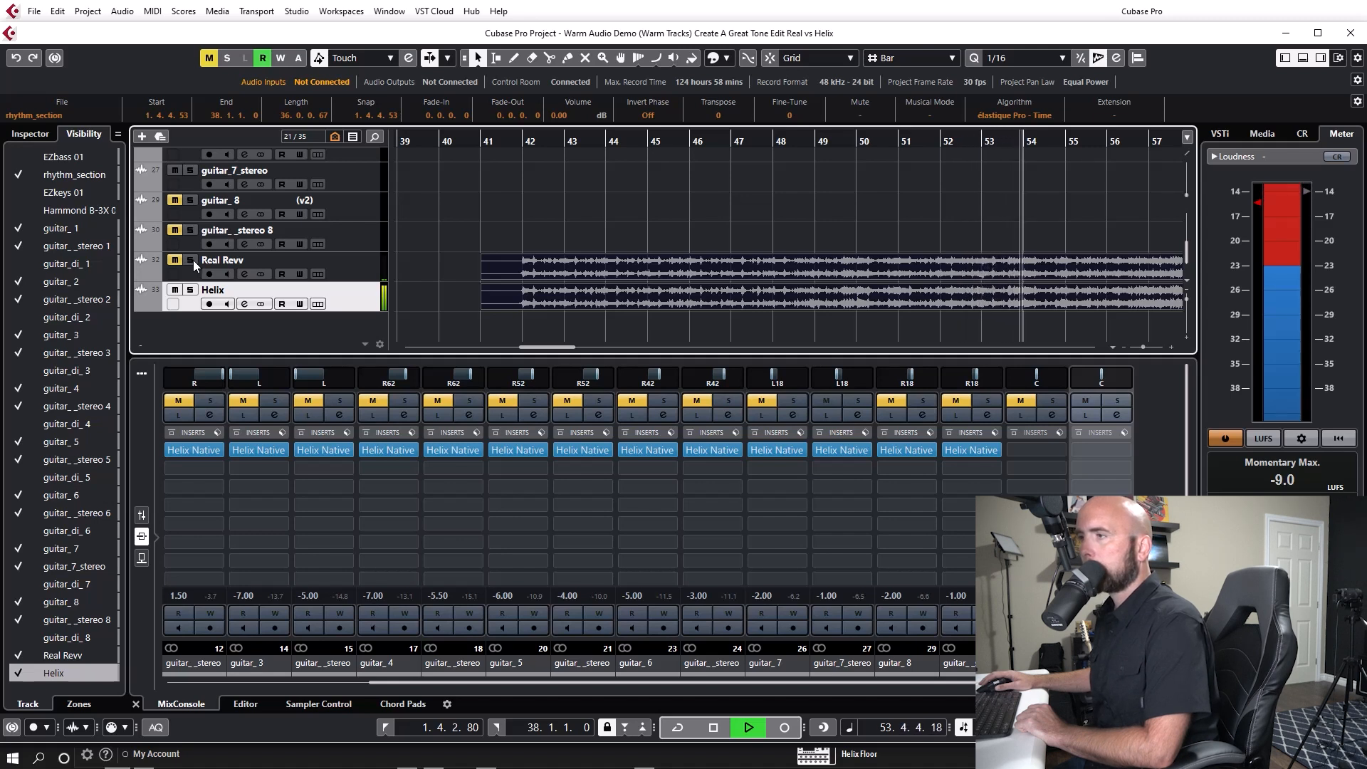
click(188, 260)
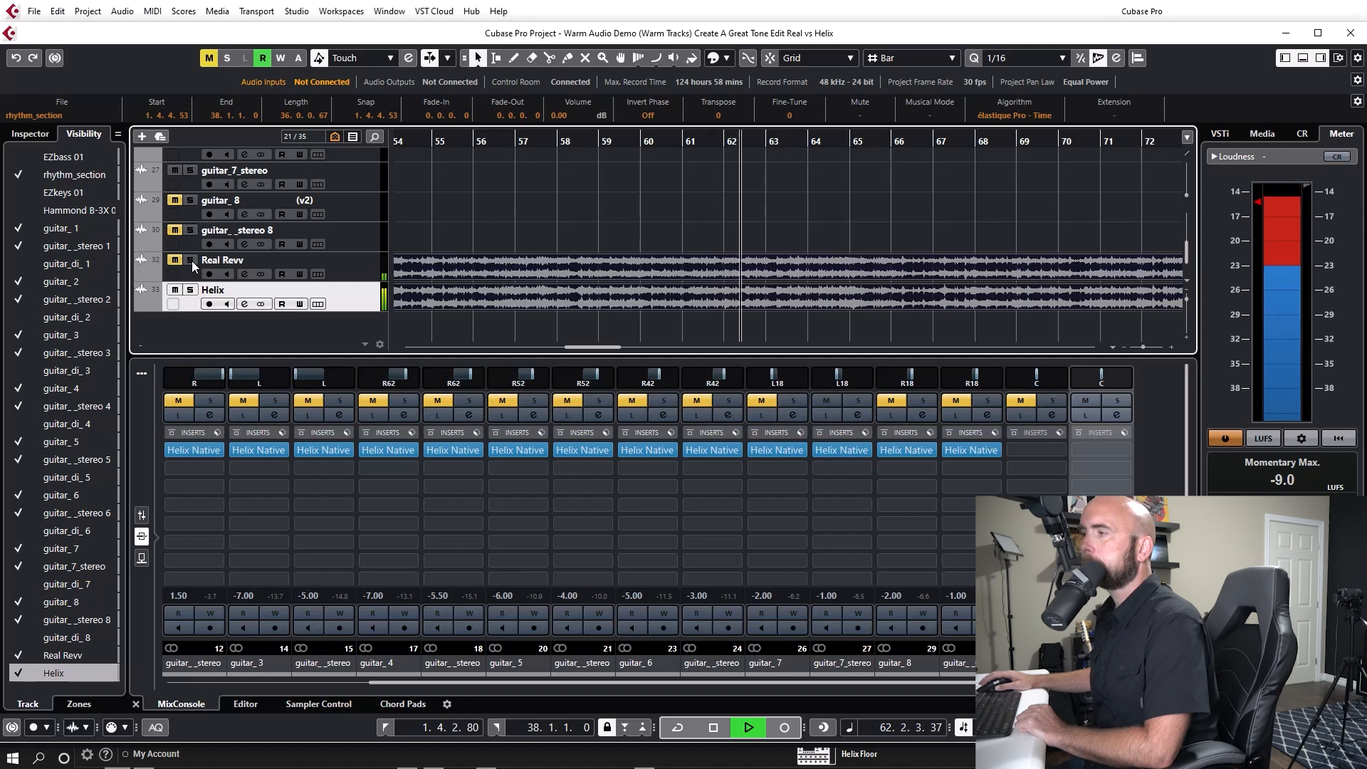
click(188, 260)
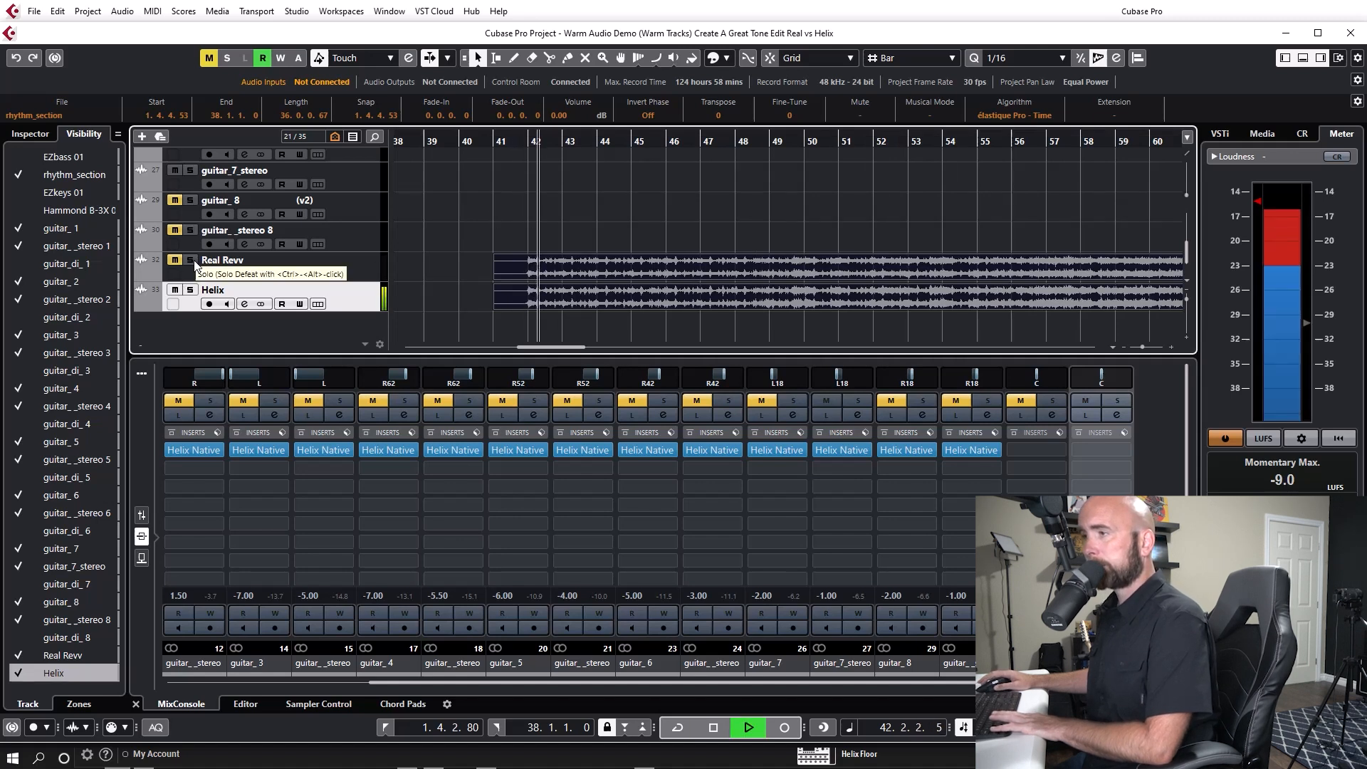
Toggle solo on Real Revv and Helix, then re-solo Real Revv in the MixConsole.
click(188, 260)
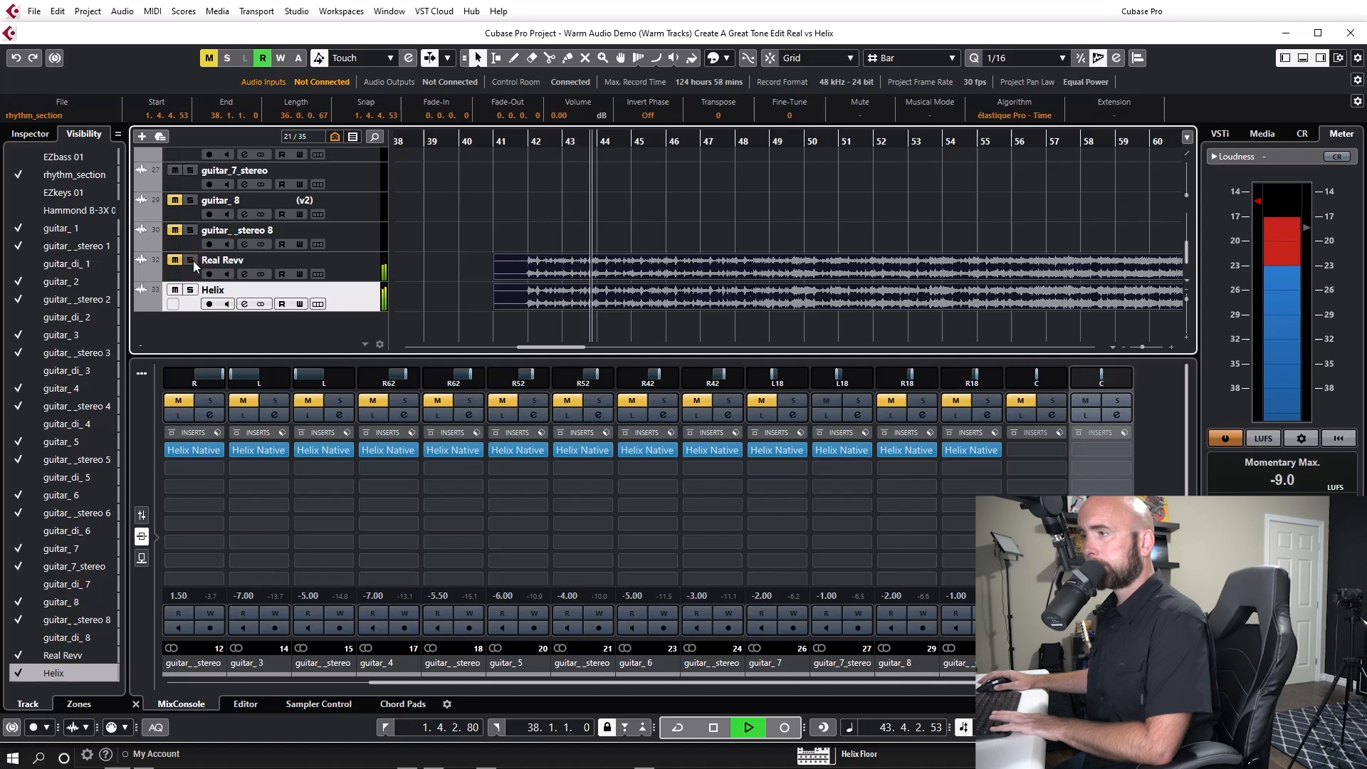
click(190, 260)
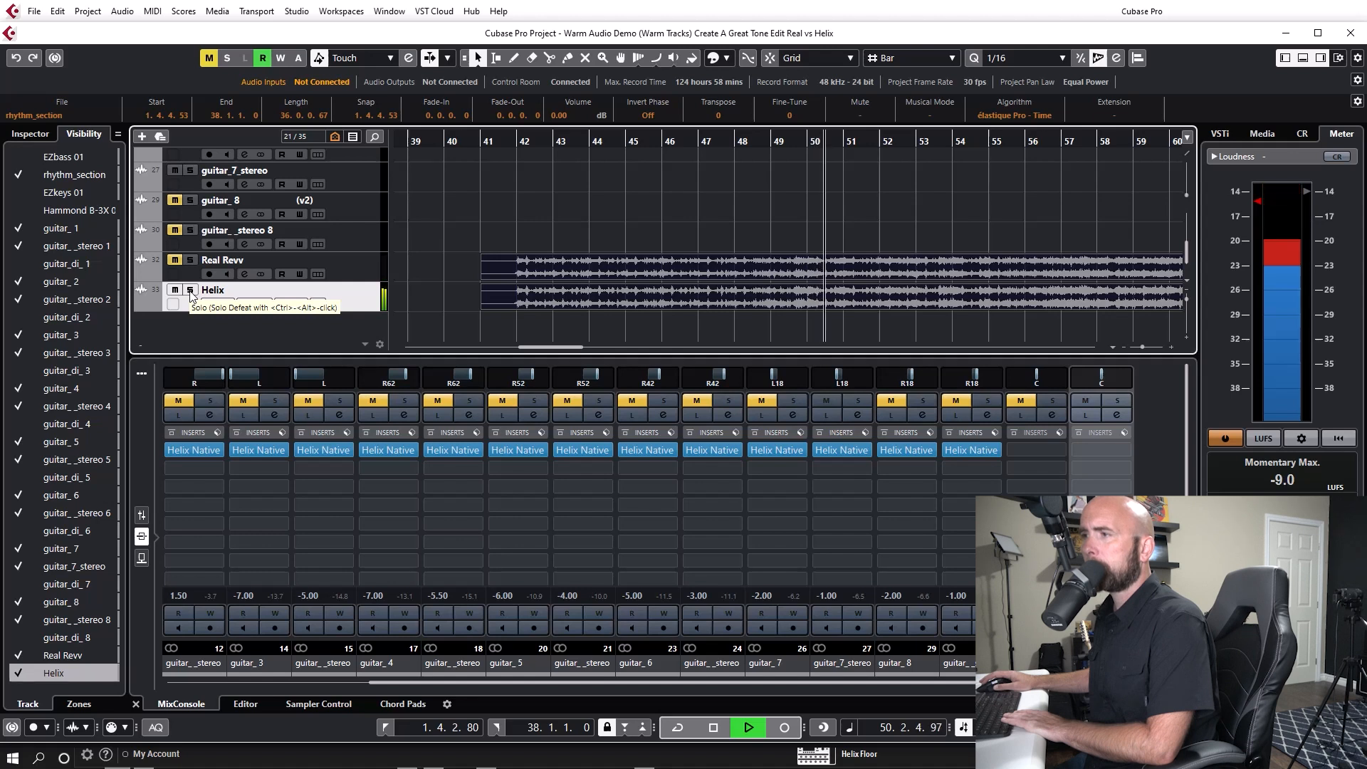
click(188, 290)
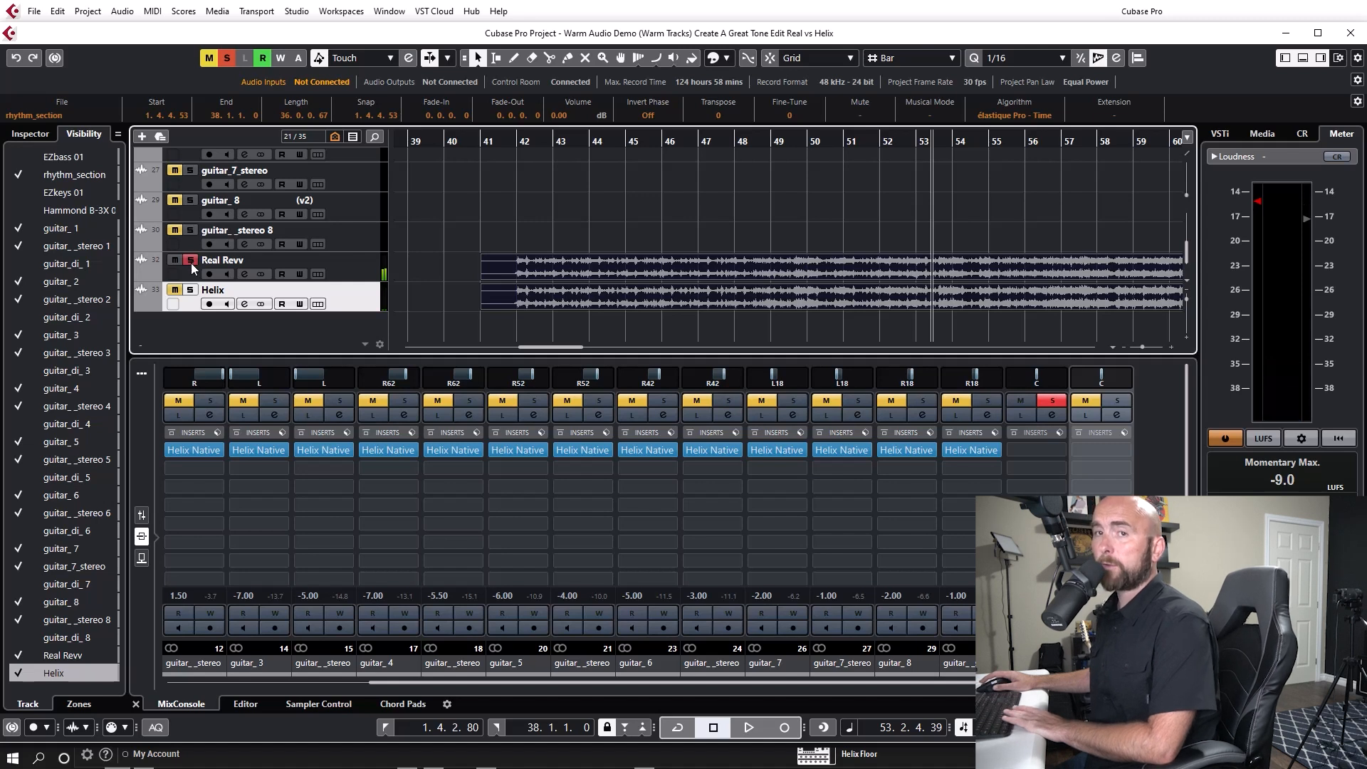
click(747, 727)
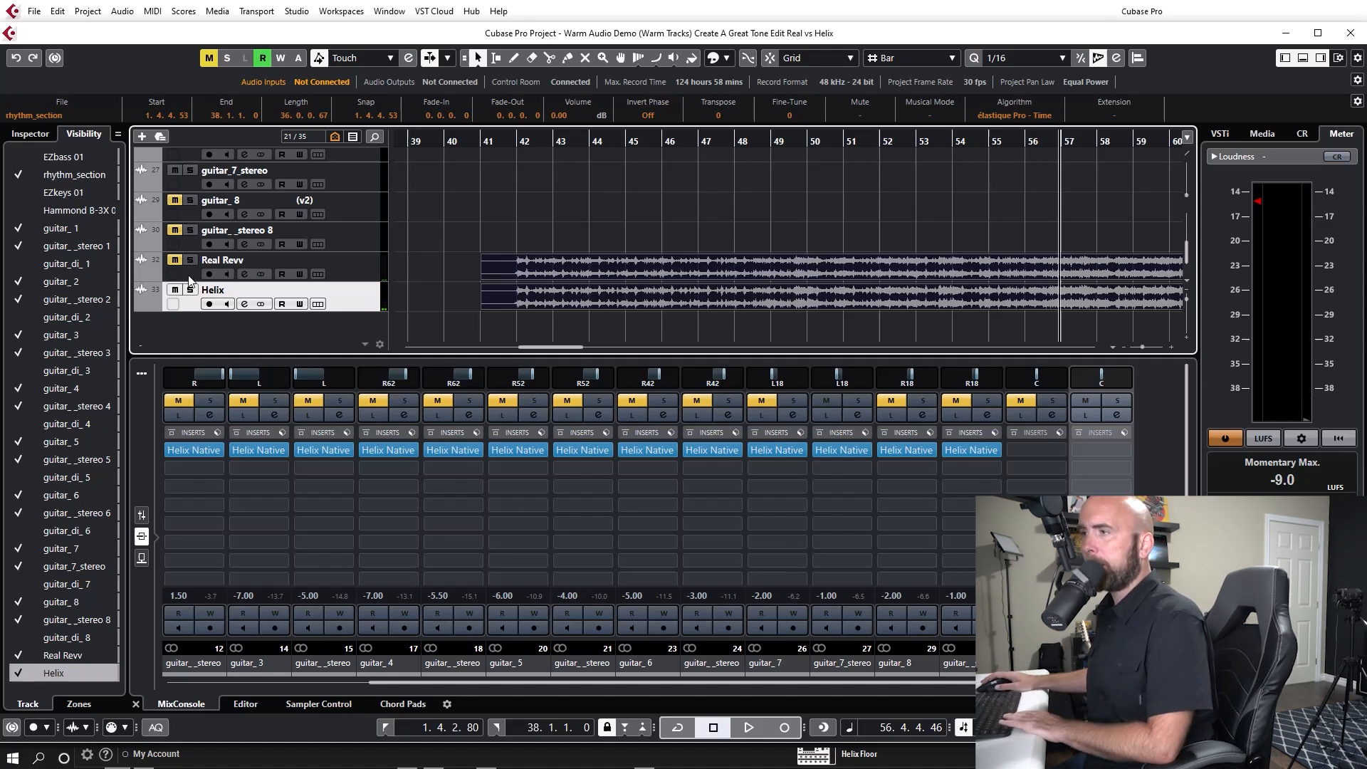
click(747, 726)
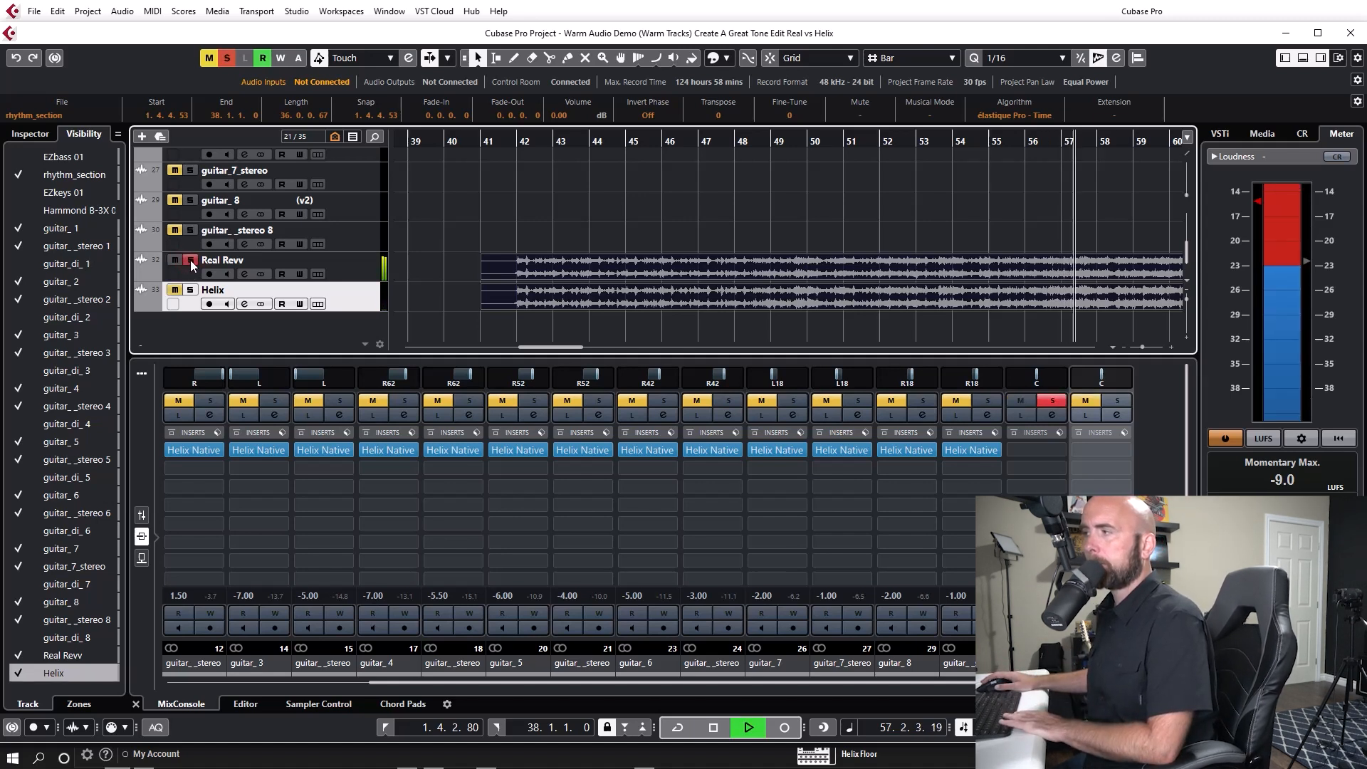